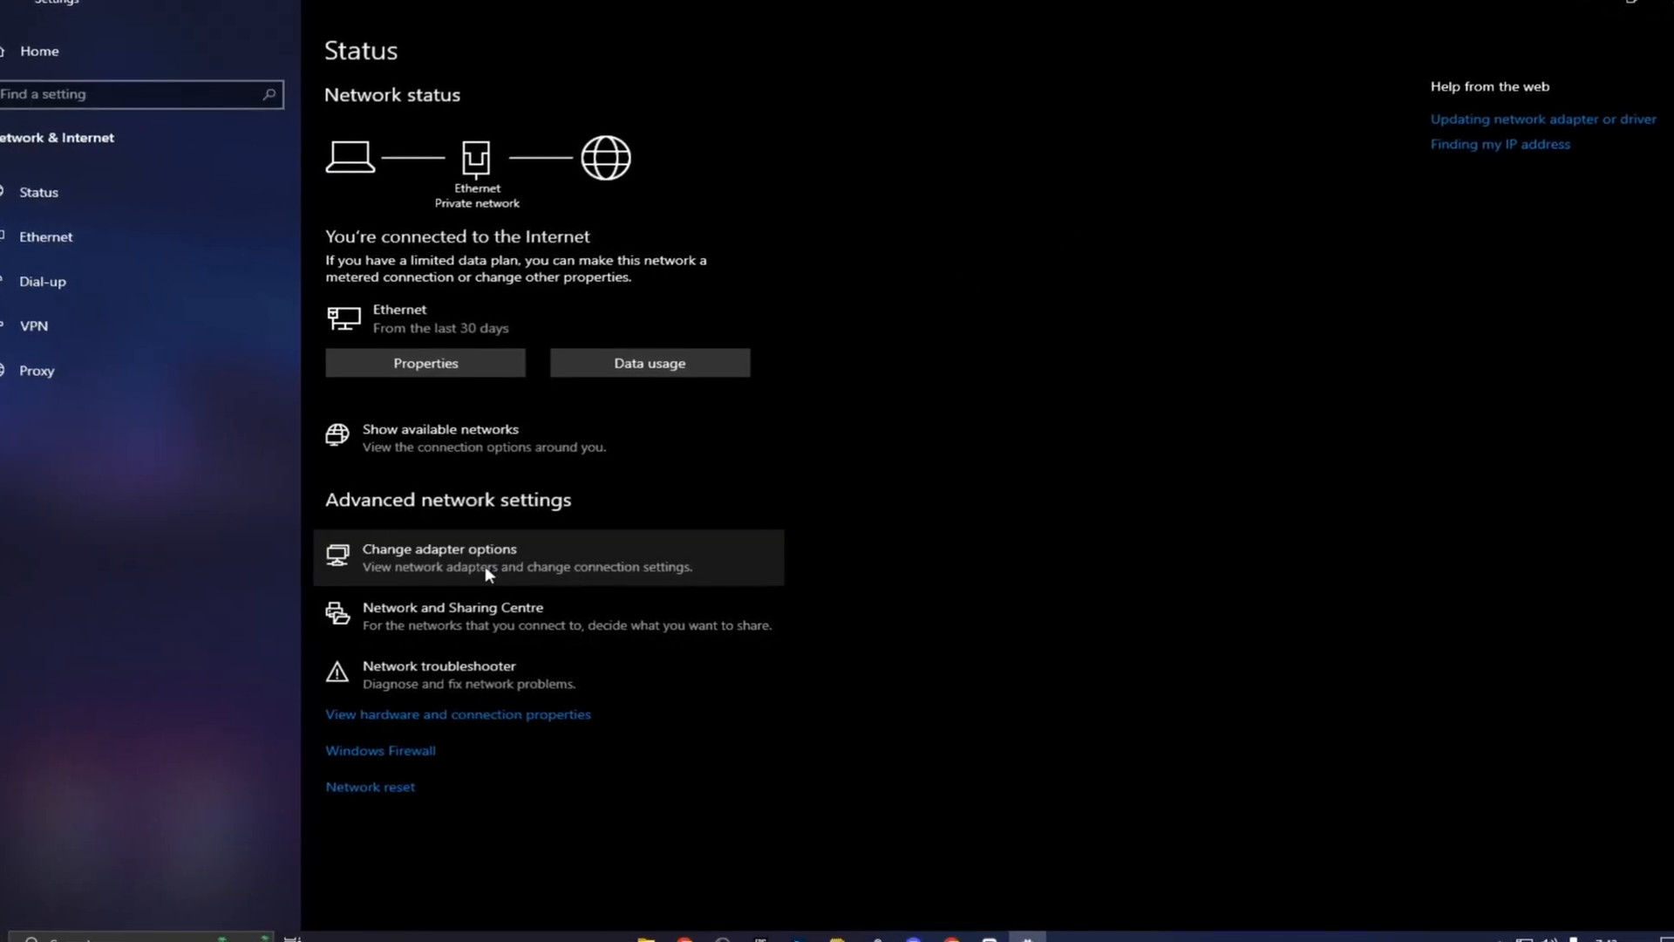
Reach the Ethernet adapter's Power Management options from the network connections list.
click(438, 554)
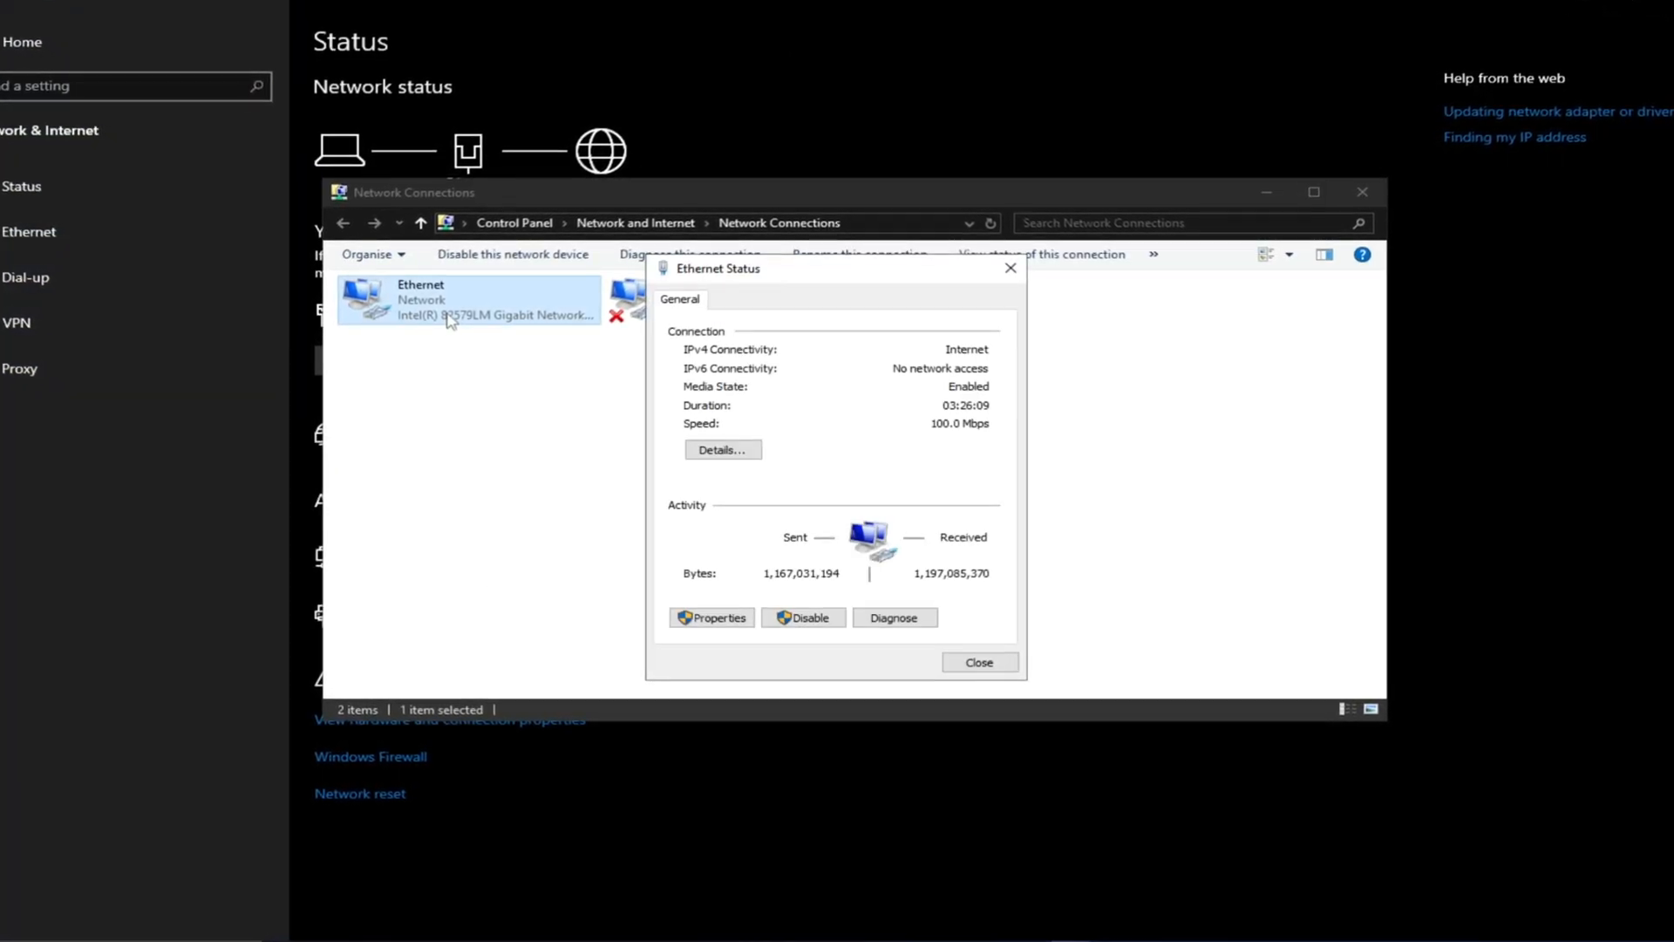
click(709, 618)
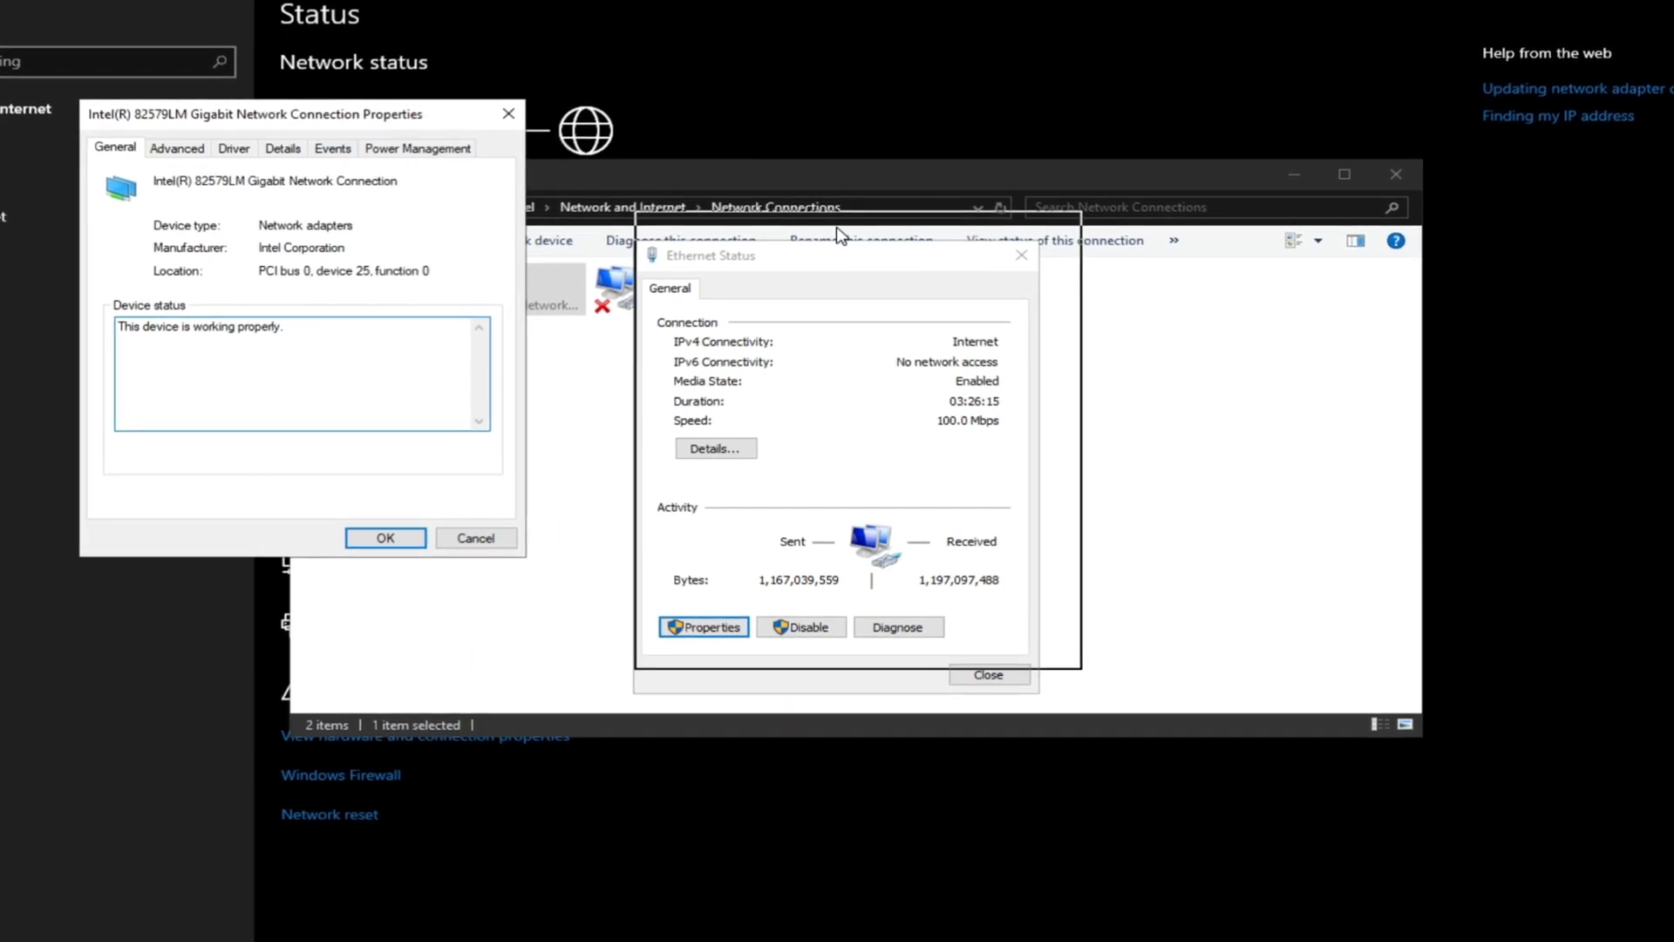
click(973, 258)
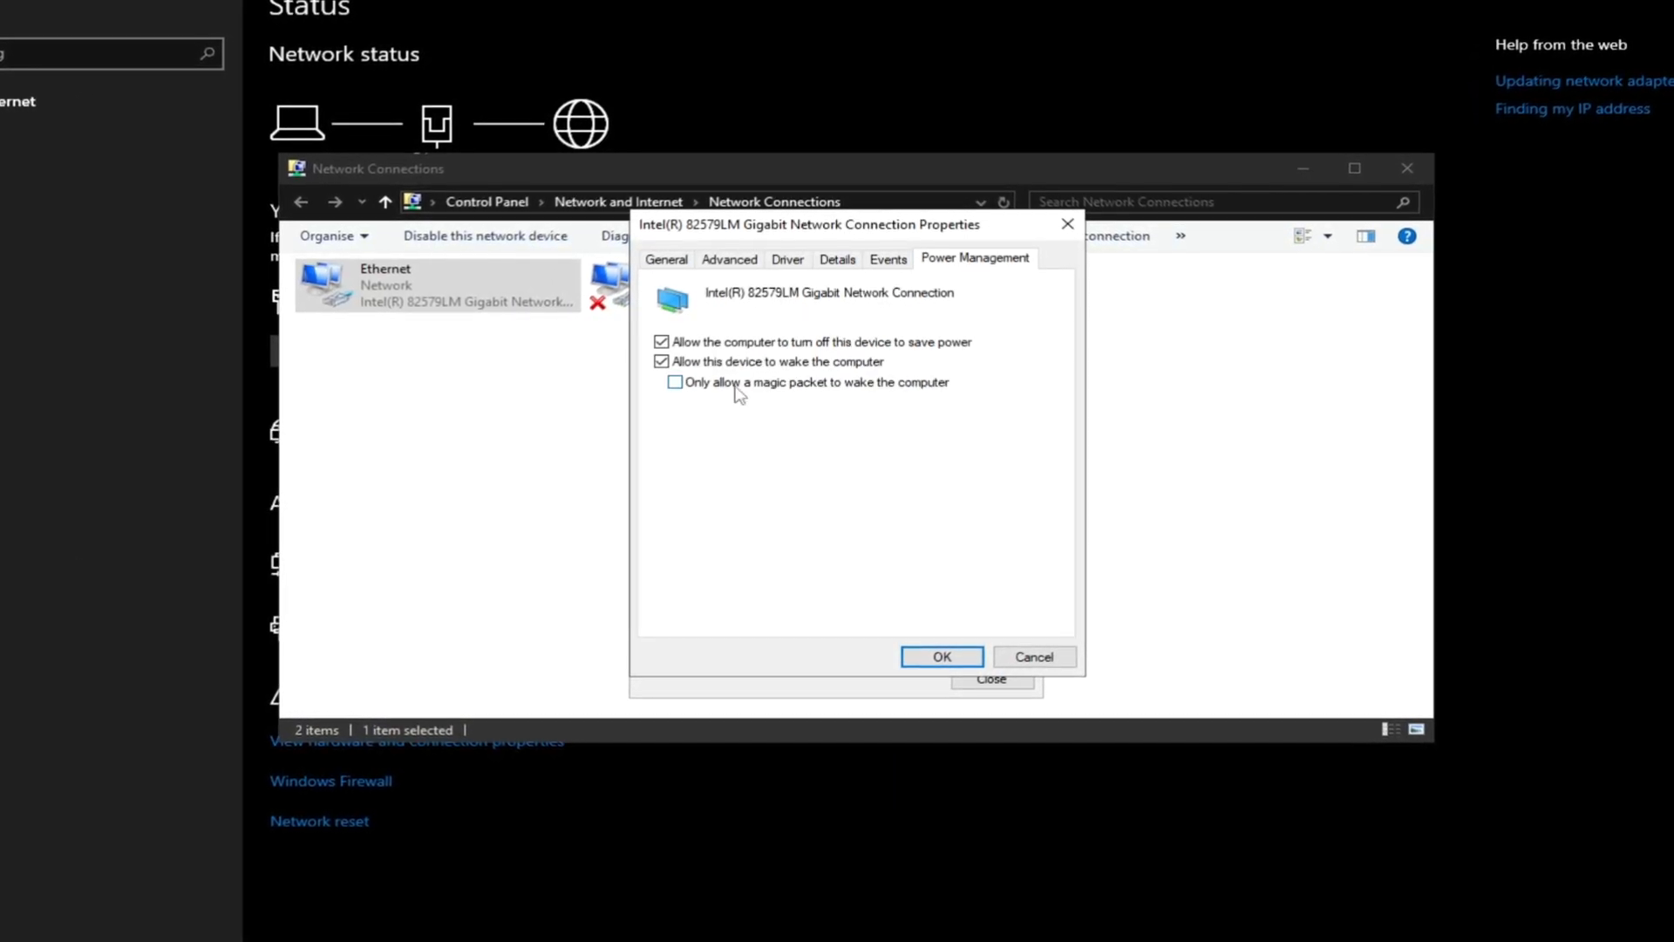
Disable 'Allow the computer to turn off this device to save power' and confirm.
click(659, 342)
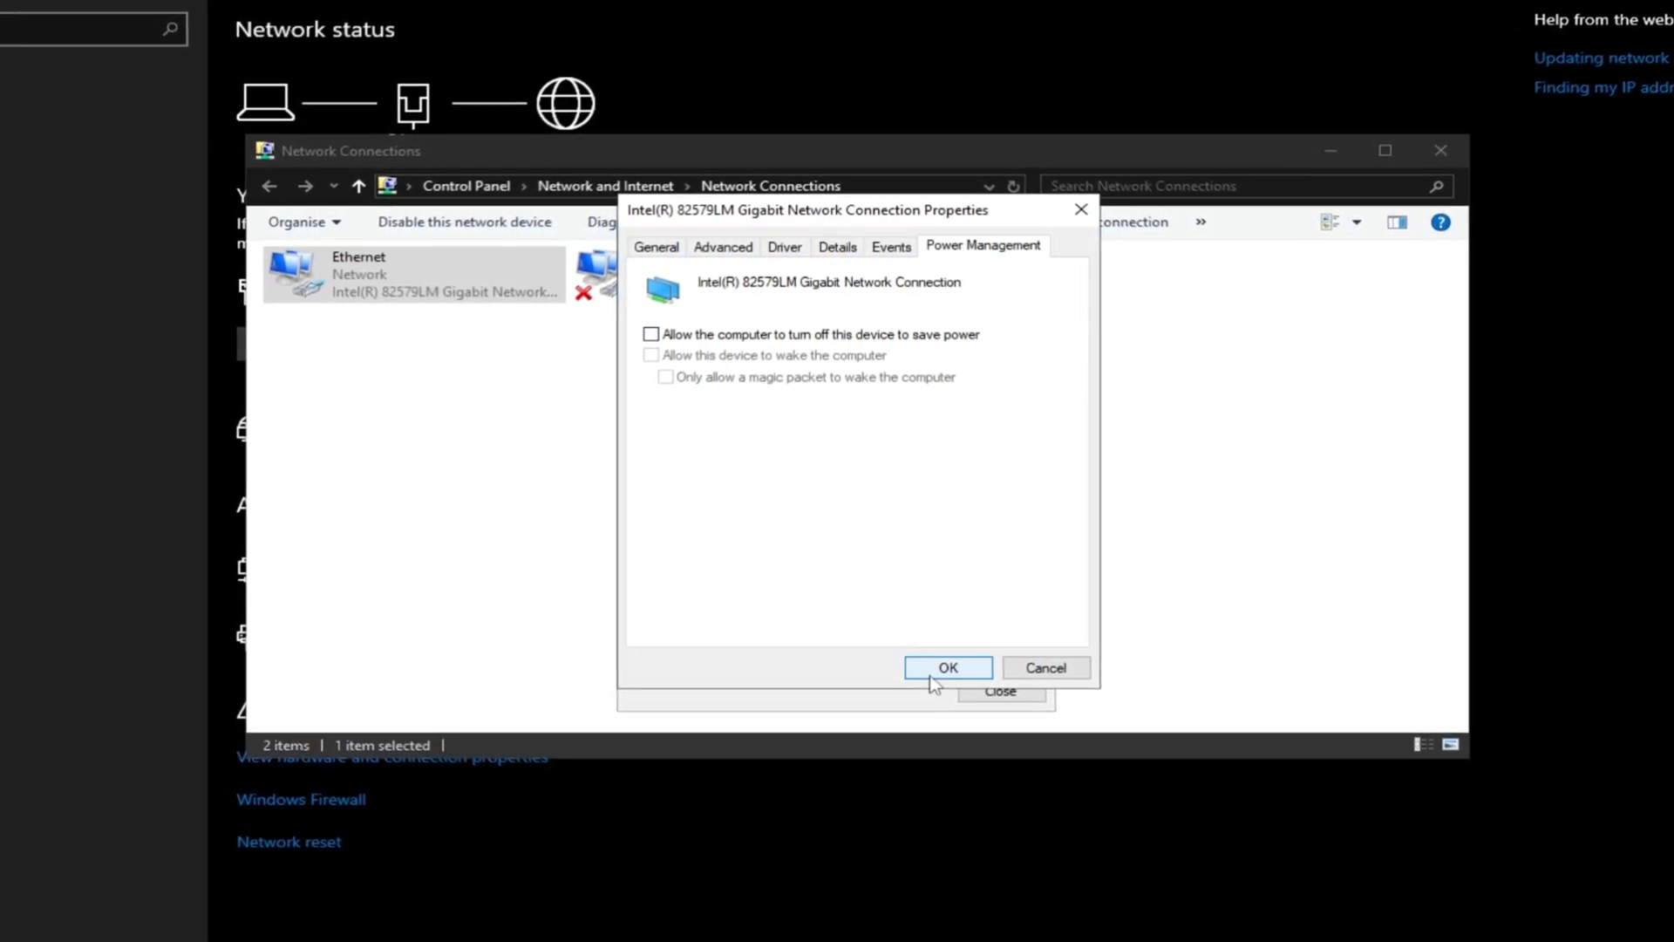
click(945, 667)
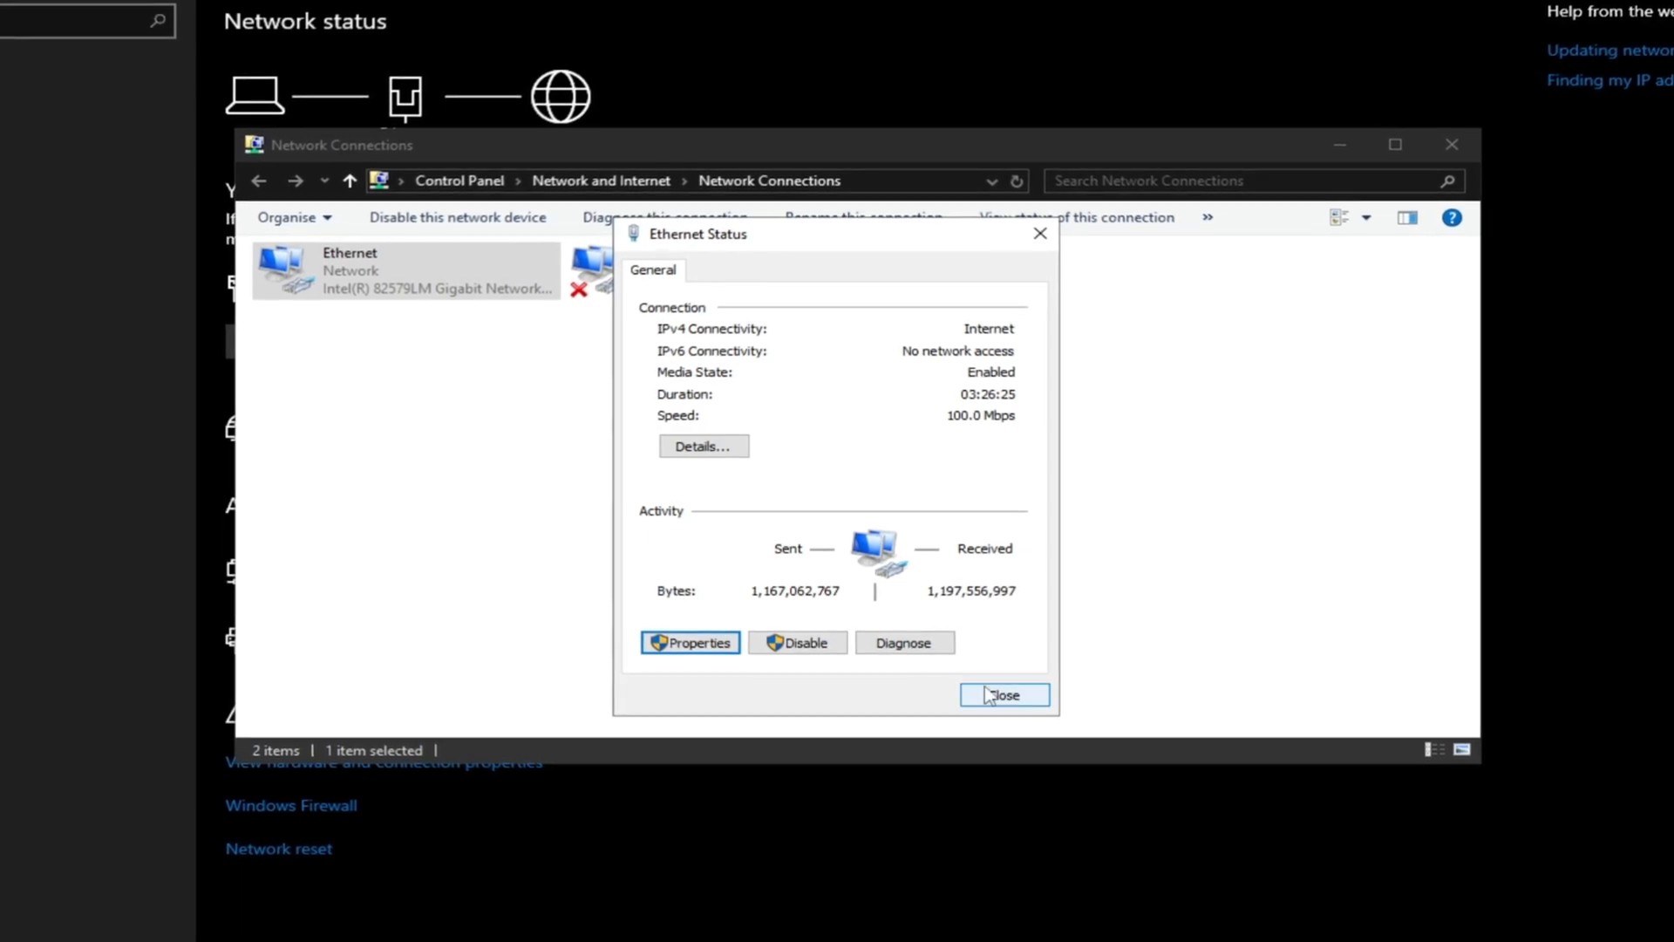
click(1001, 696)
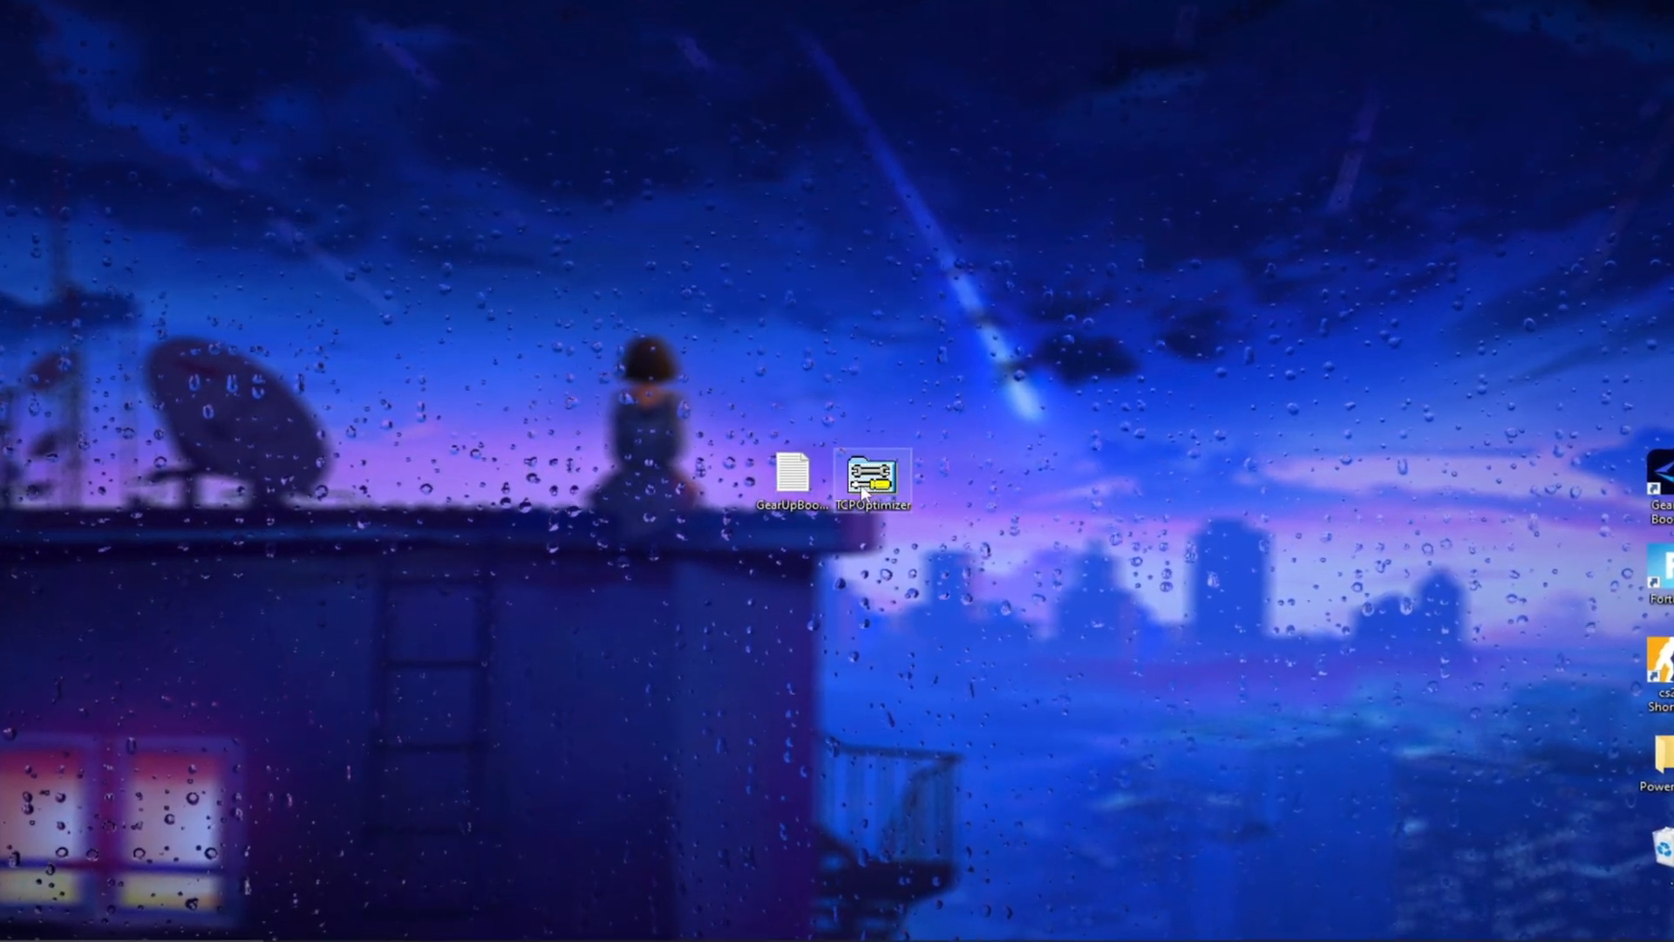
Run TCP Optimizer as administrator and set the connection speed slider to 100+ Mbps.
right_click(874, 472)
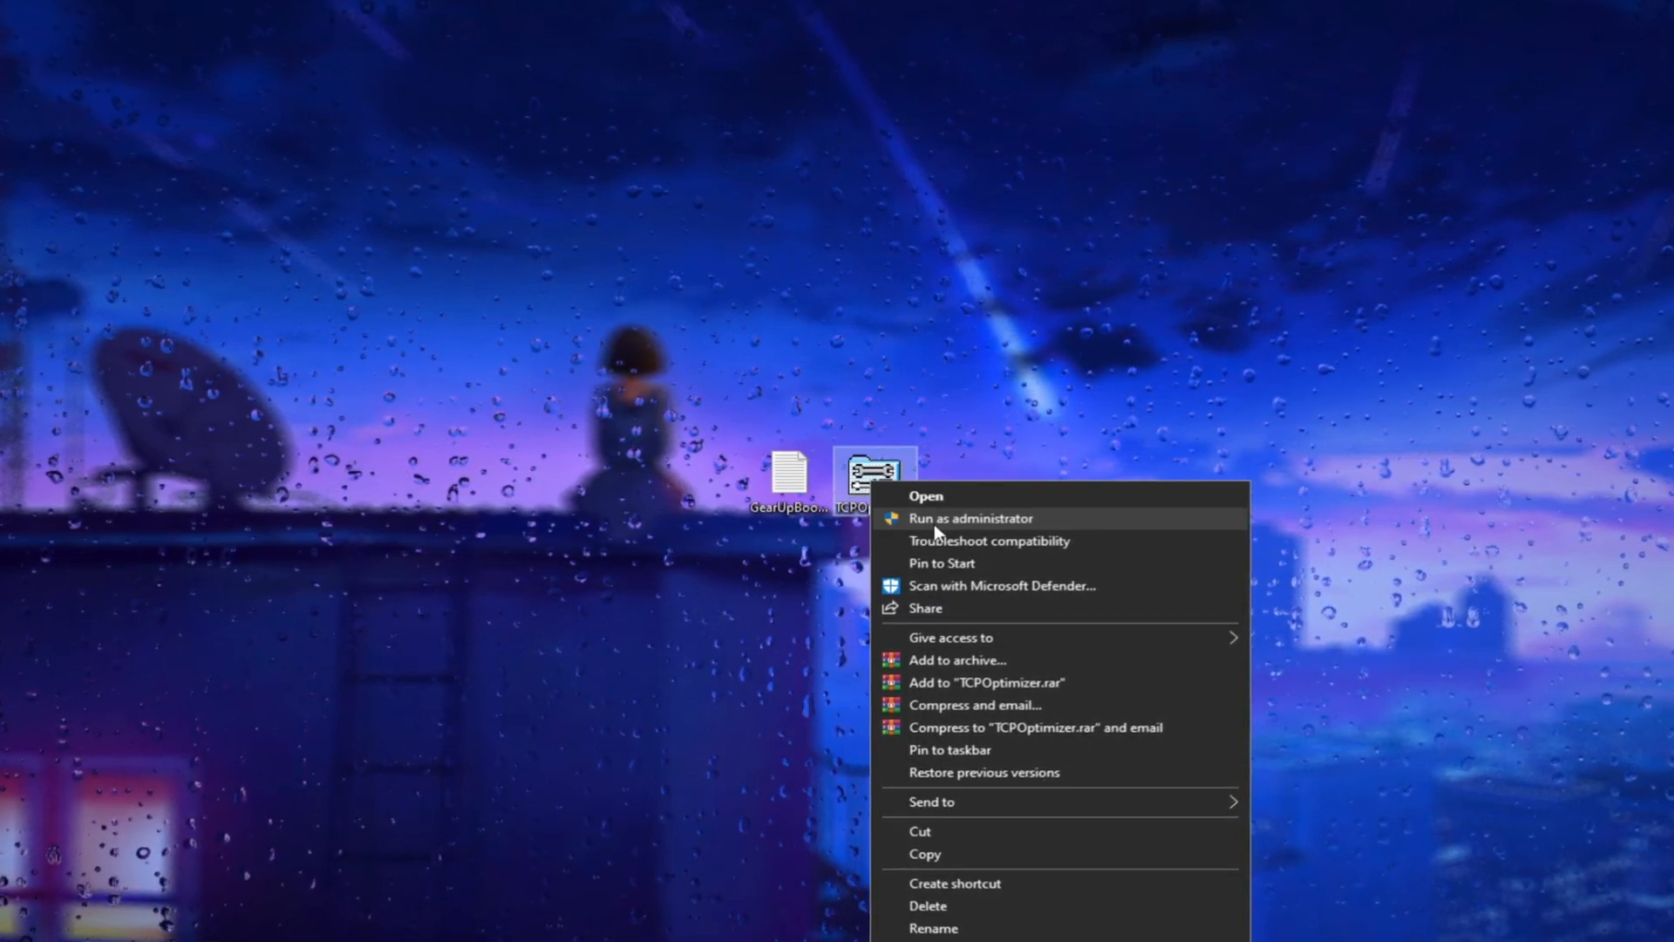
click(924, 495)
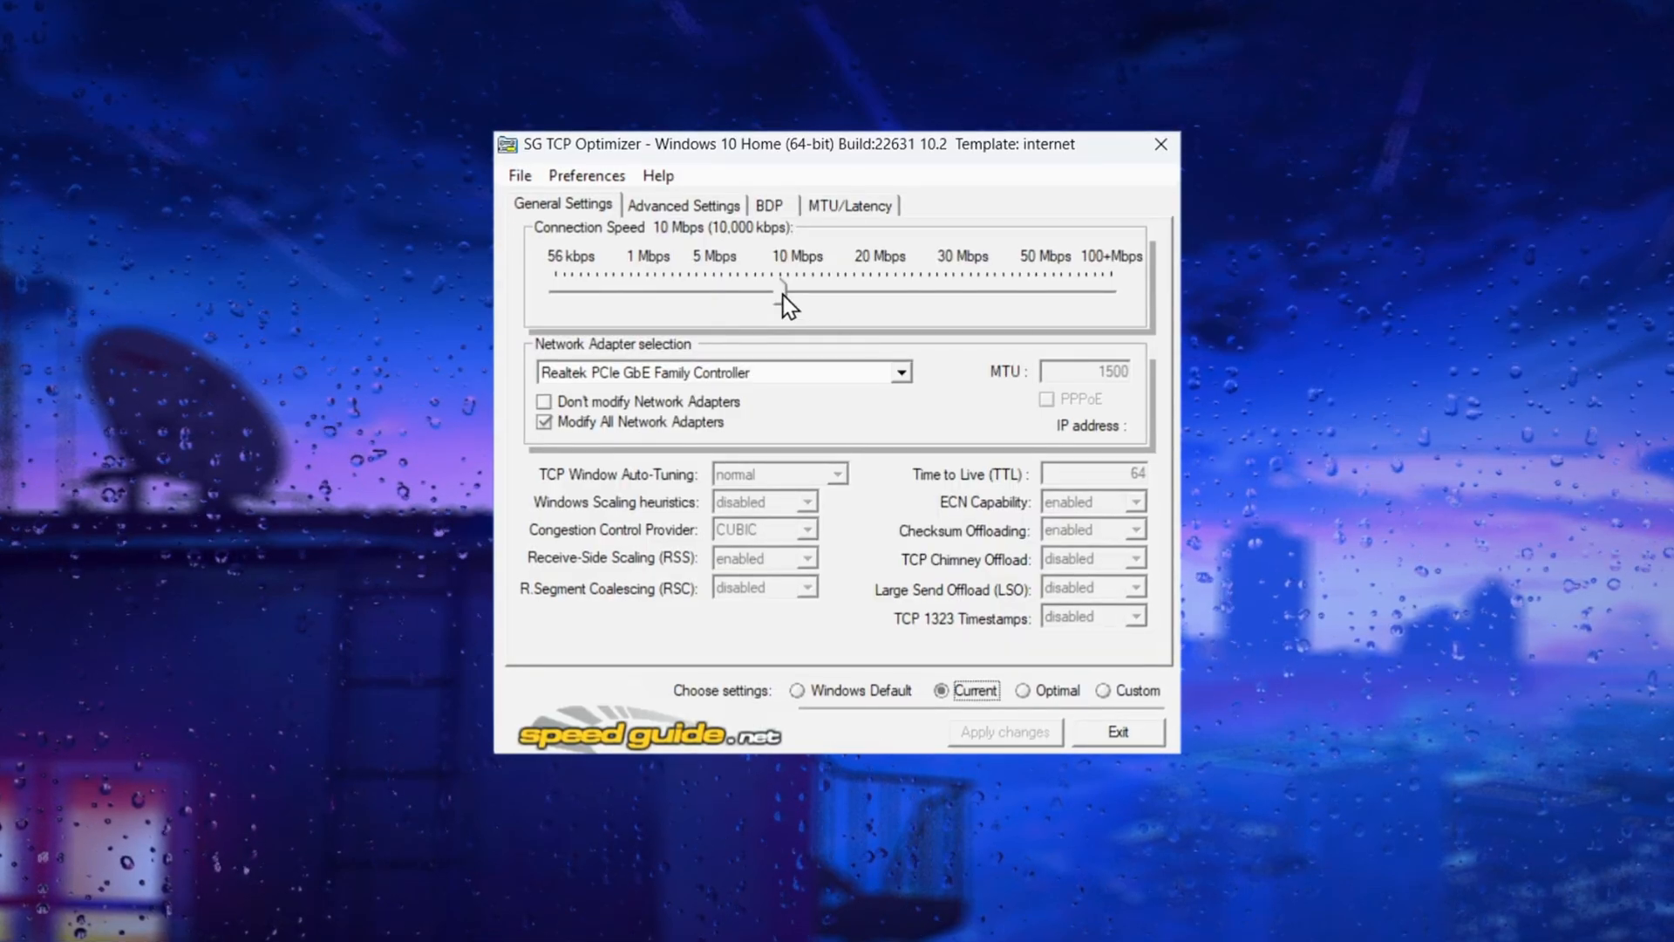
drag(785, 288, 1115, 288)
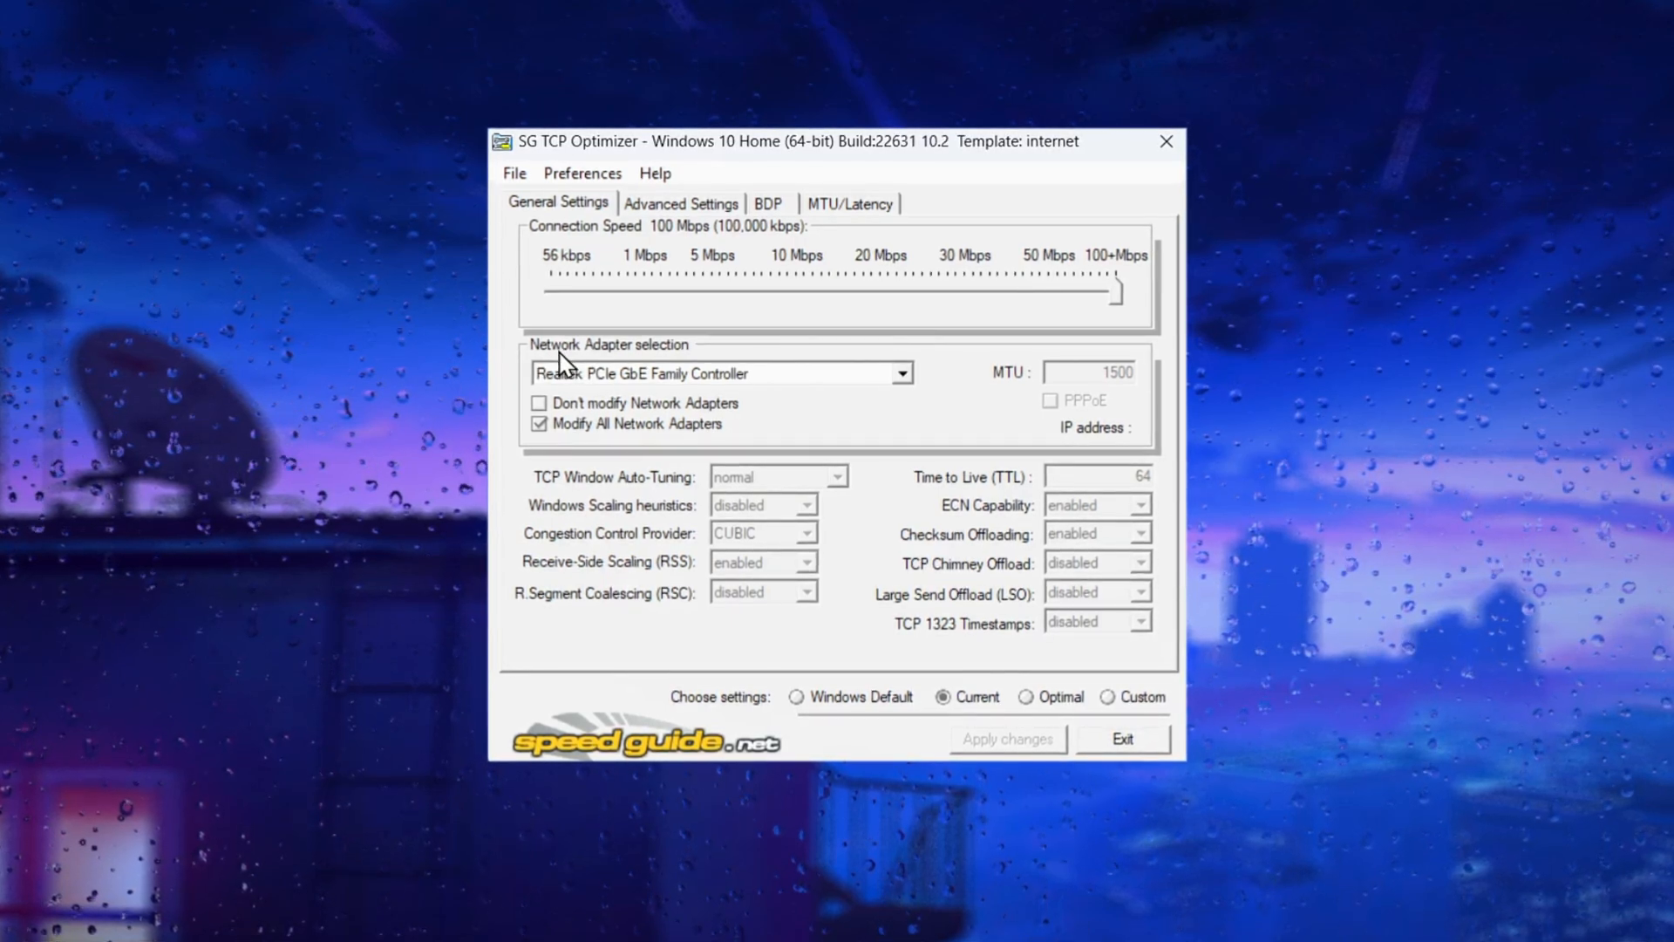
Select the Realtek PCIe GbE Family Controller adapter and switch to Custom settings.
click(900, 373)
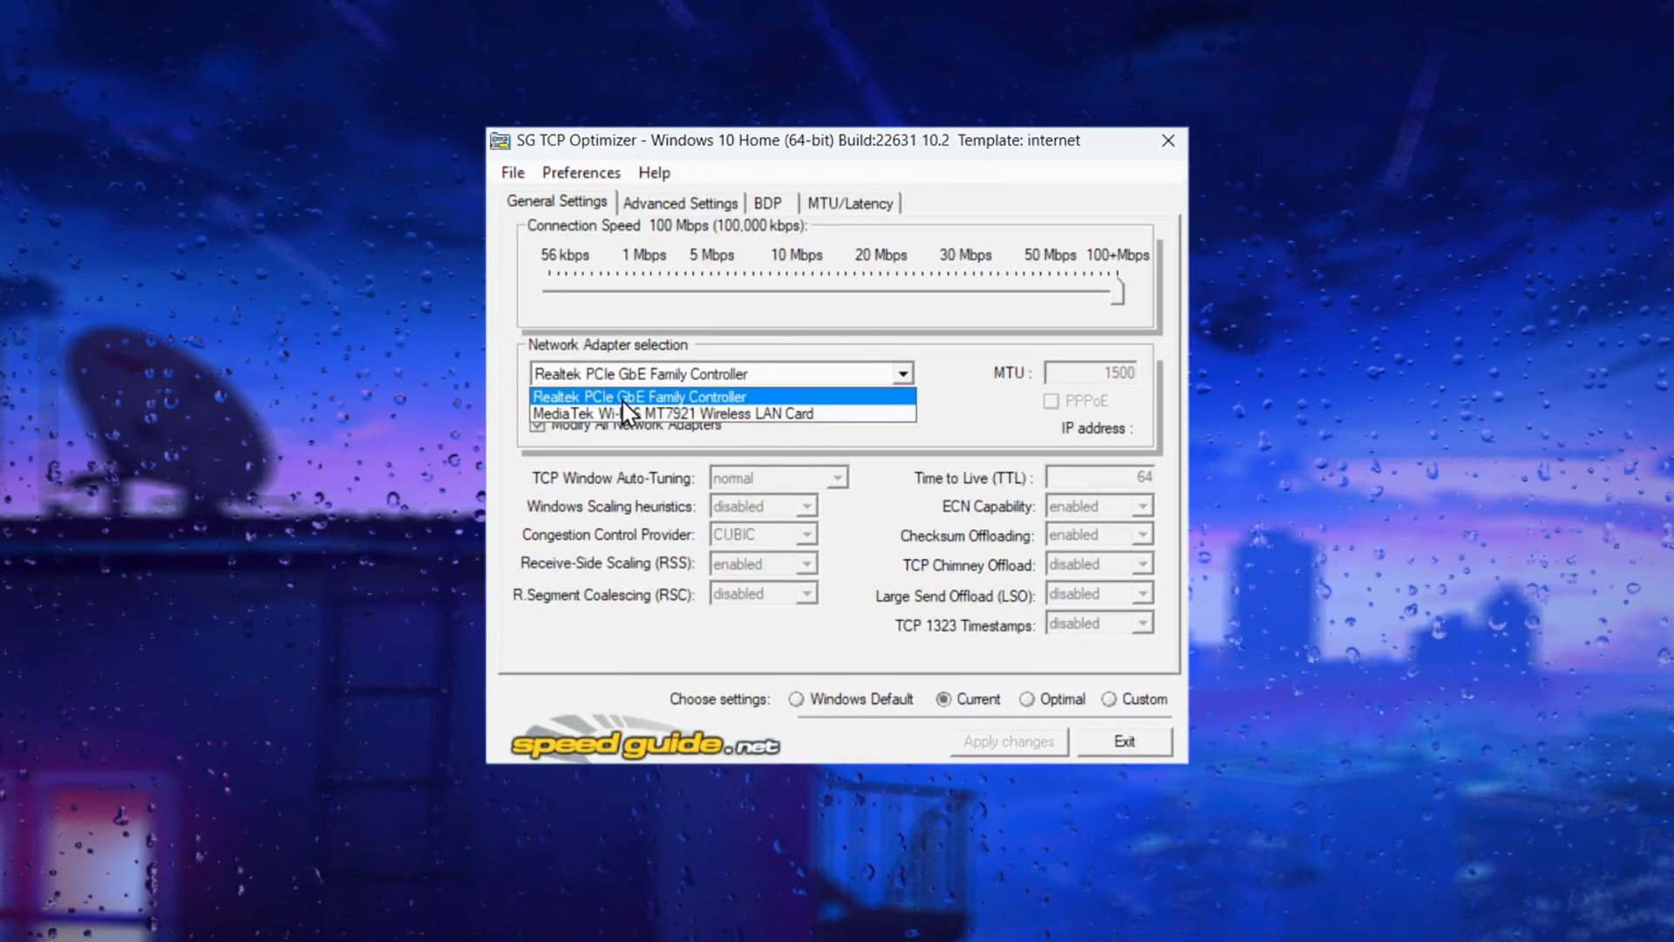
click(640, 395)
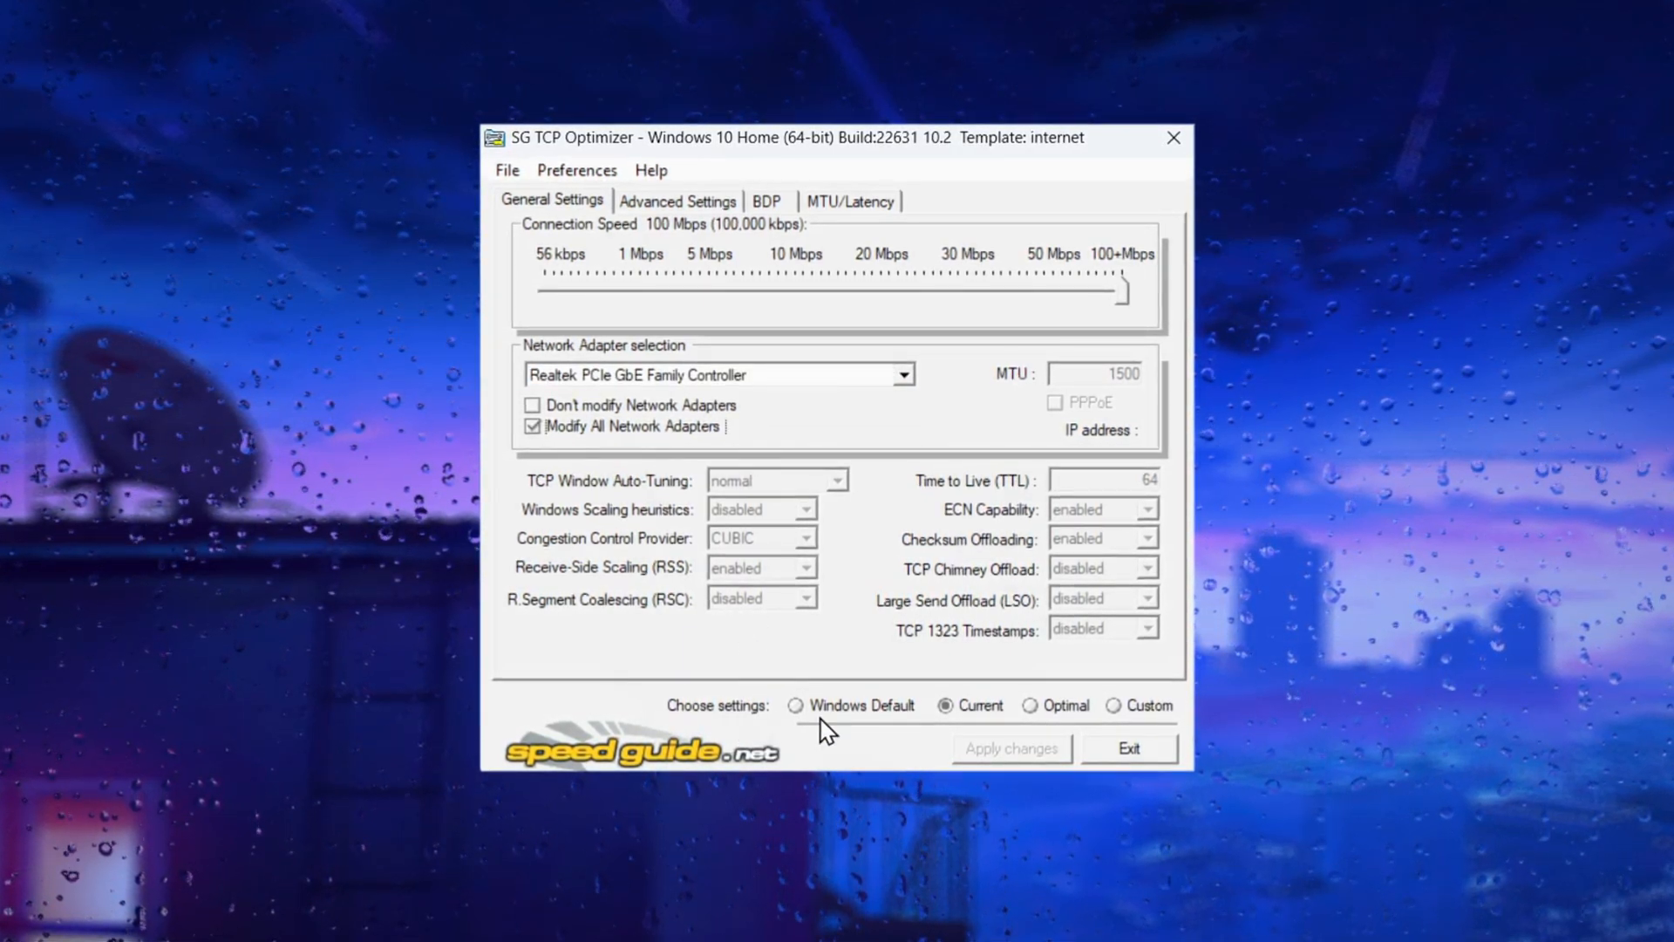
click(1115, 706)
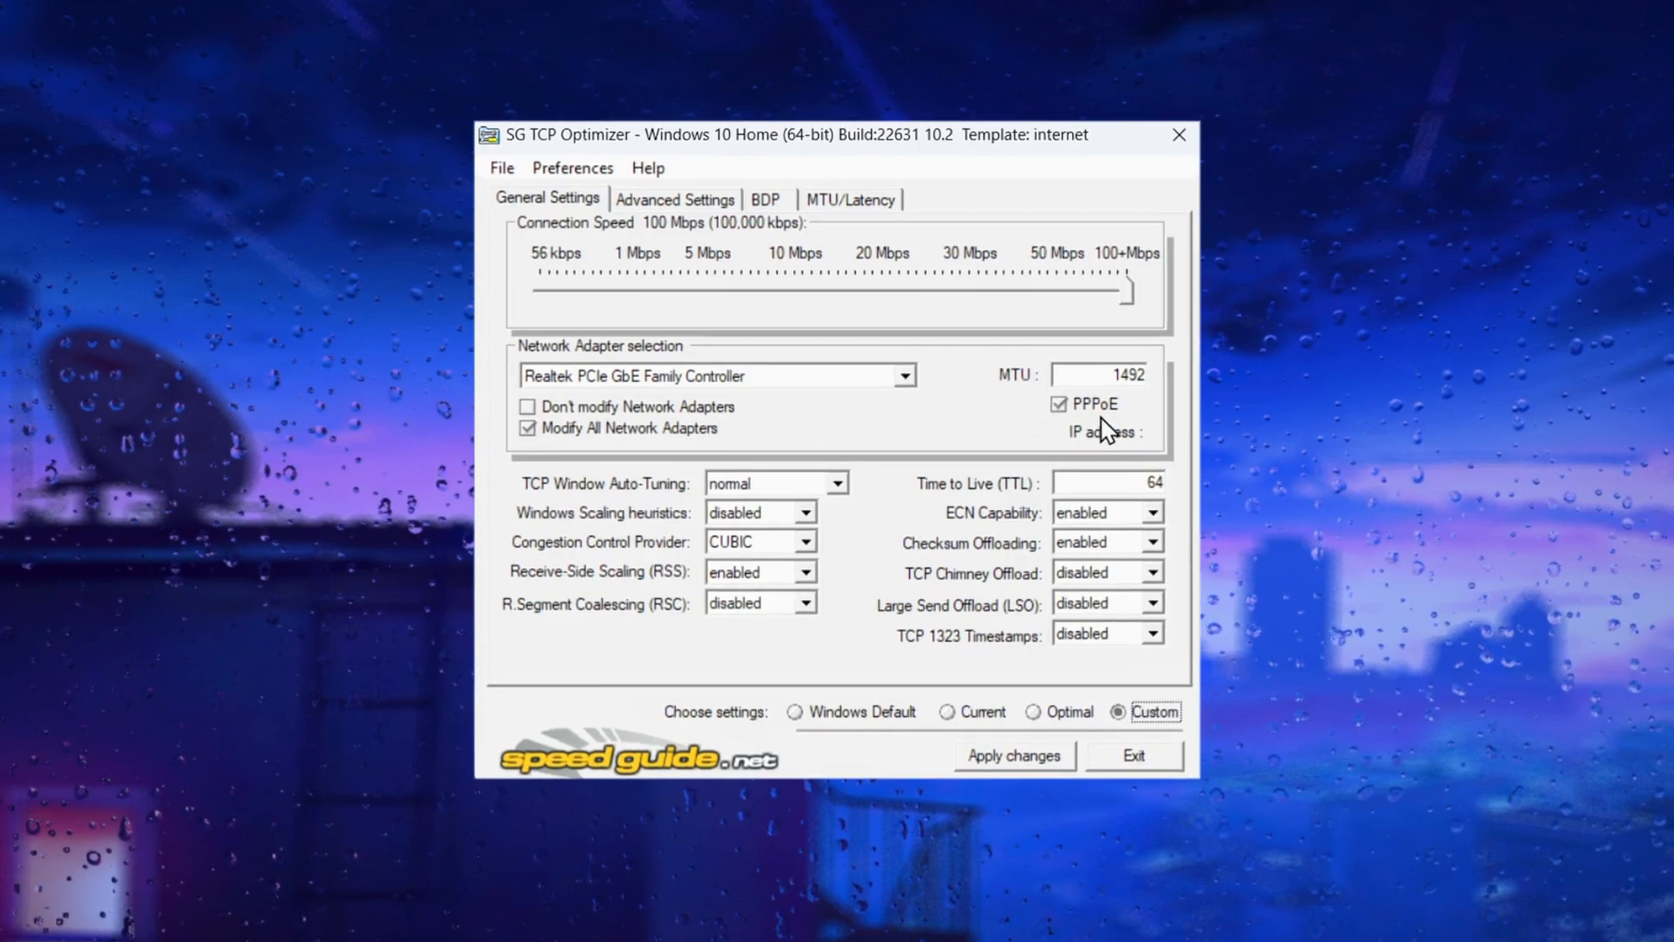
Run the Largest MTU test, keep the suggested MTU 1492 and leave Receive Segment Coalescing disabled.
click(850, 198)
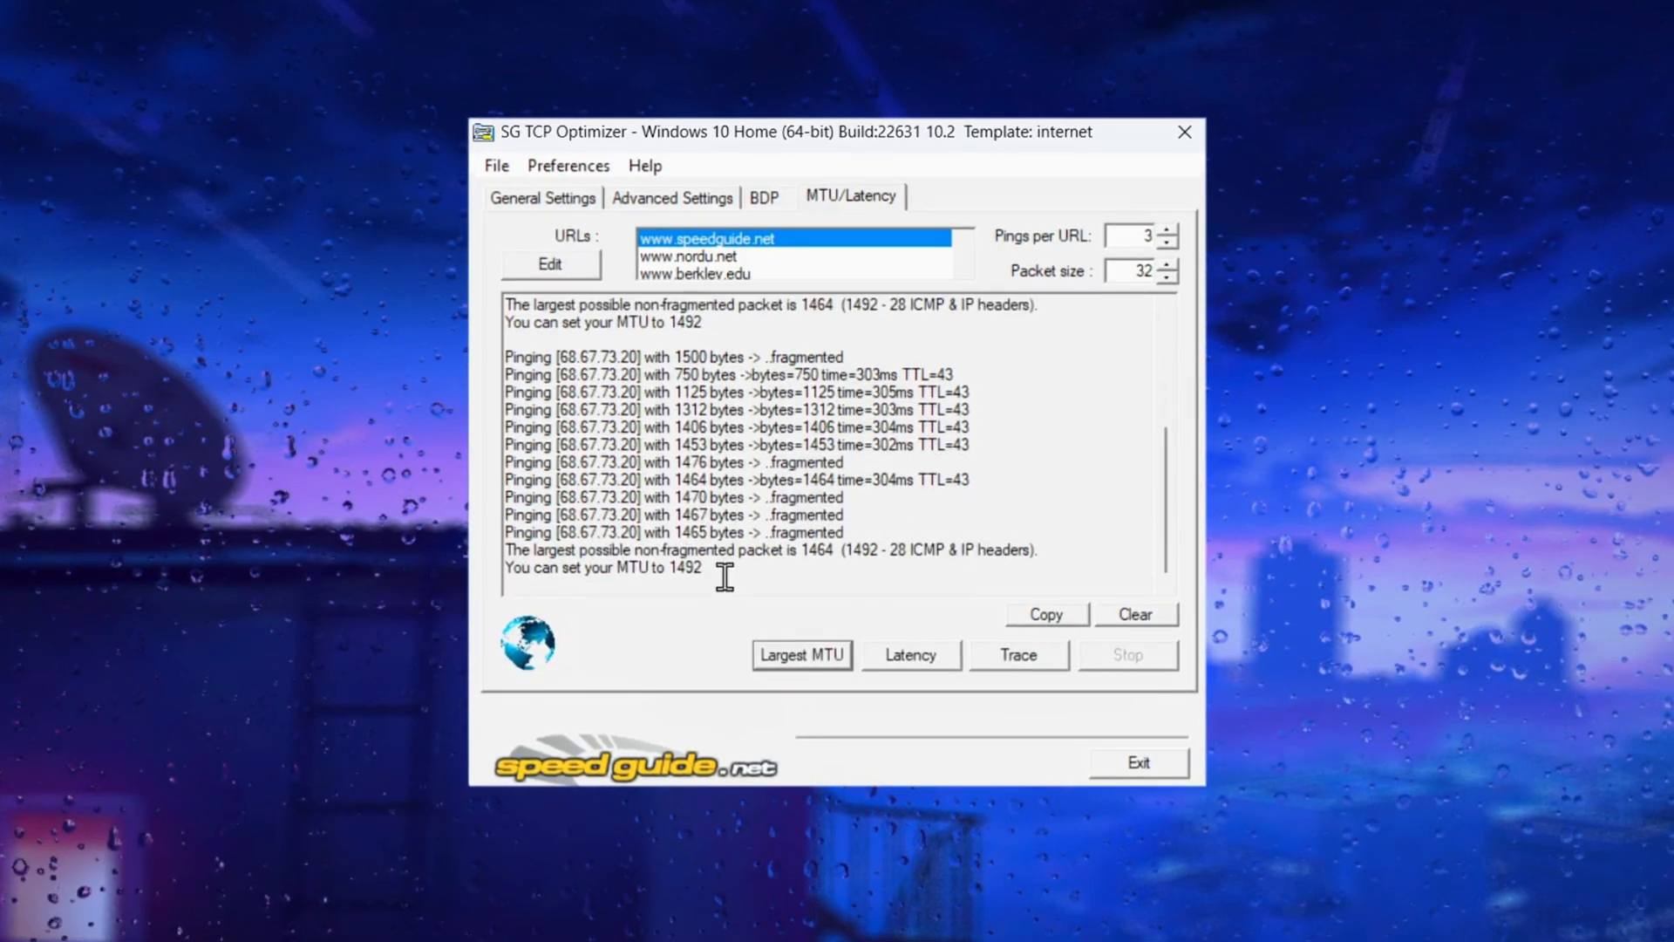
double_click(684, 568)
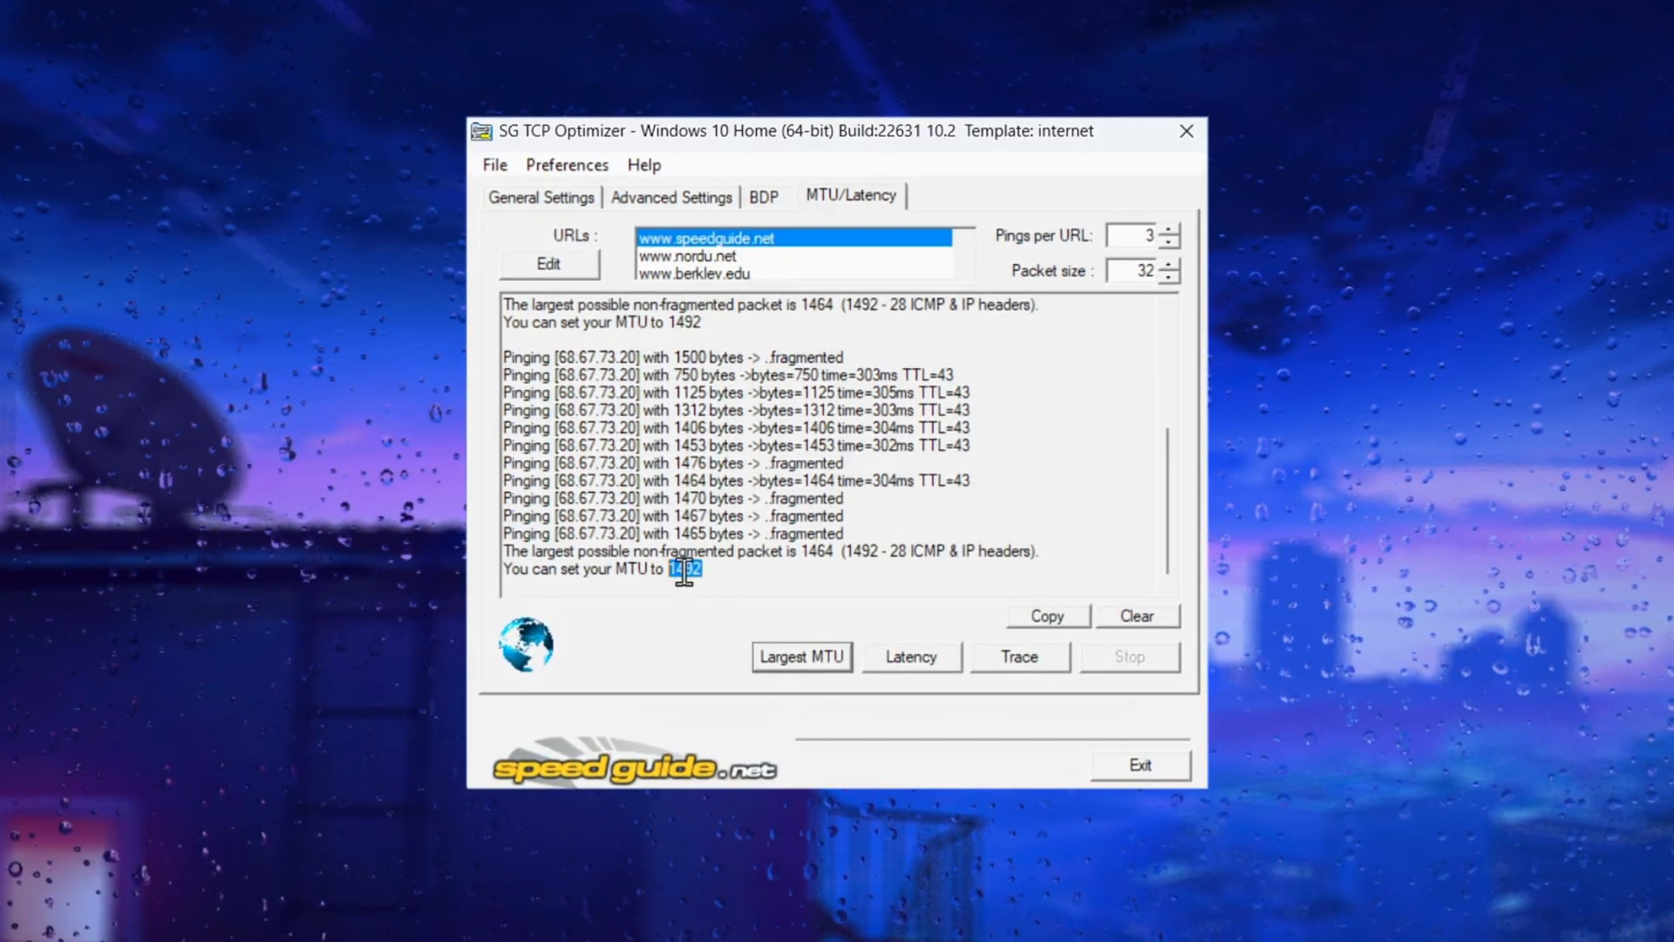
click(540, 196)
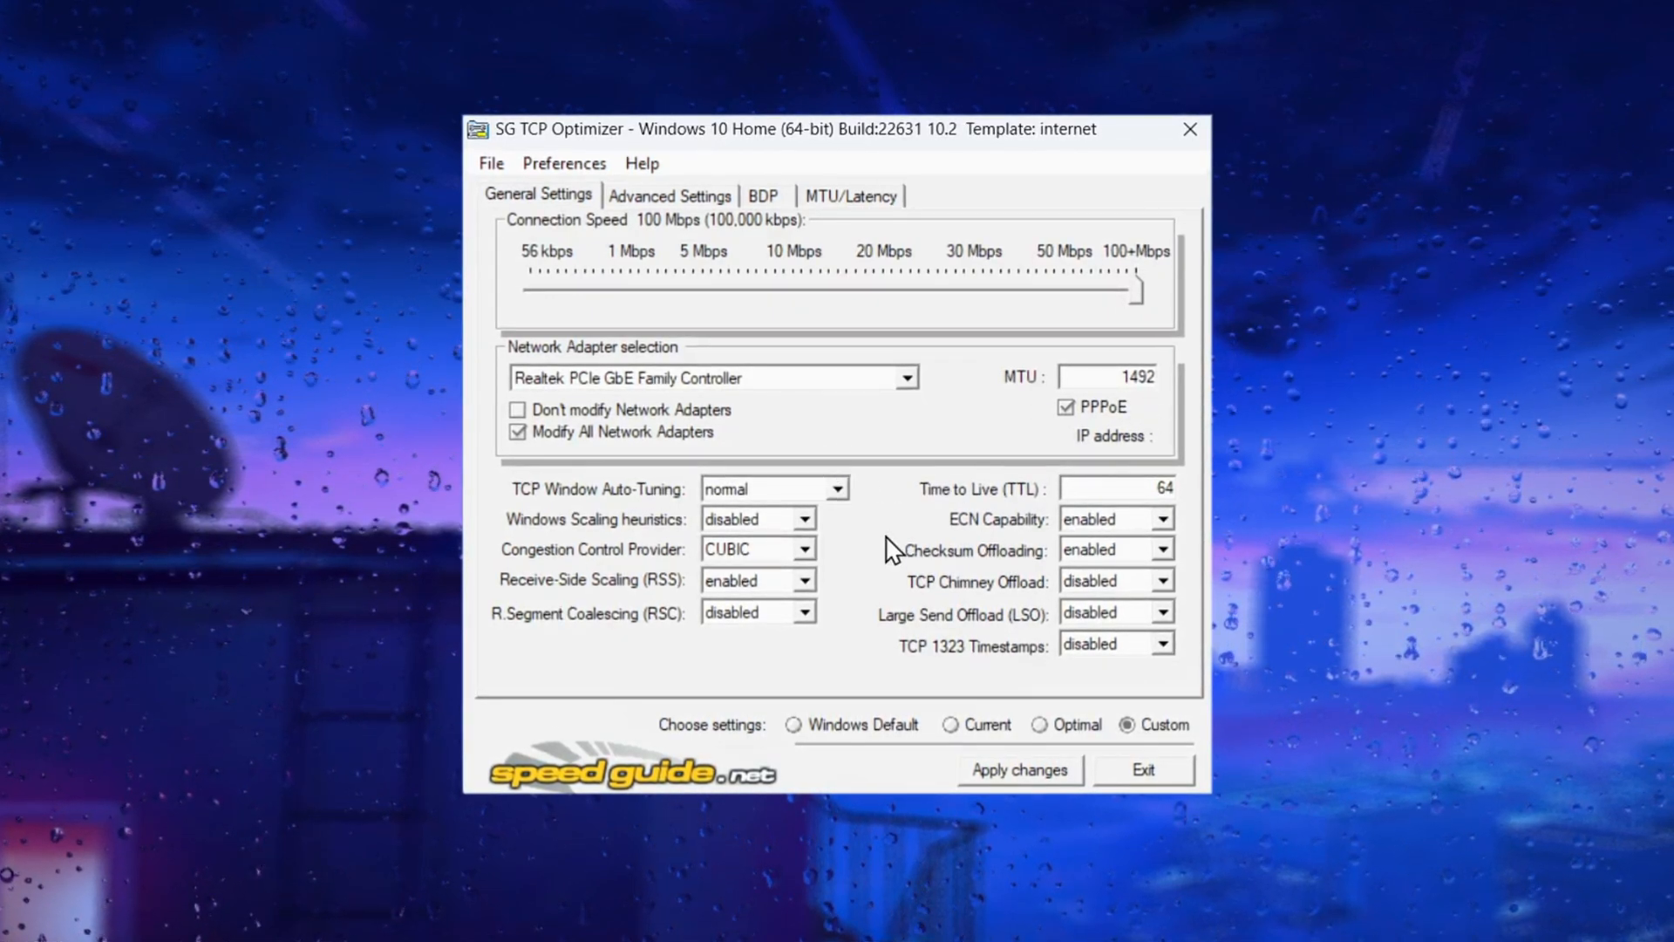
click(753, 612)
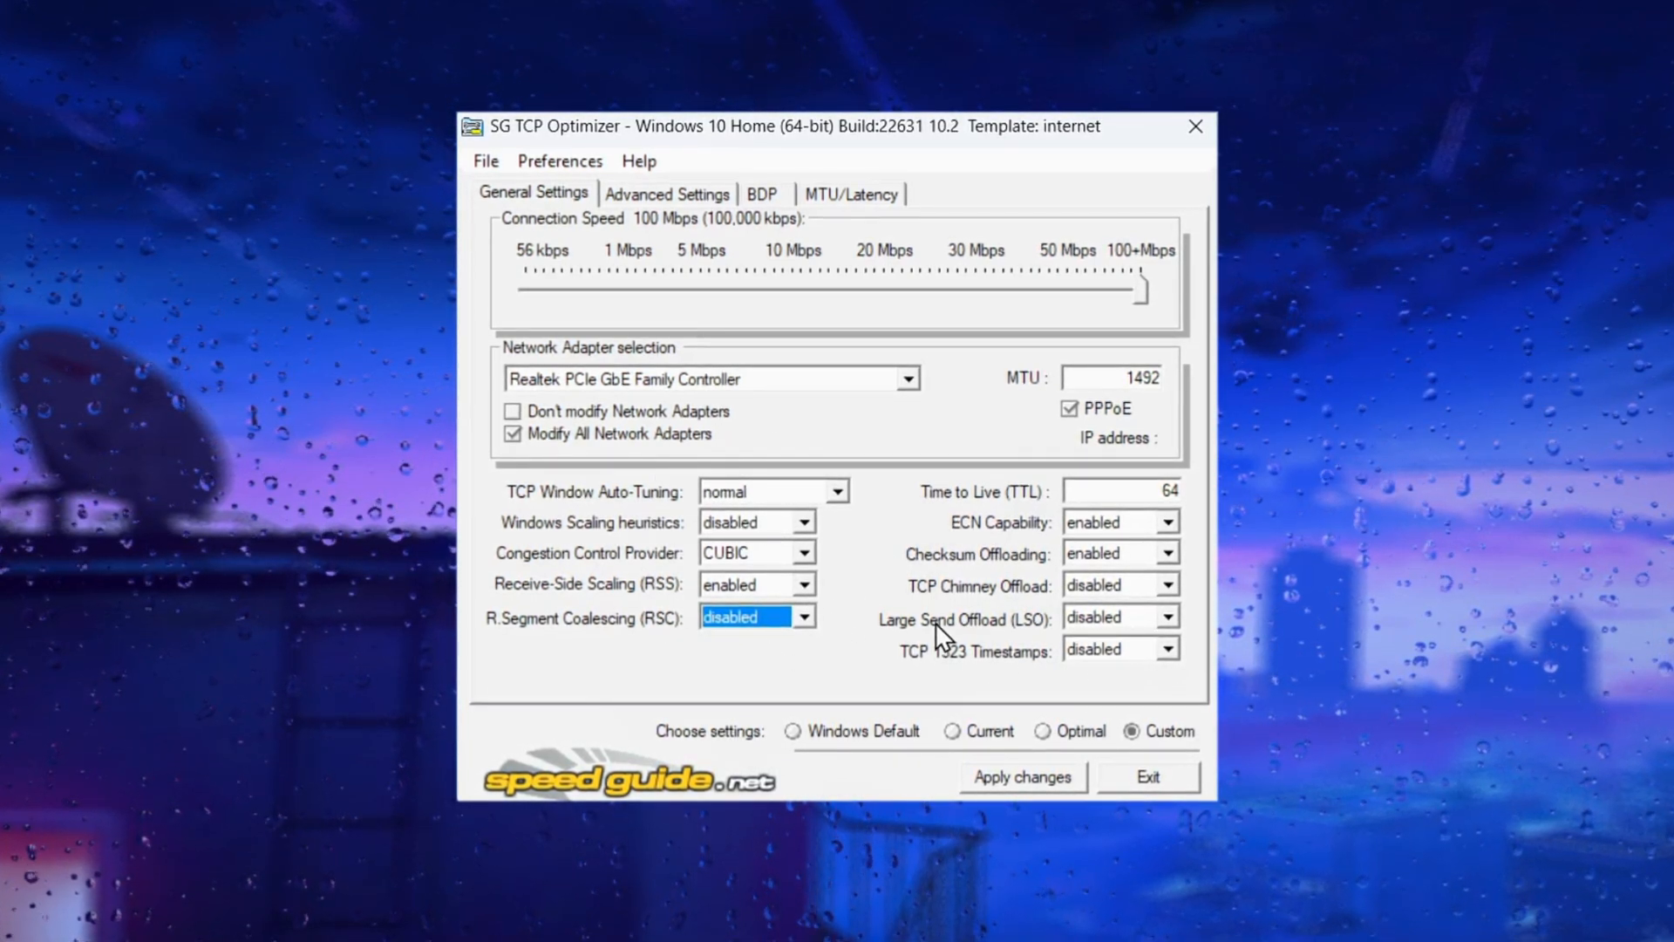
In Advanced Settings, disable NetworkThrottlingIndex and set SystemResponsiveness to gaming: 0.
click(666, 193)
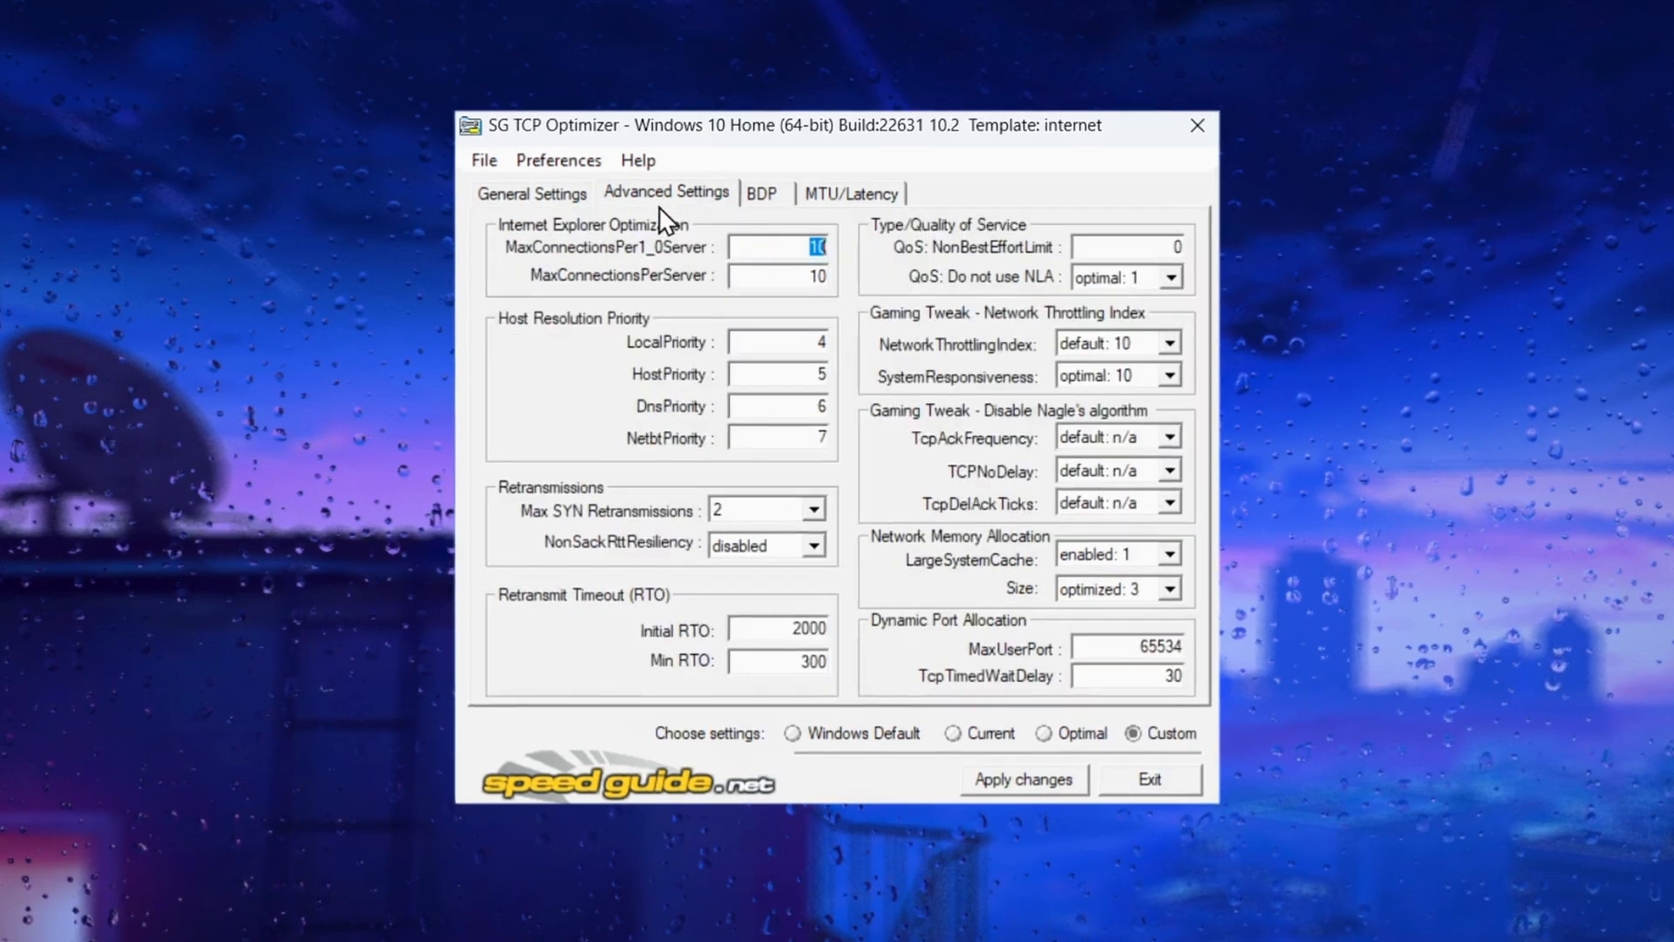
mouse_move(577, 528)
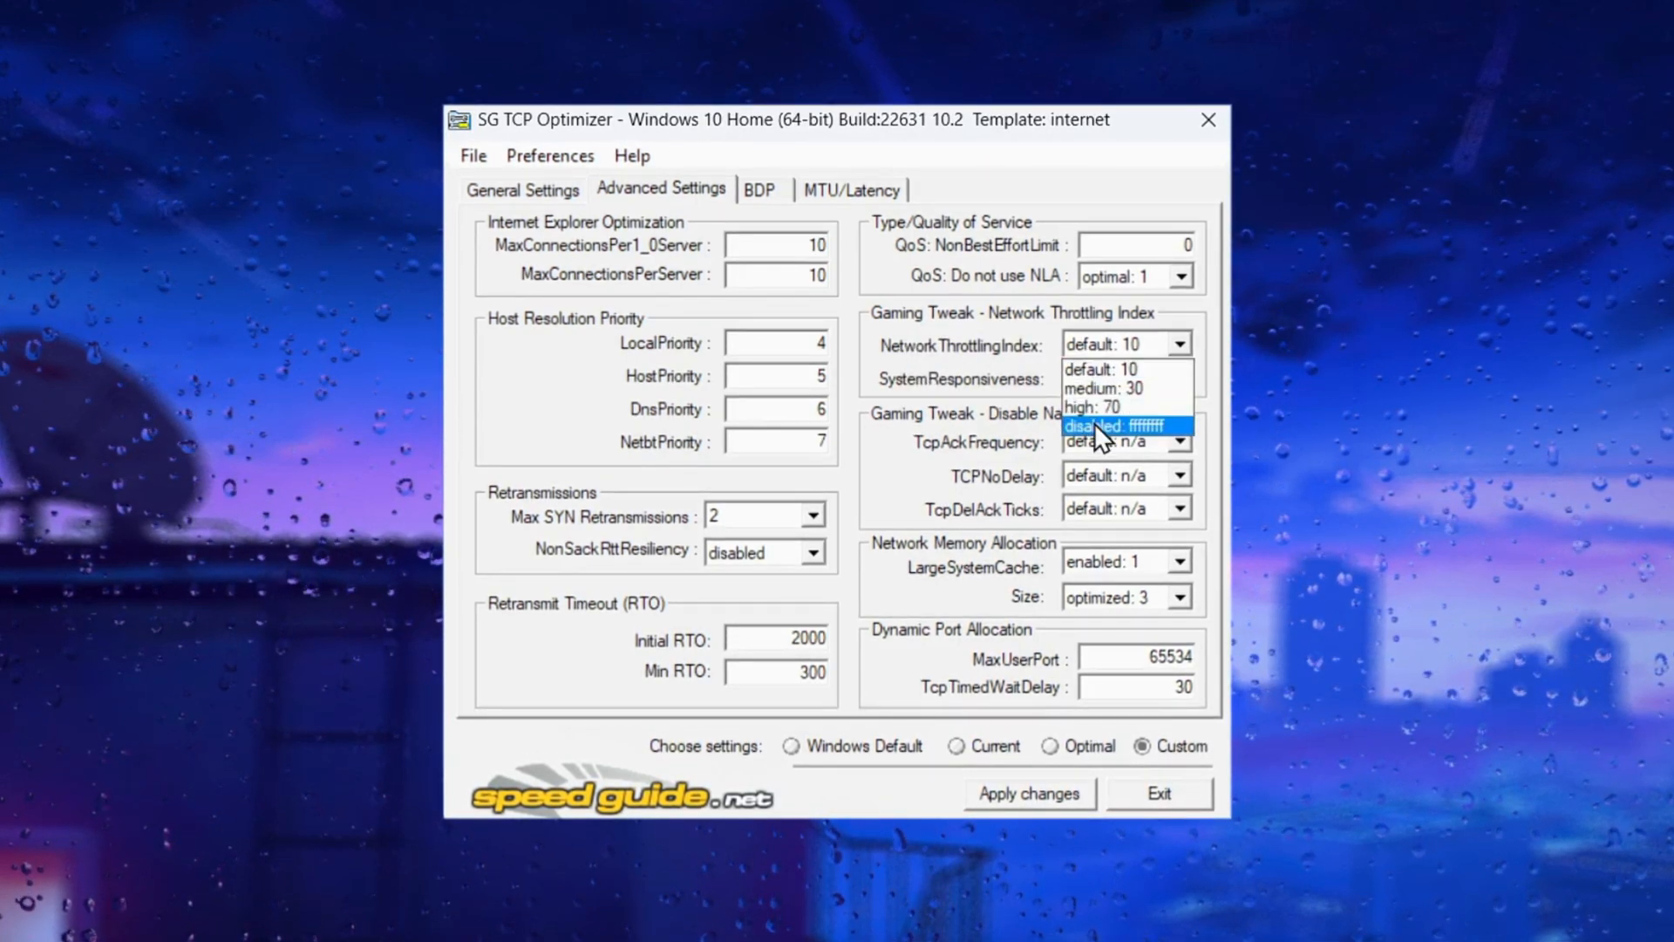
click(1101, 426)
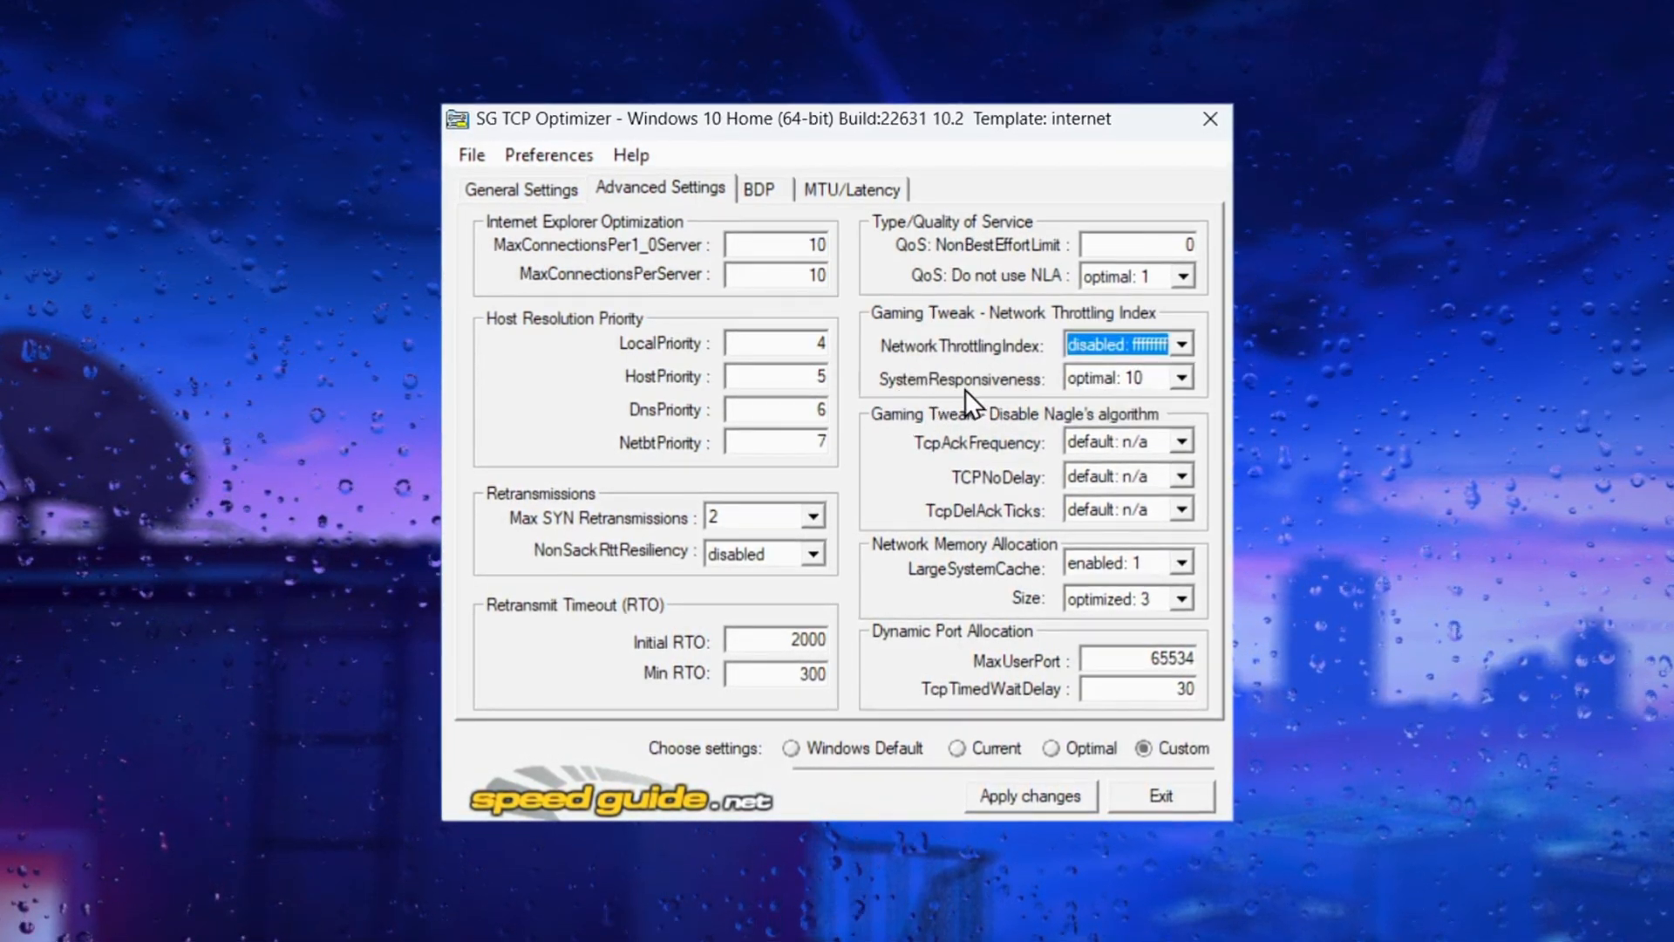
click(1183, 441)
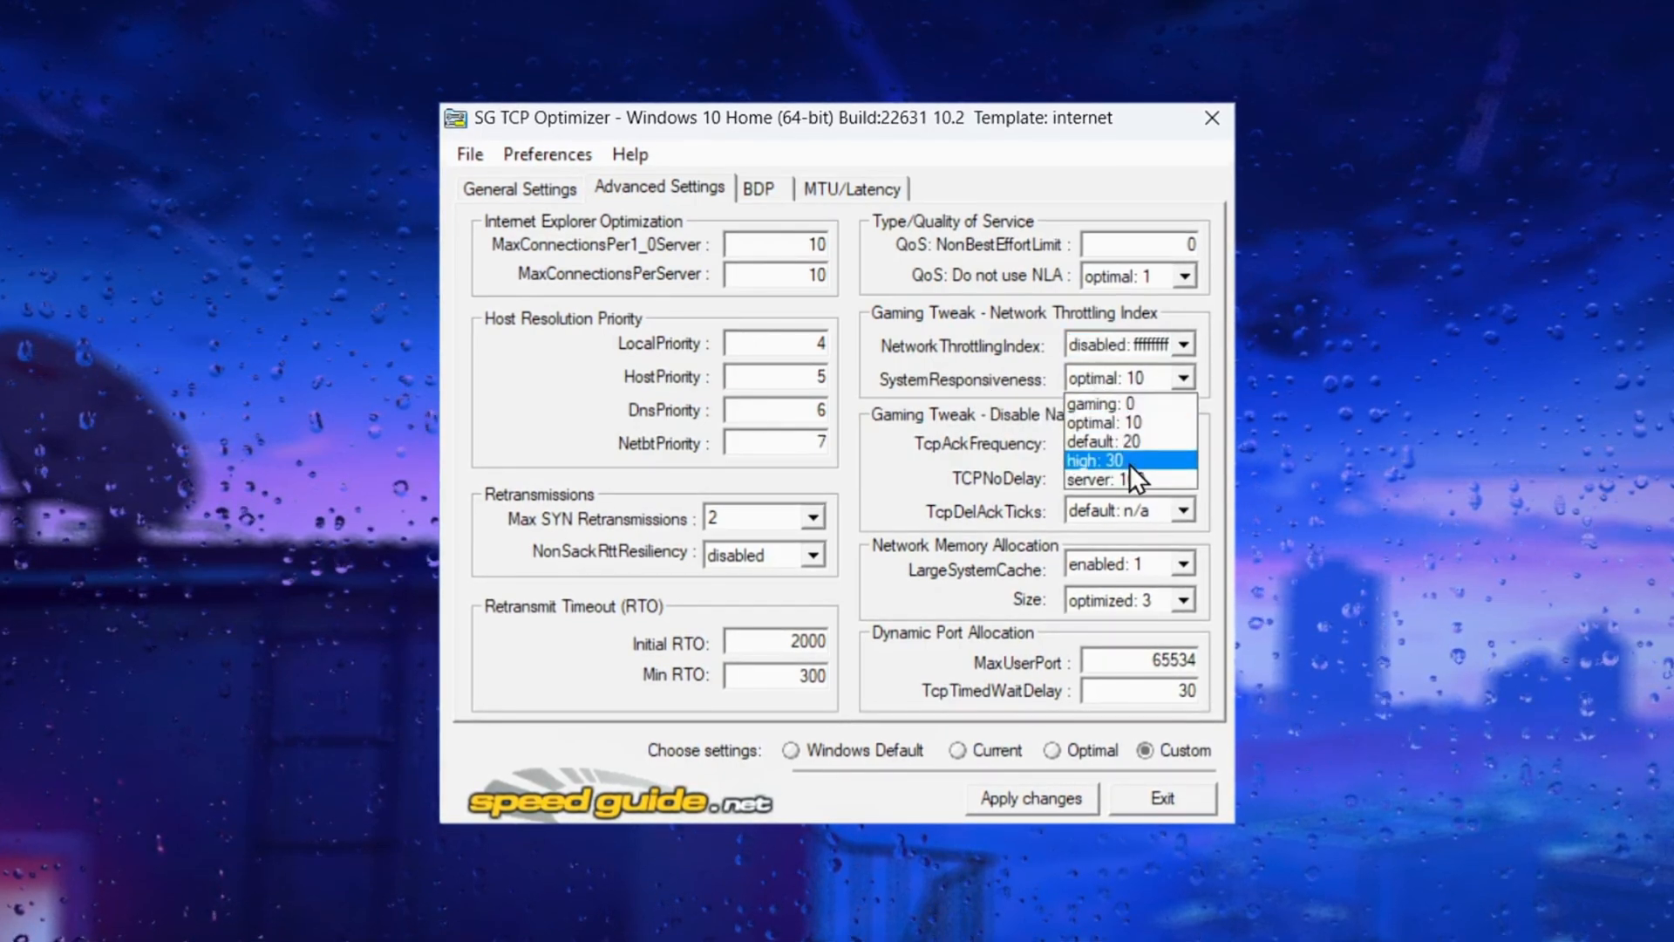
click(1100, 403)
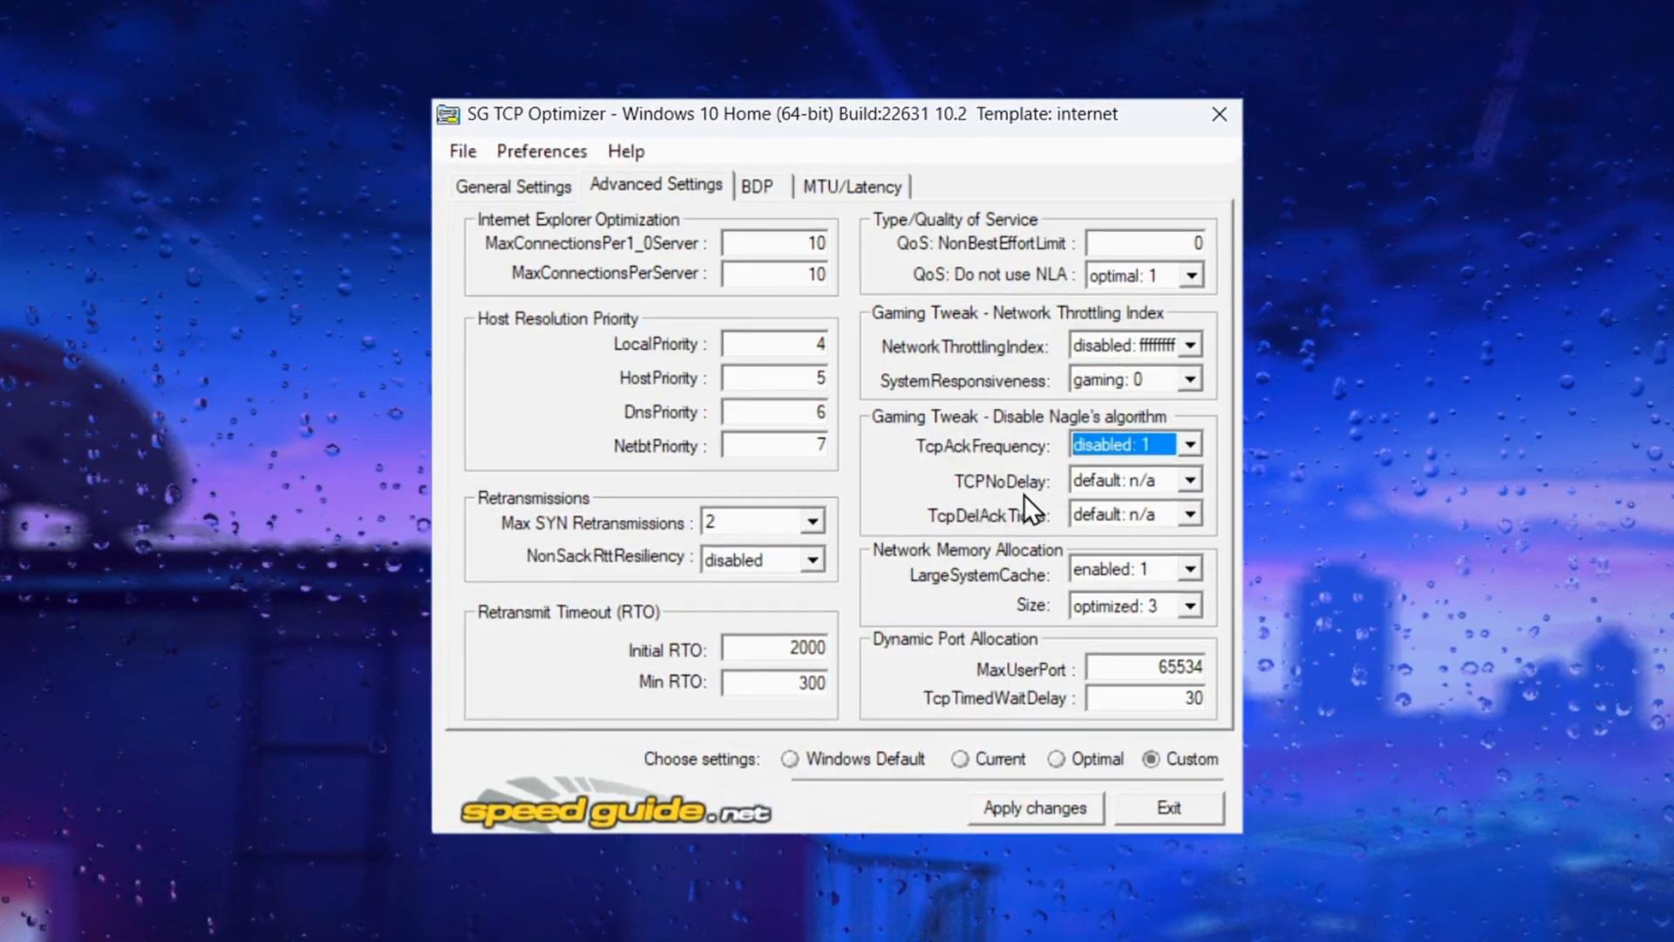
Enable TCPNoDelay and set TcpDelAckTicks to disabled: 0.
click(1189, 513)
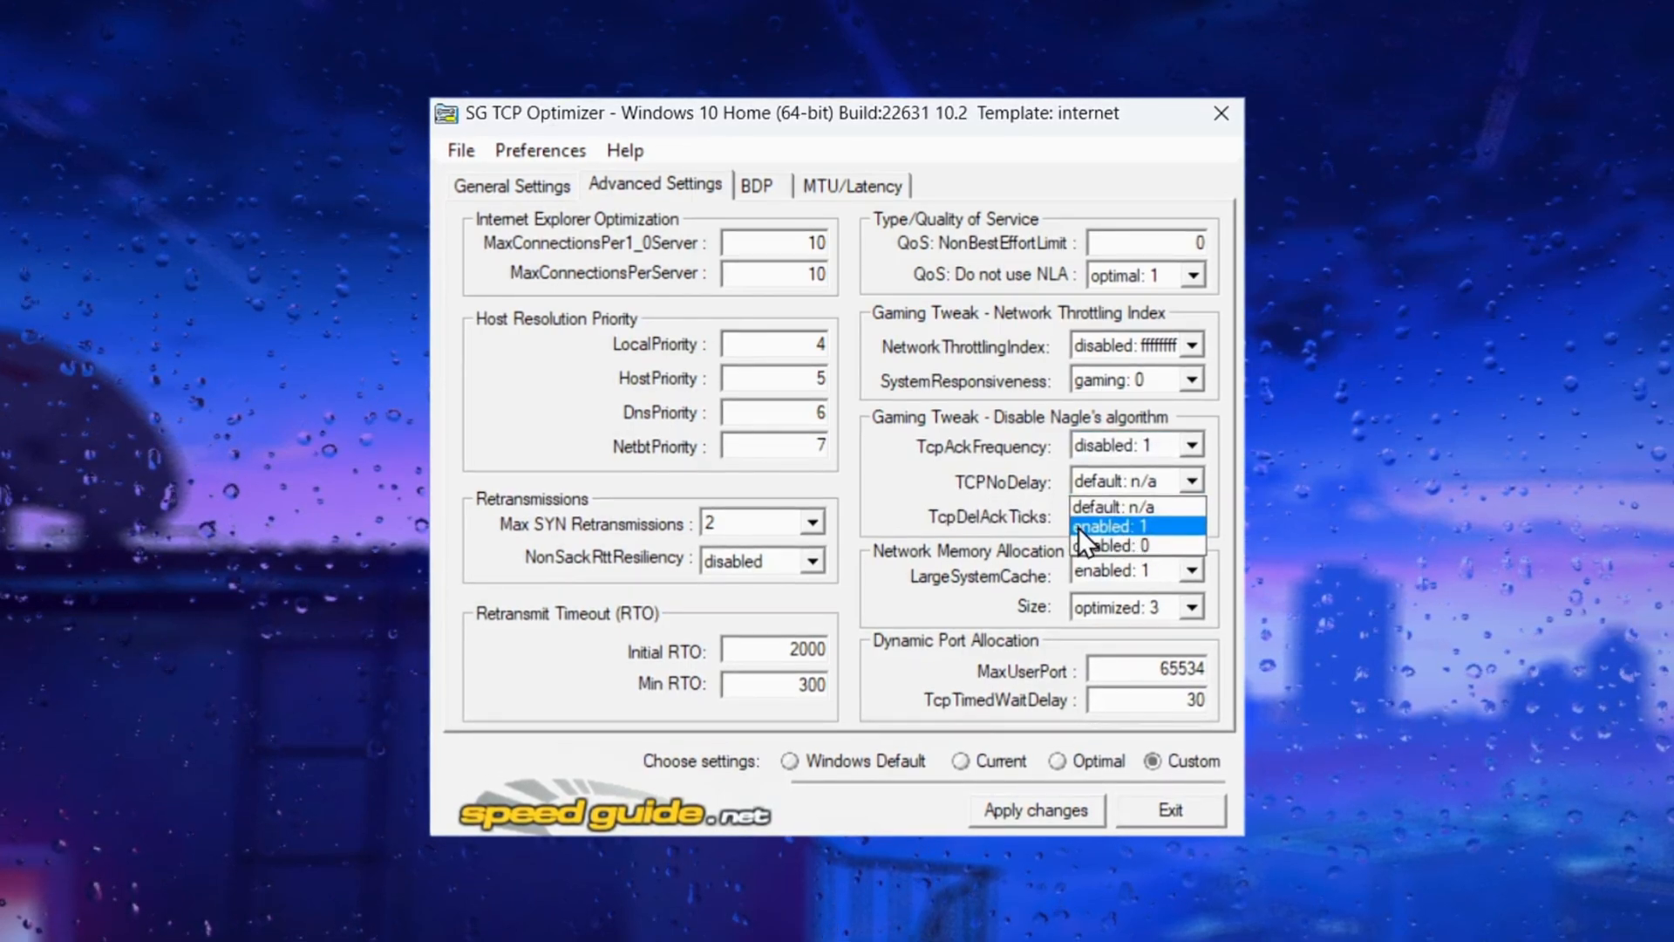
click(1105, 525)
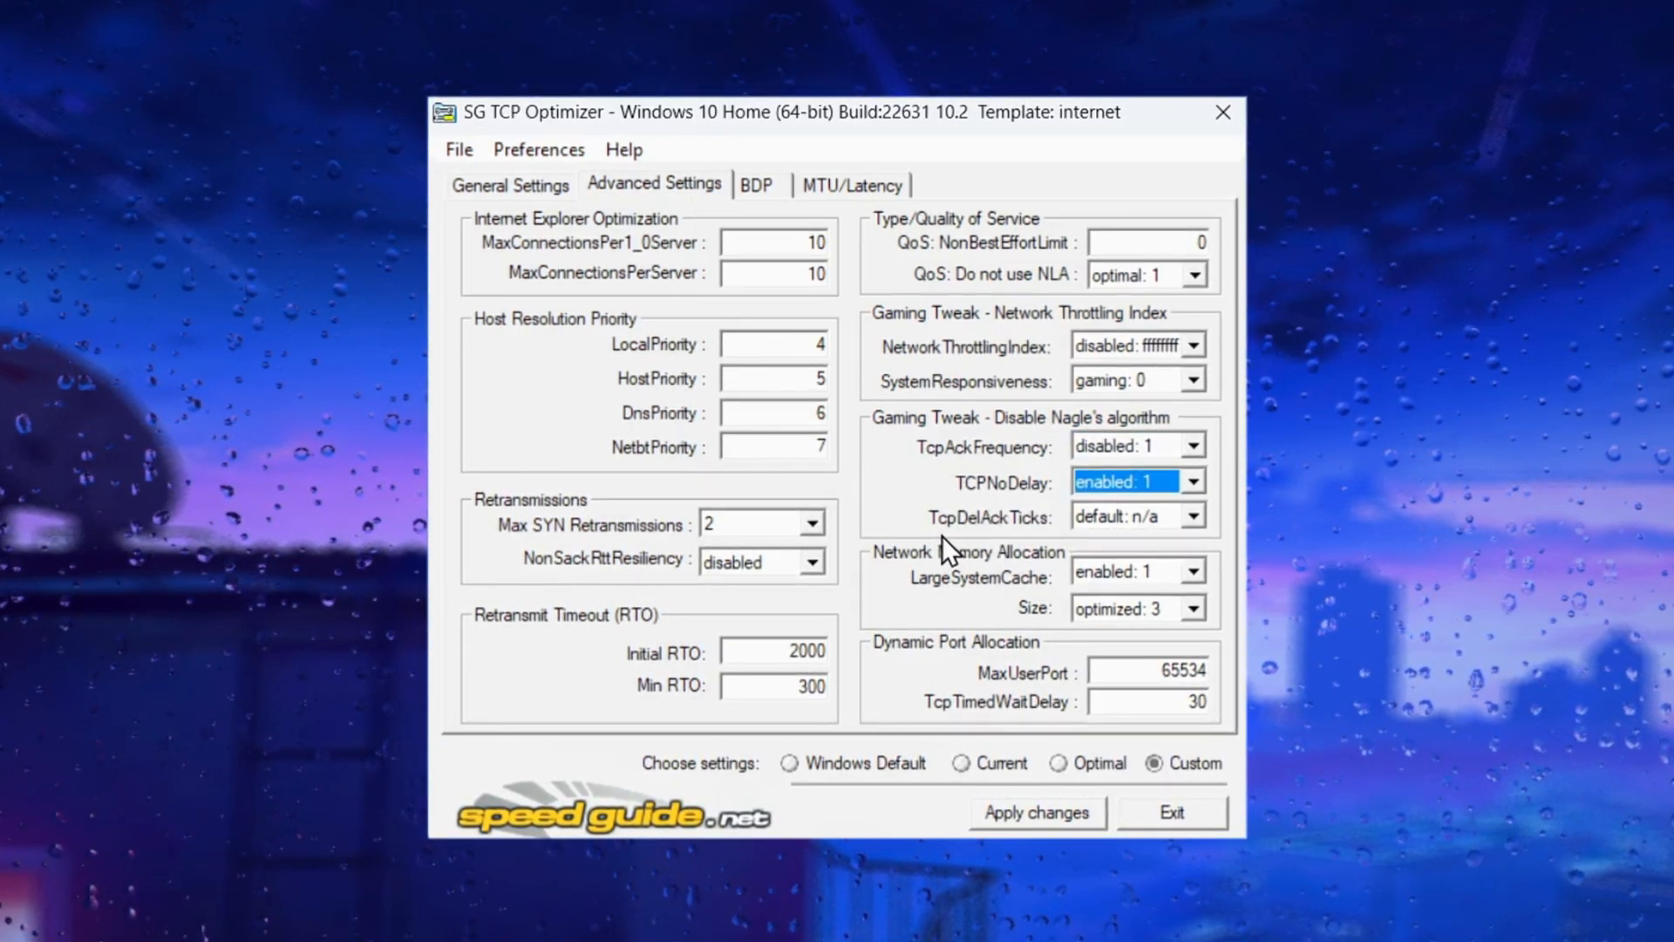
click(1200, 516)
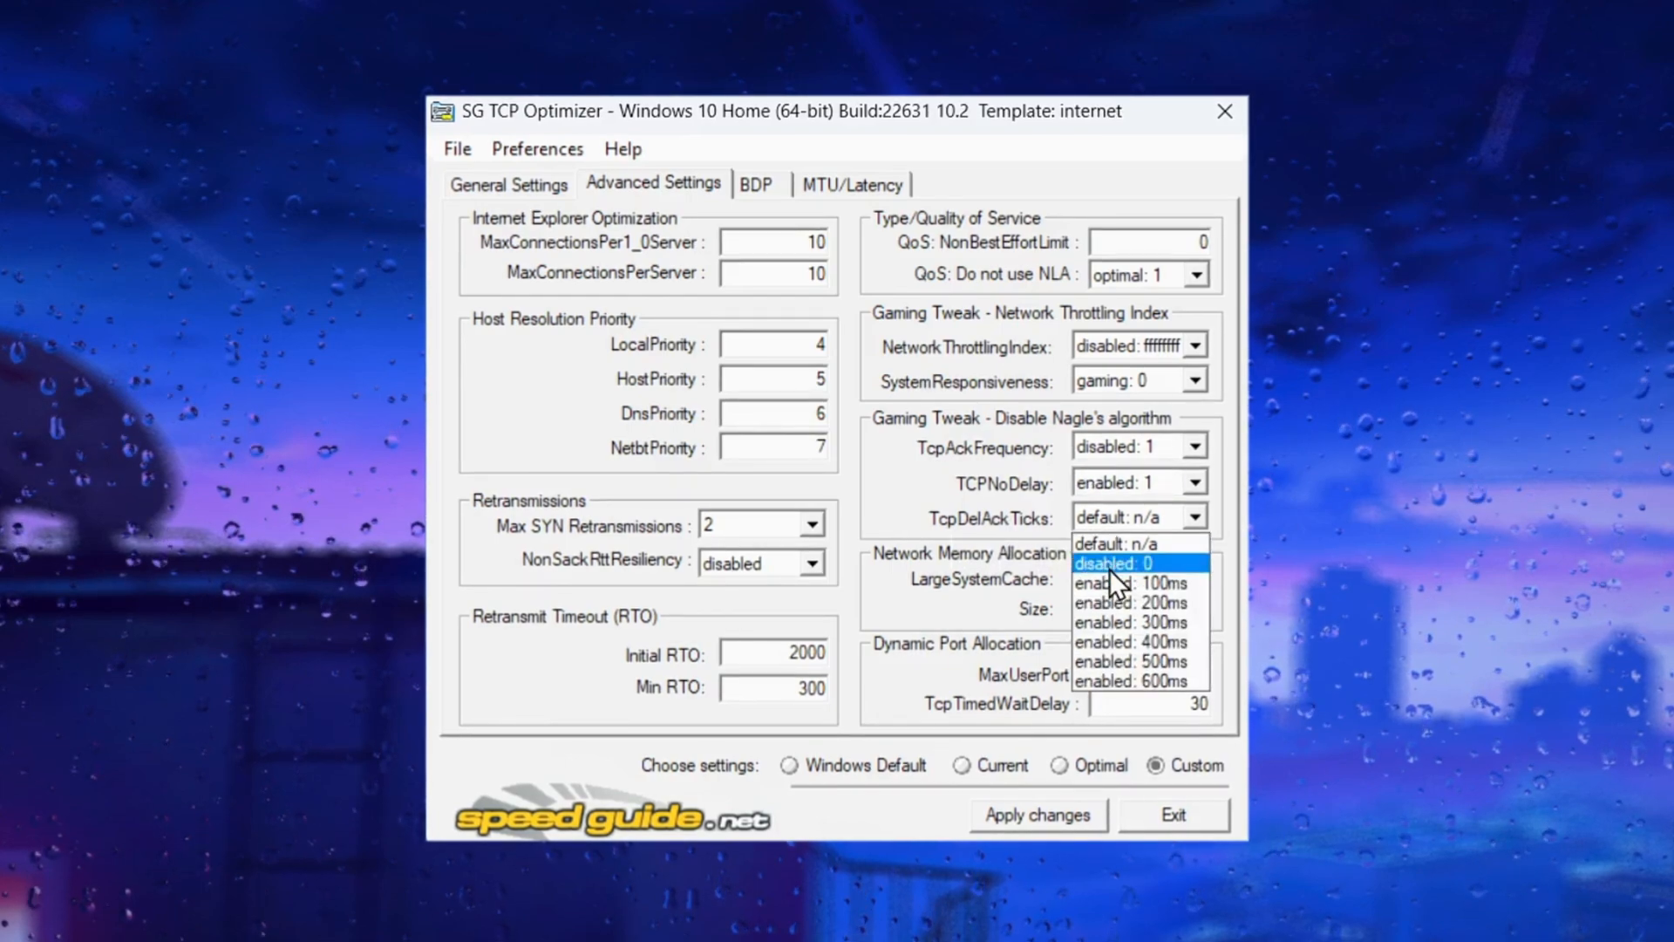
click(1114, 564)
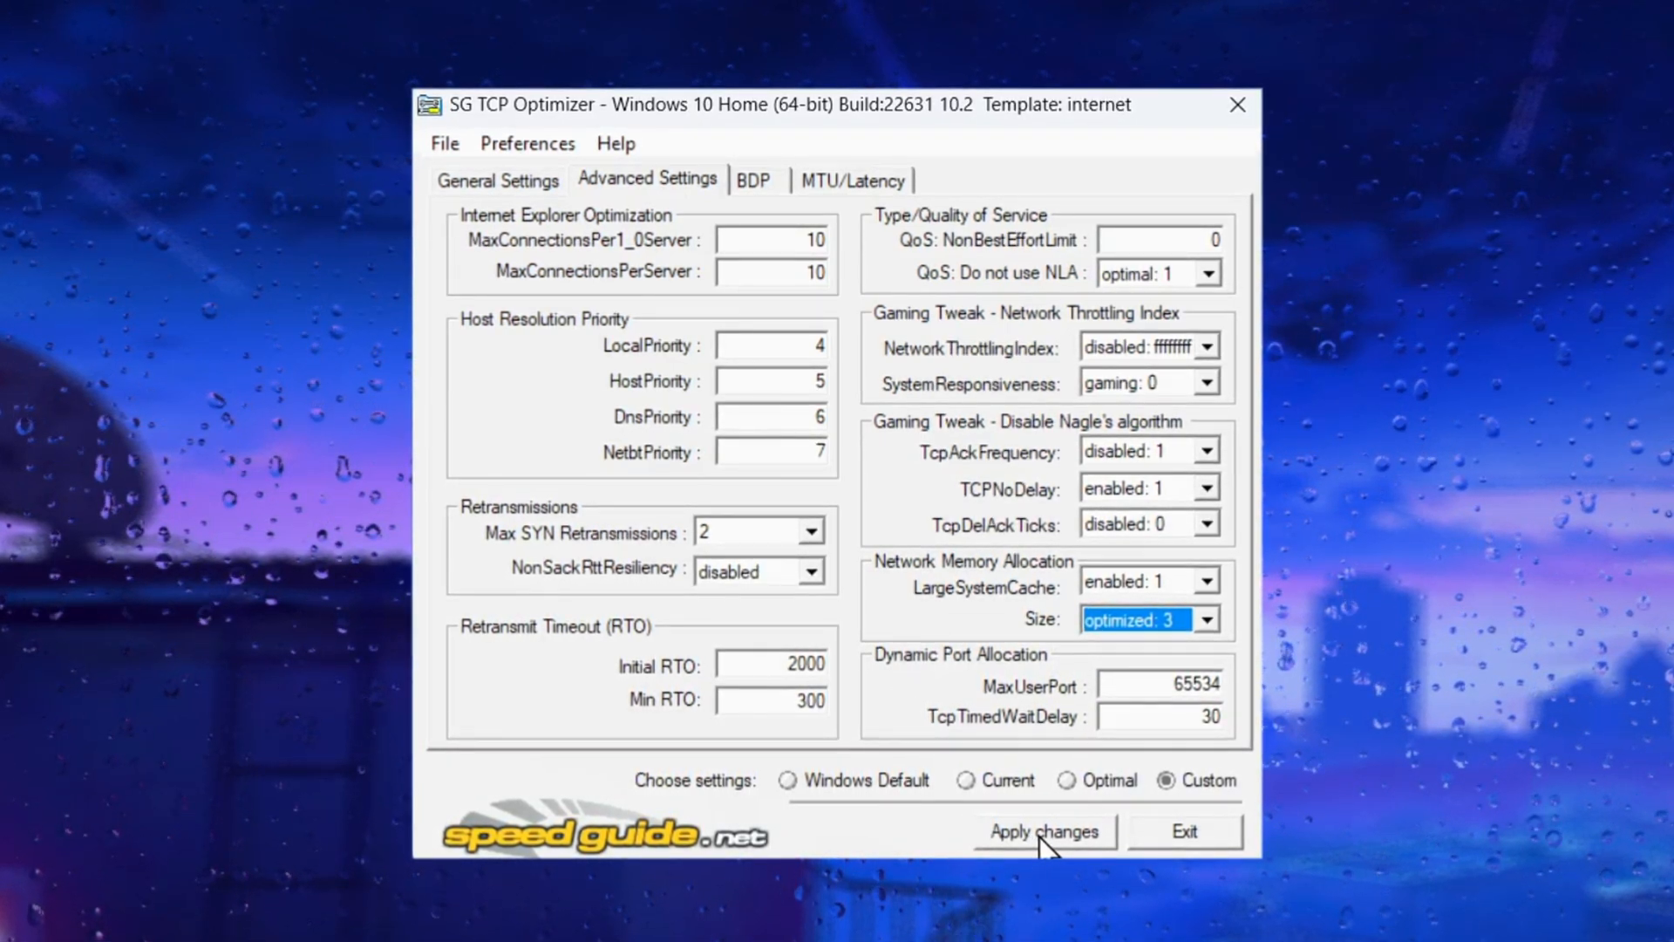
Apply the custom network settings with Apply changes.
click(1044, 831)
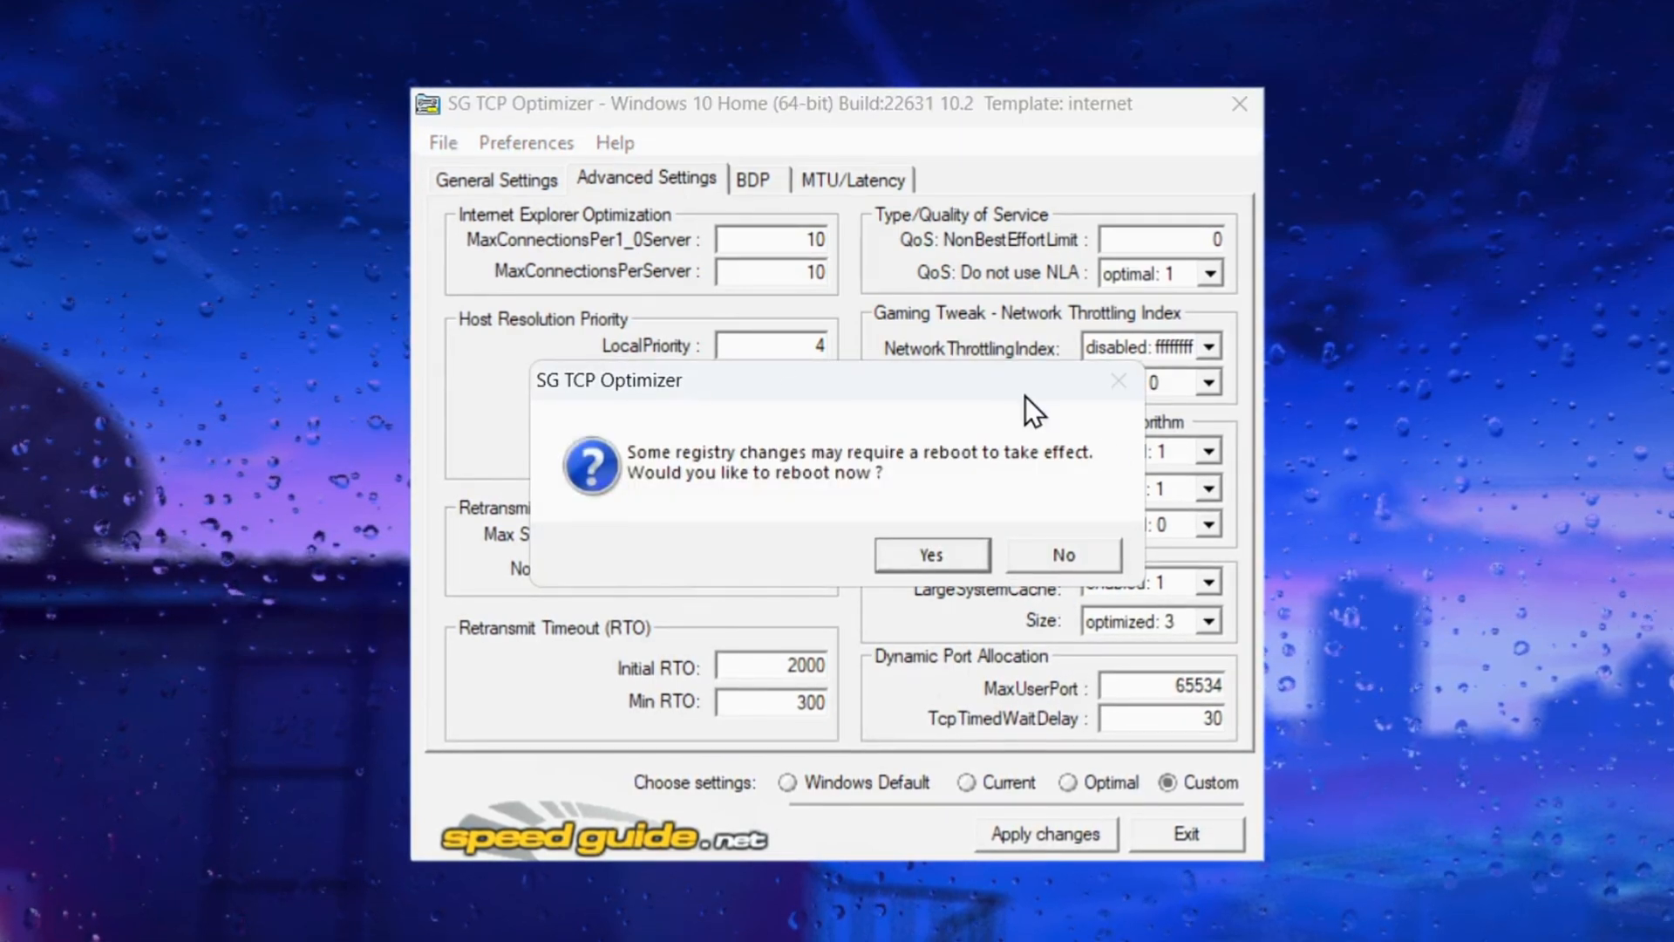
mouse_move(865, 523)
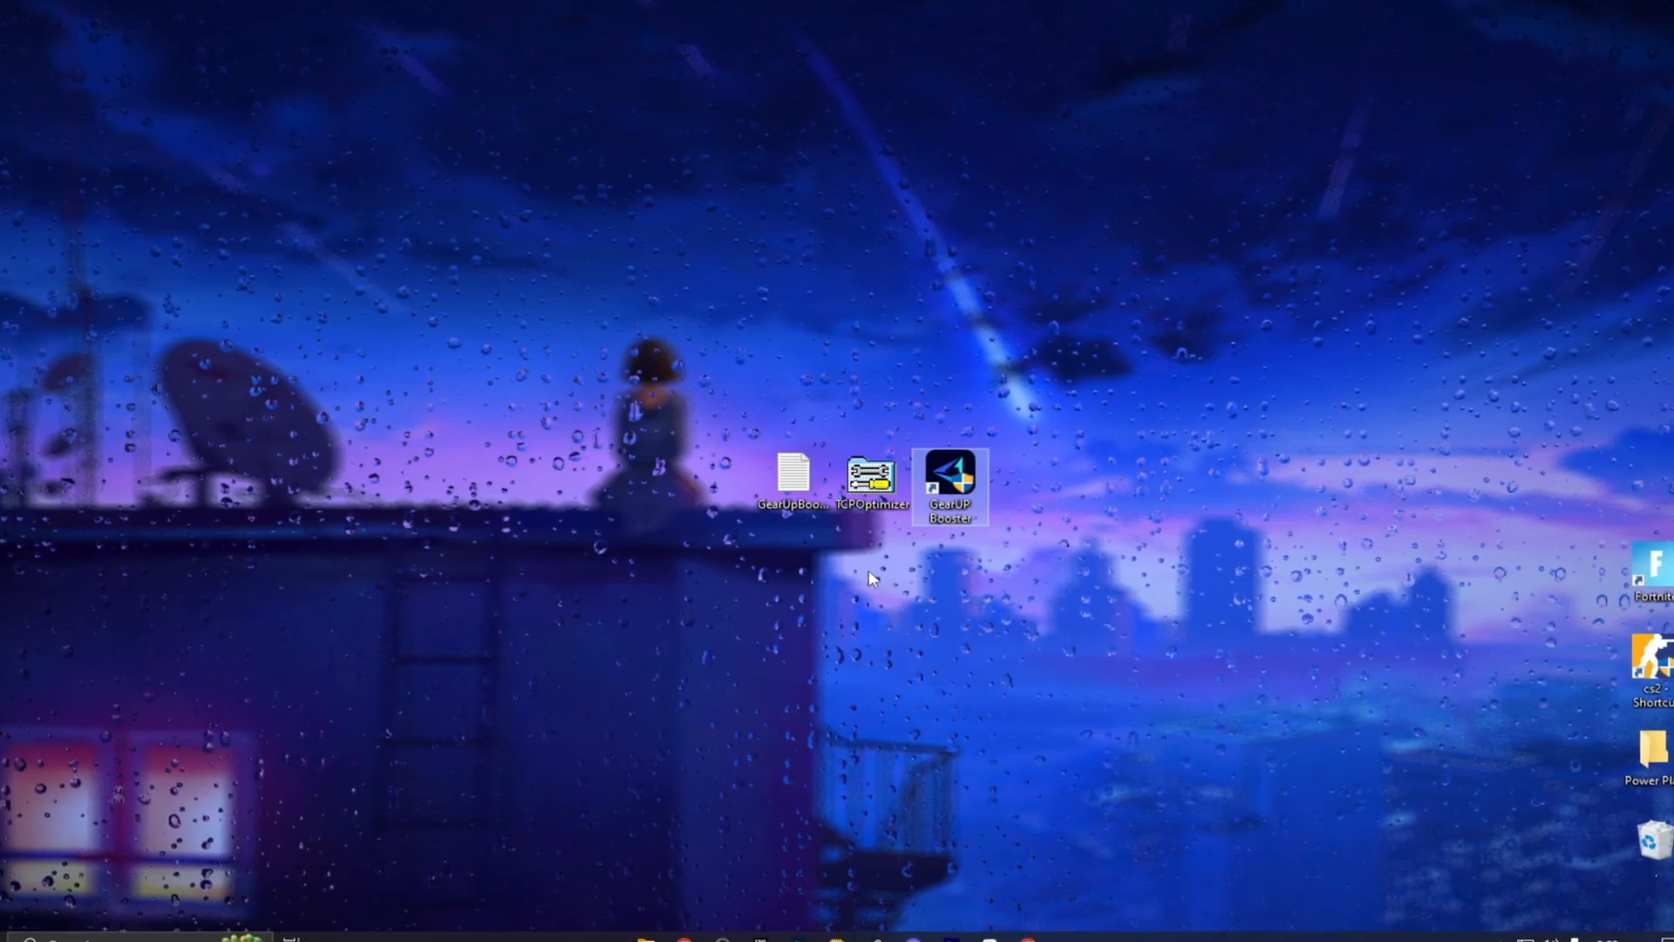
Open the GearUpBooster notes file from the desktop and select the extra free trial code.
click(790, 478)
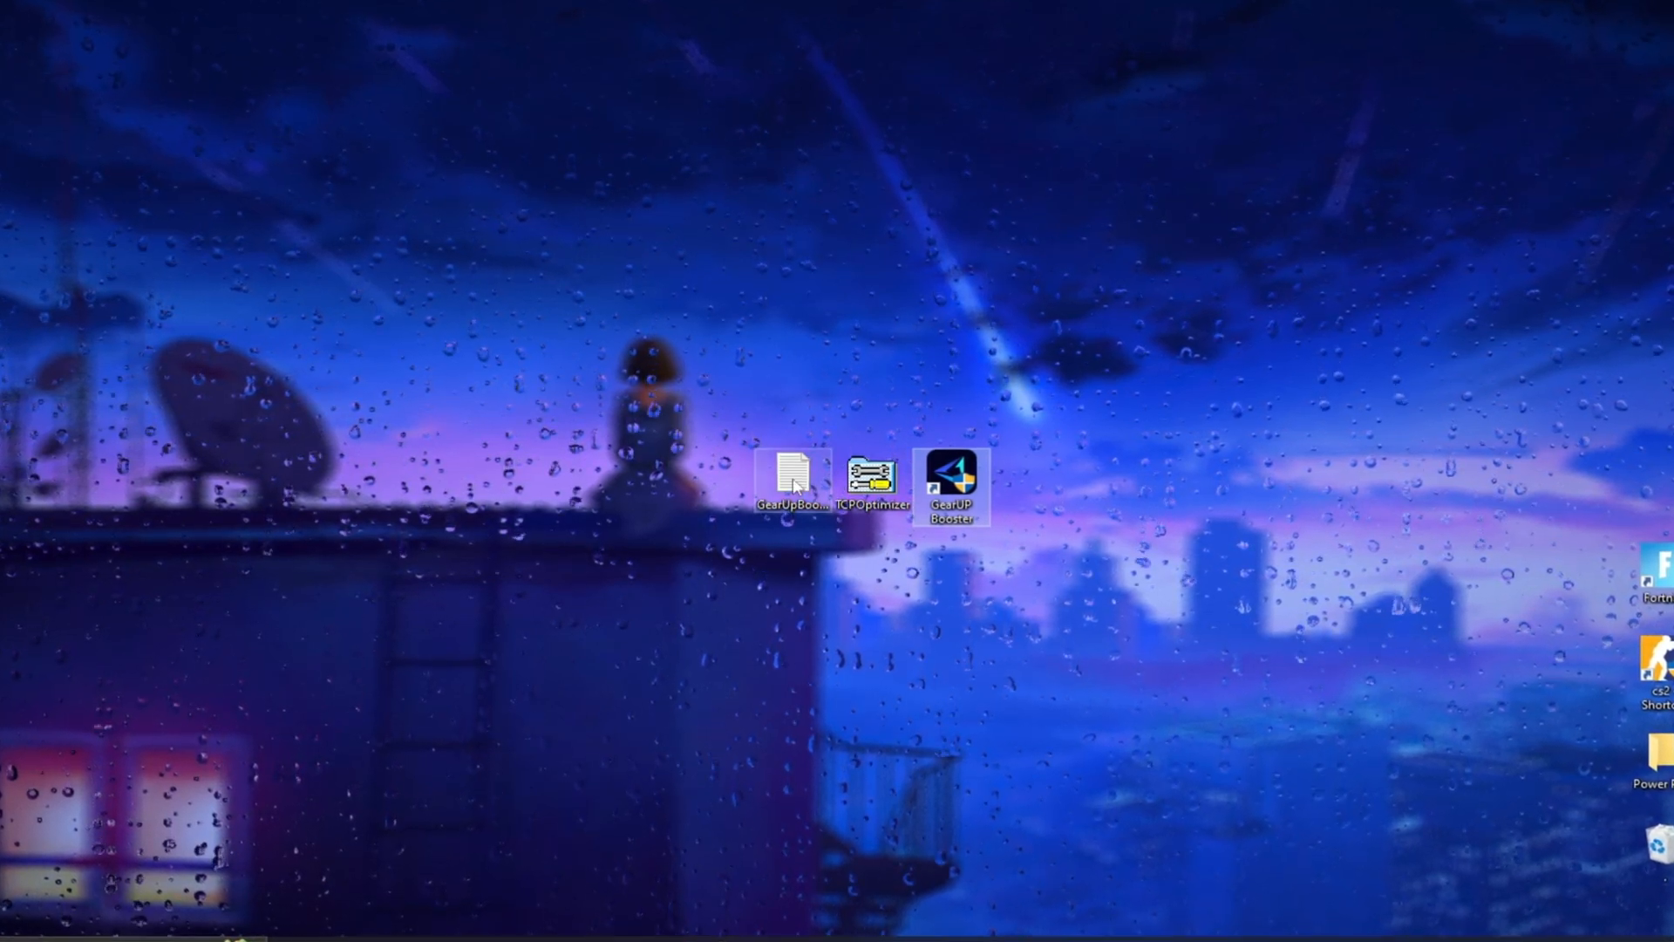
double_click(790, 474)
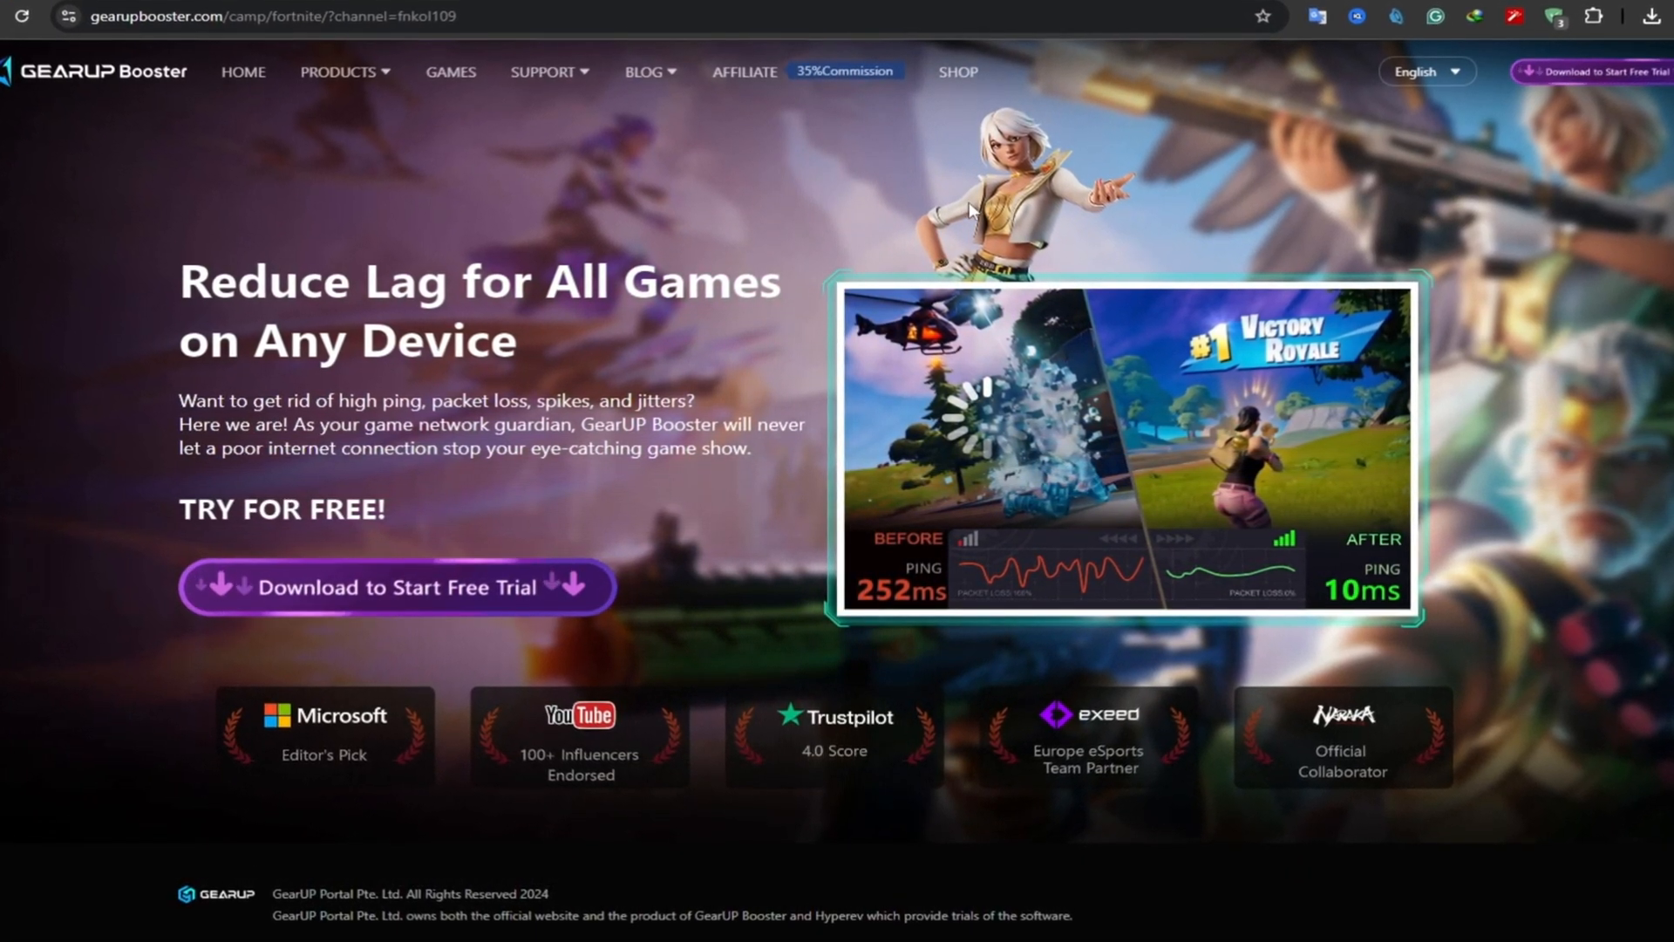
scroll(down, 3)
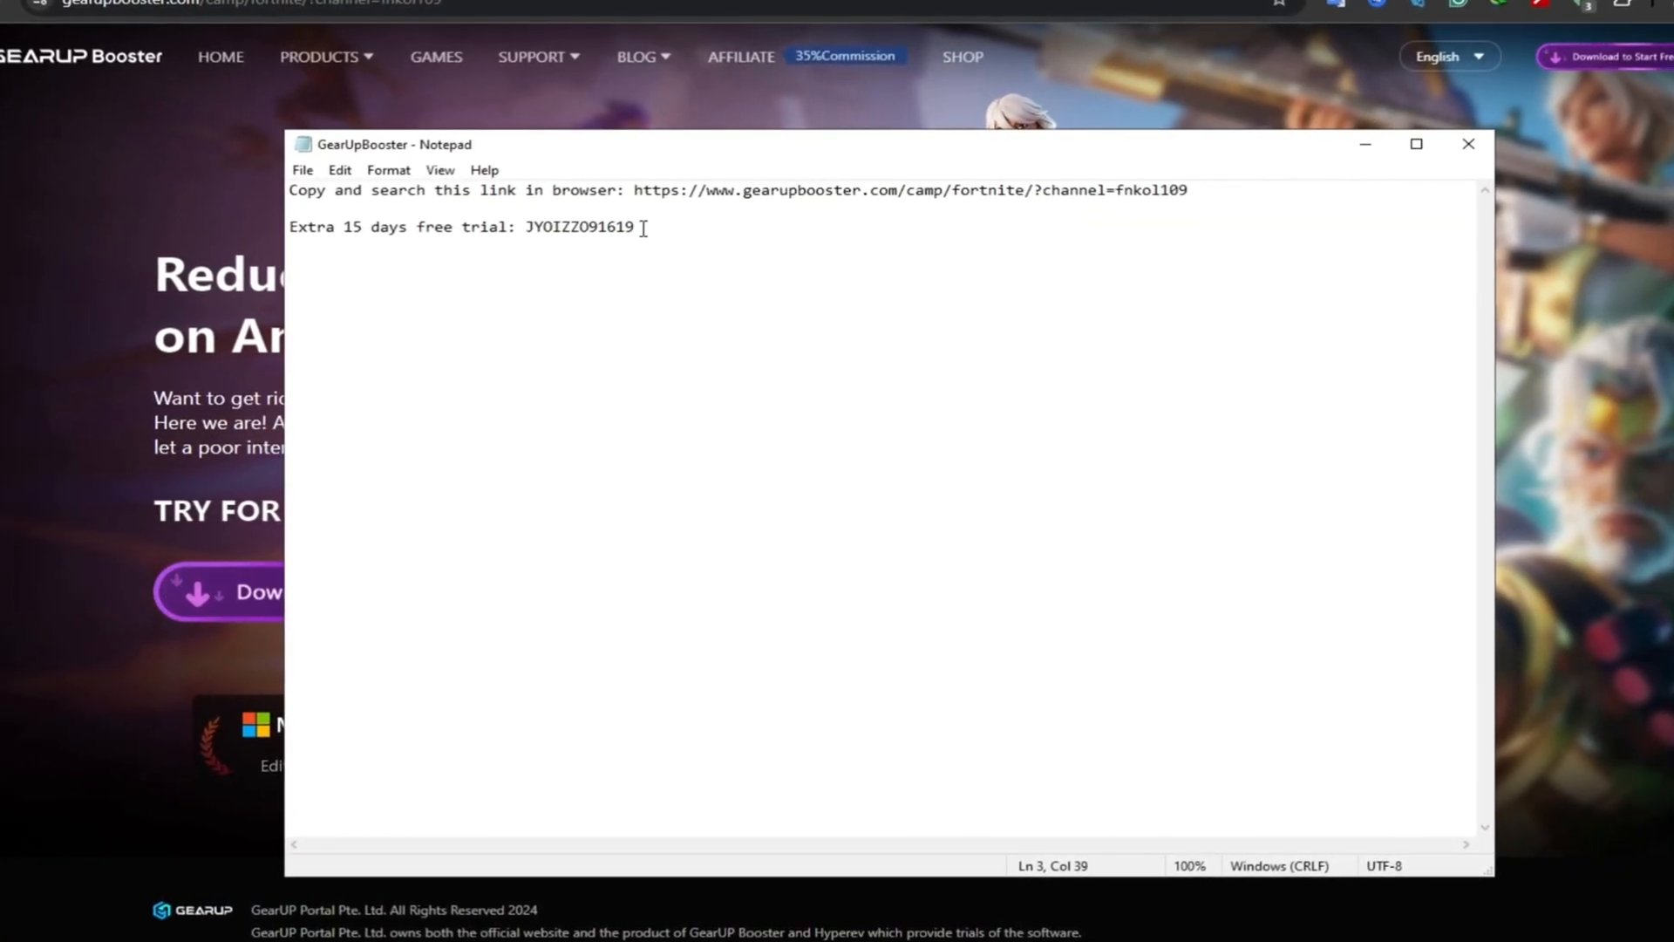
double_click(577, 226)
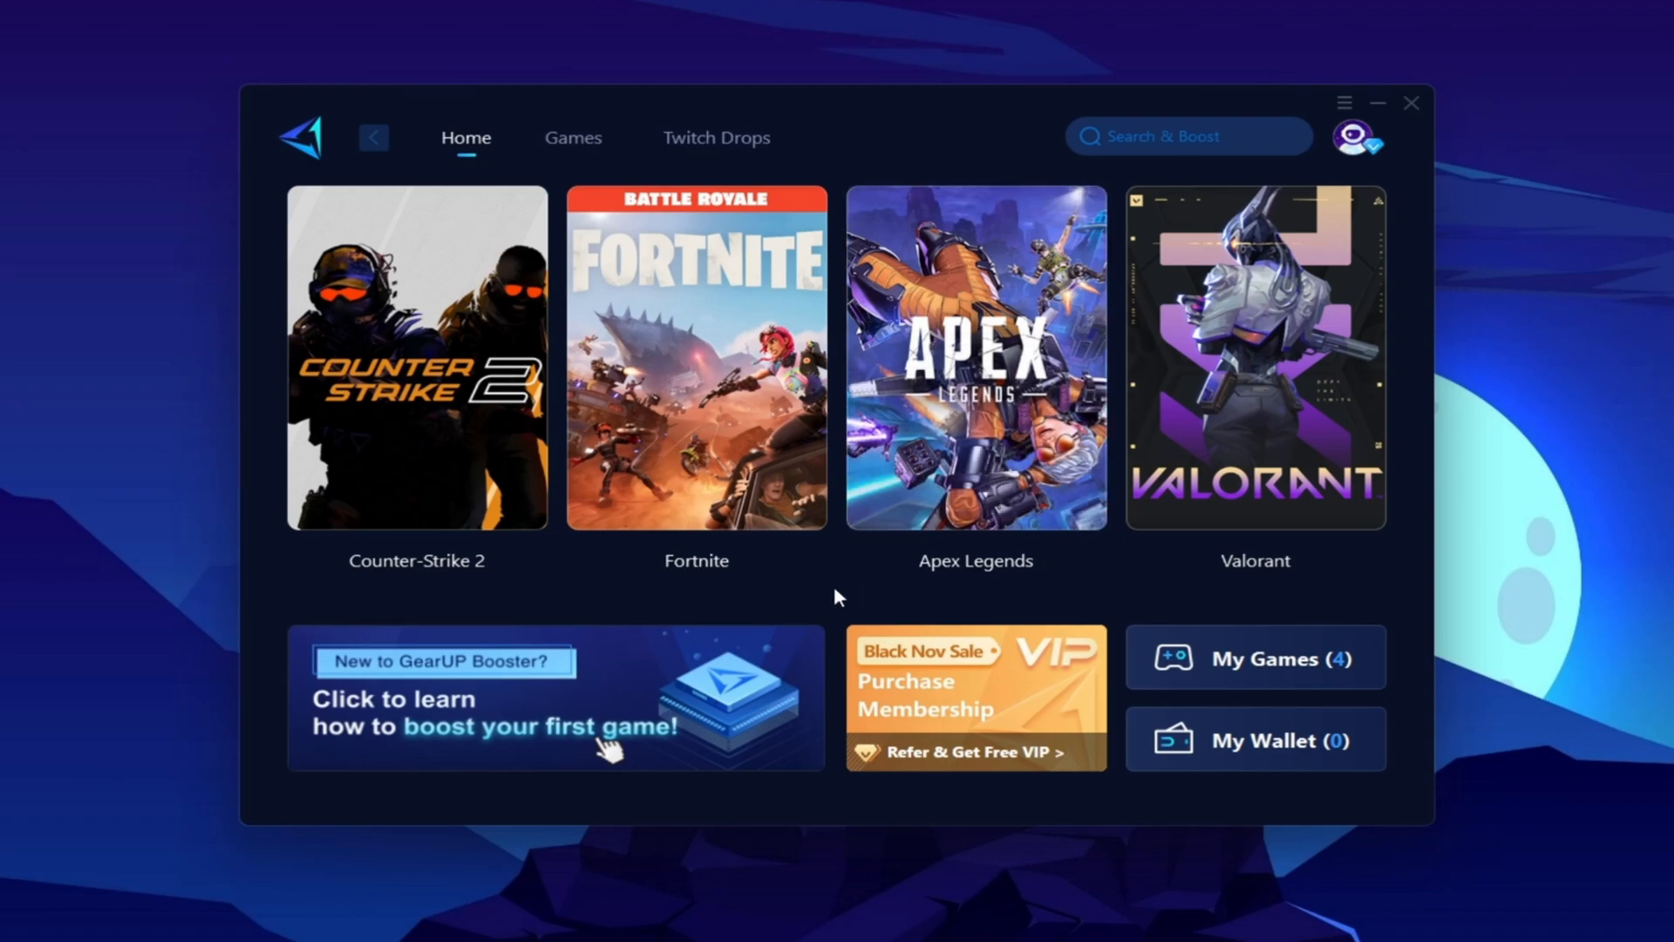
mouse_move(573, 155)
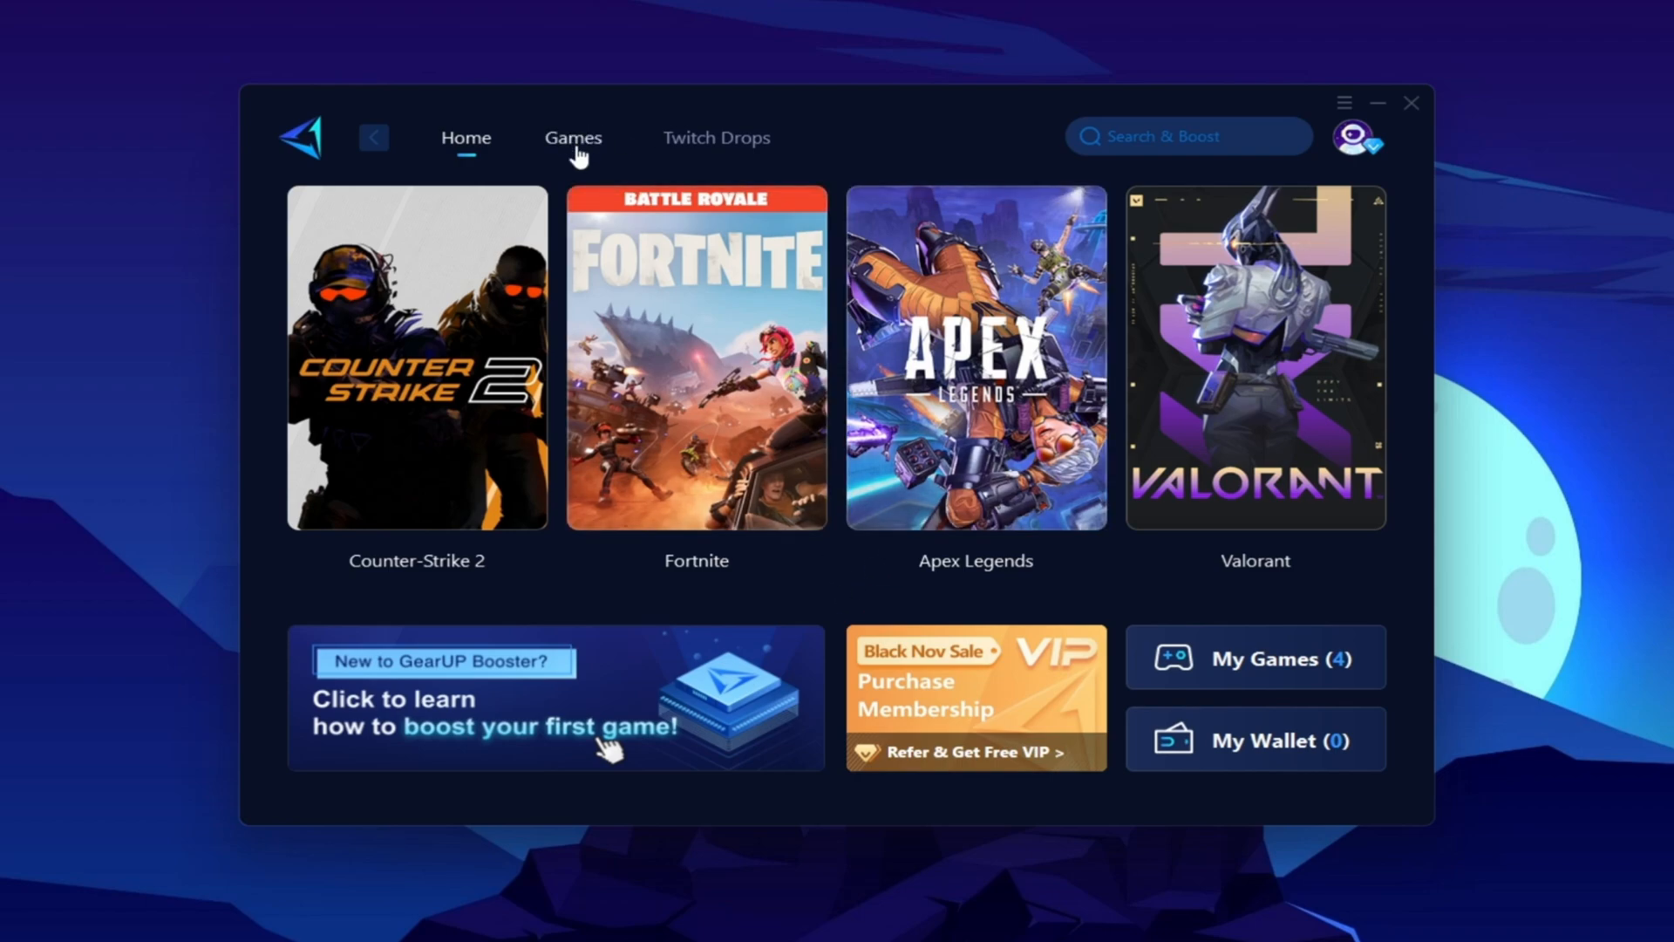
Browse the Games list and the racing category, then return to GearUP Booster's home page.
click(574, 136)
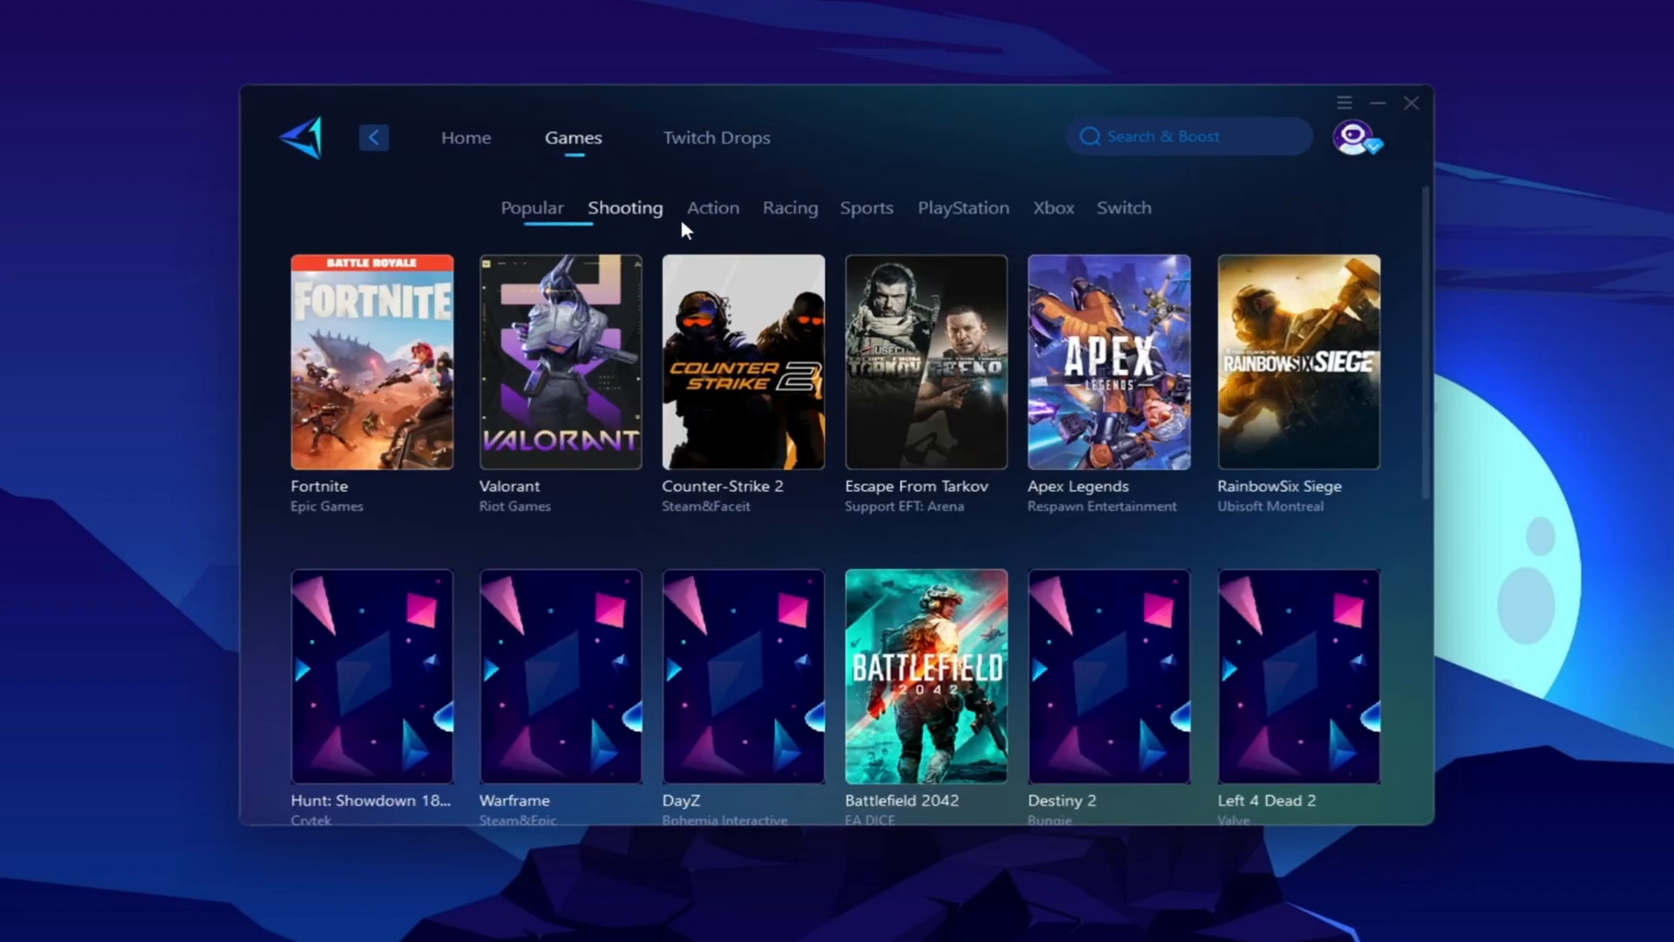
click(790, 208)
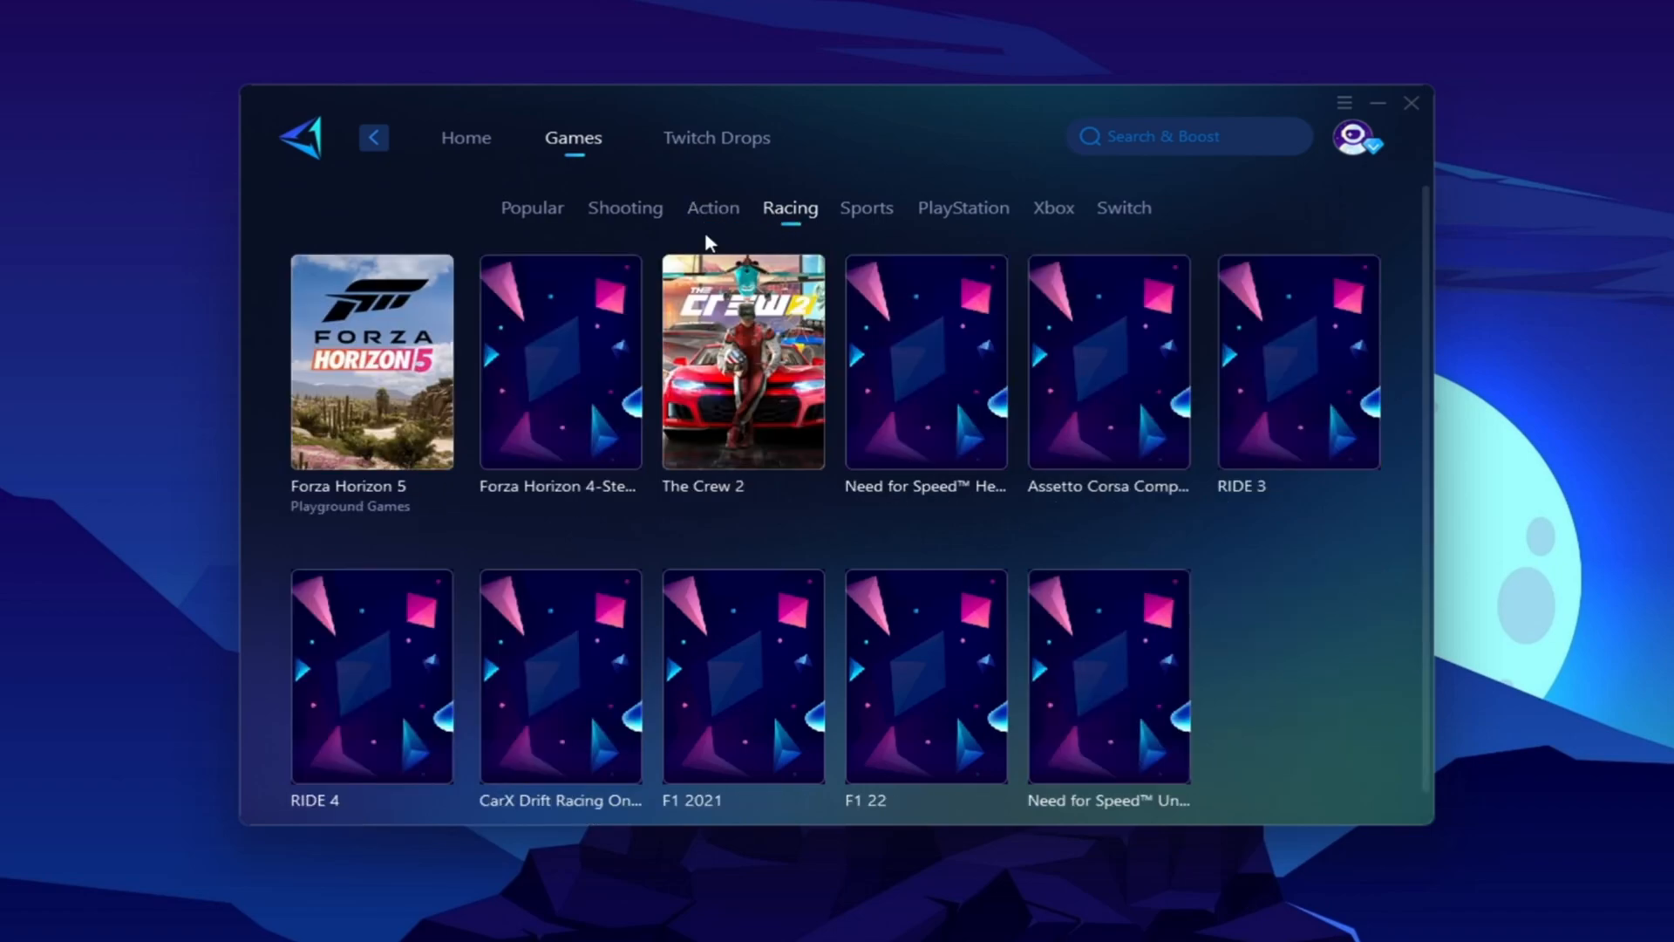
click(466, 136)
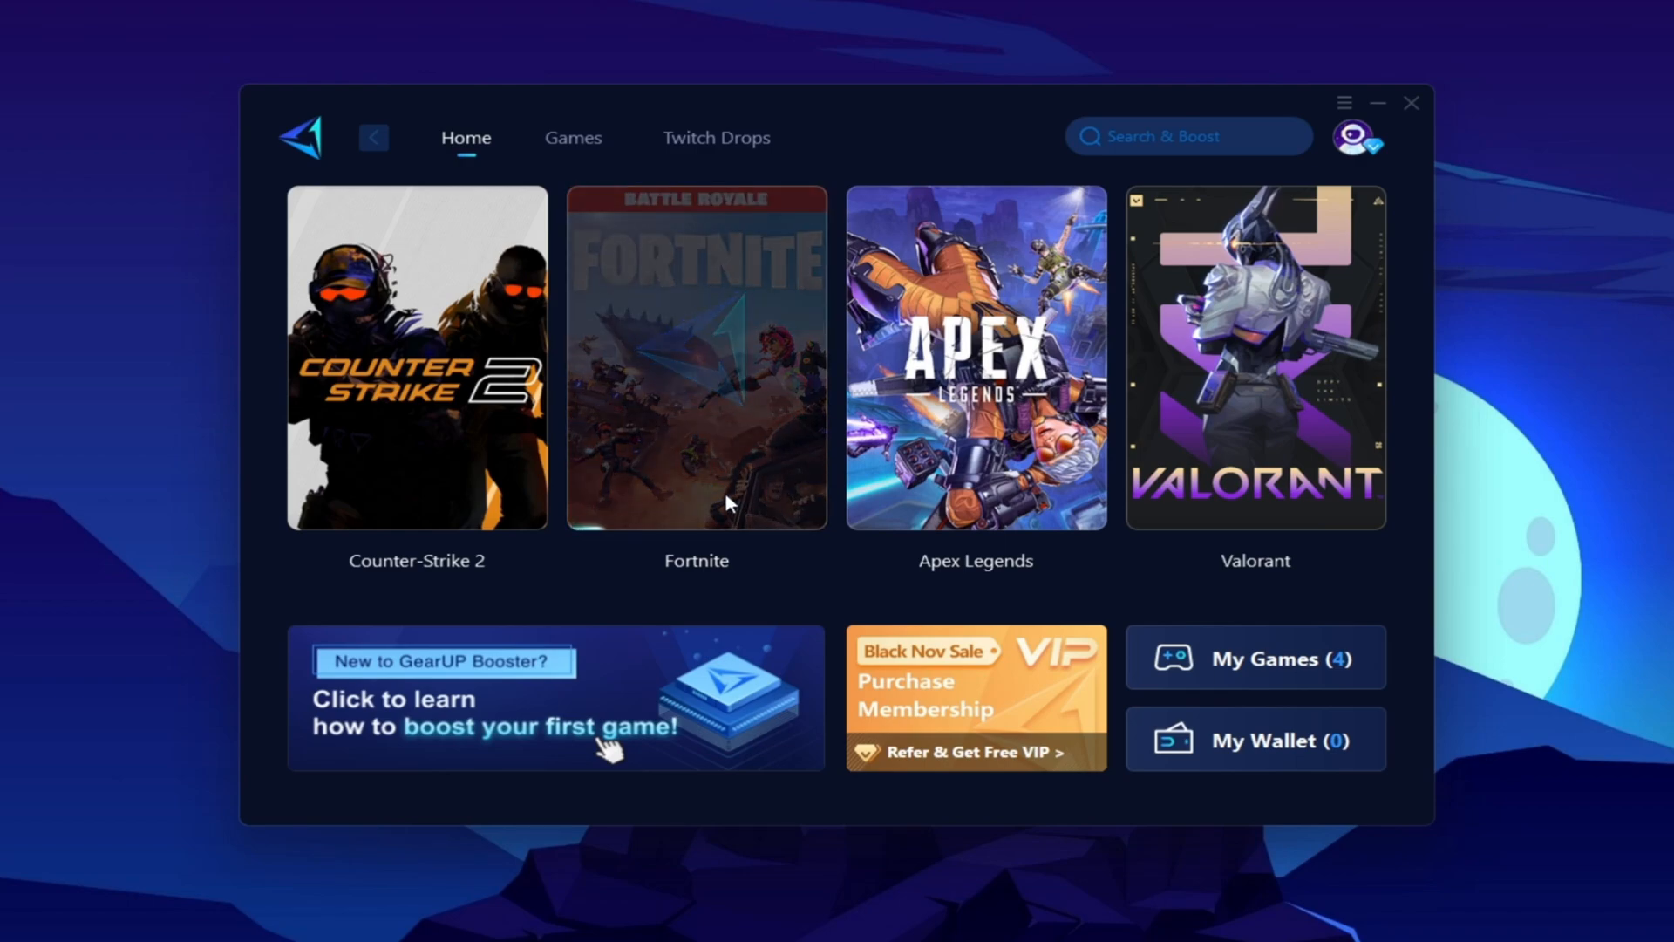
Start boosting Fortnite and dismiss the Epic platform boosted notice.
click(696, 357)
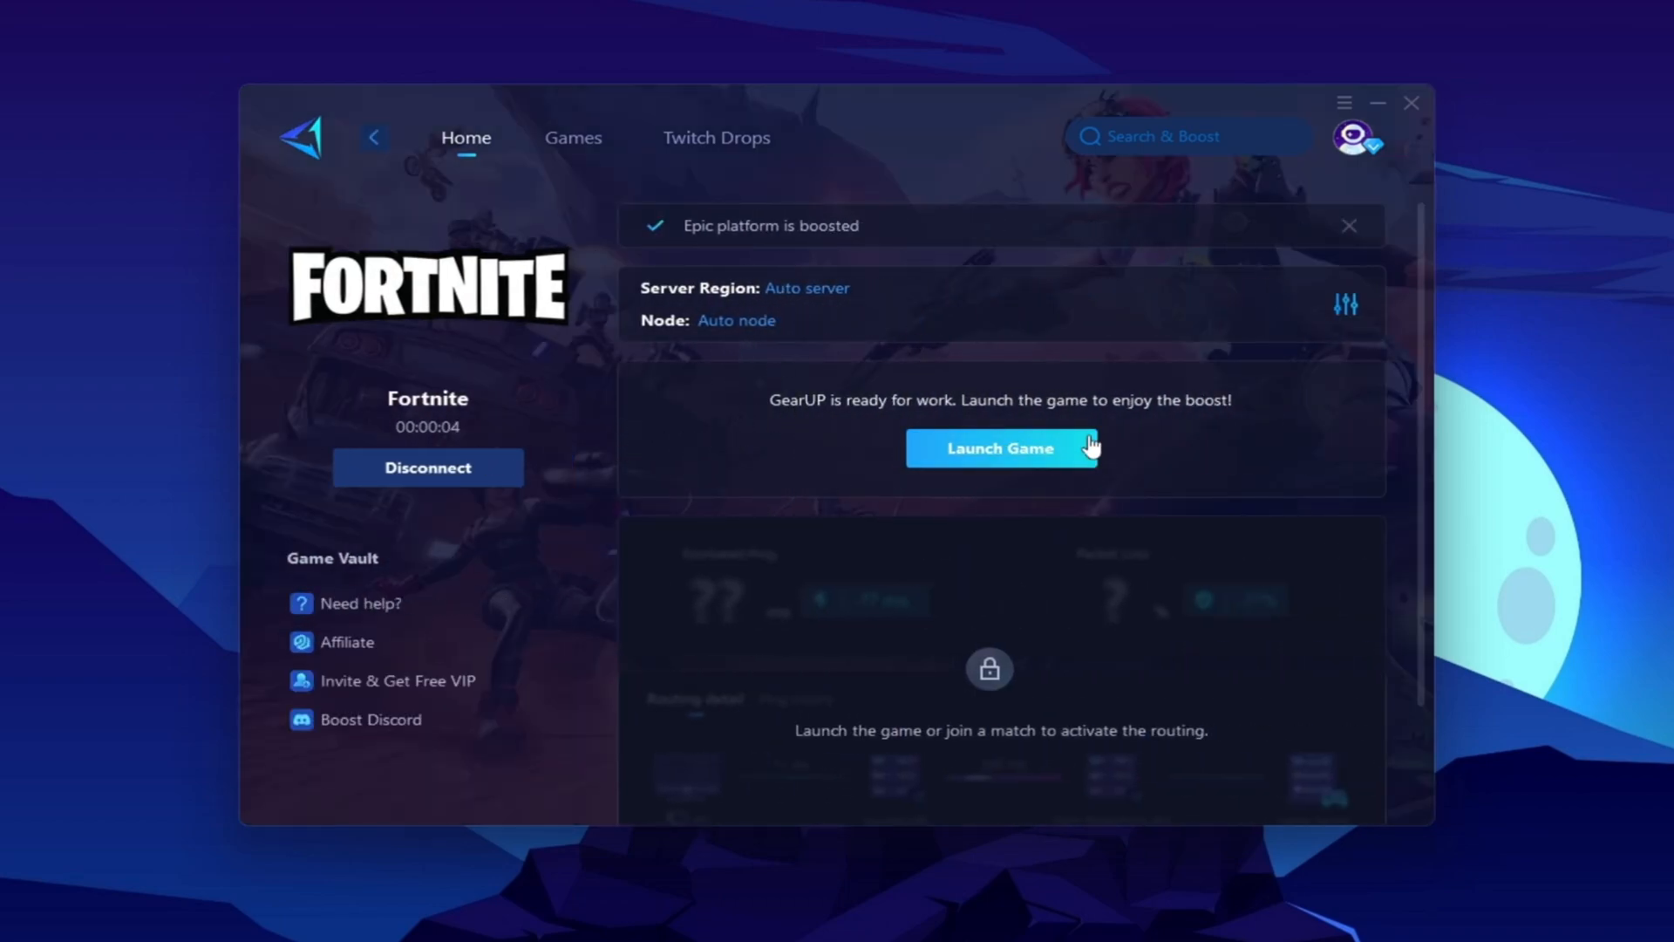
mouse_move(982, 490)
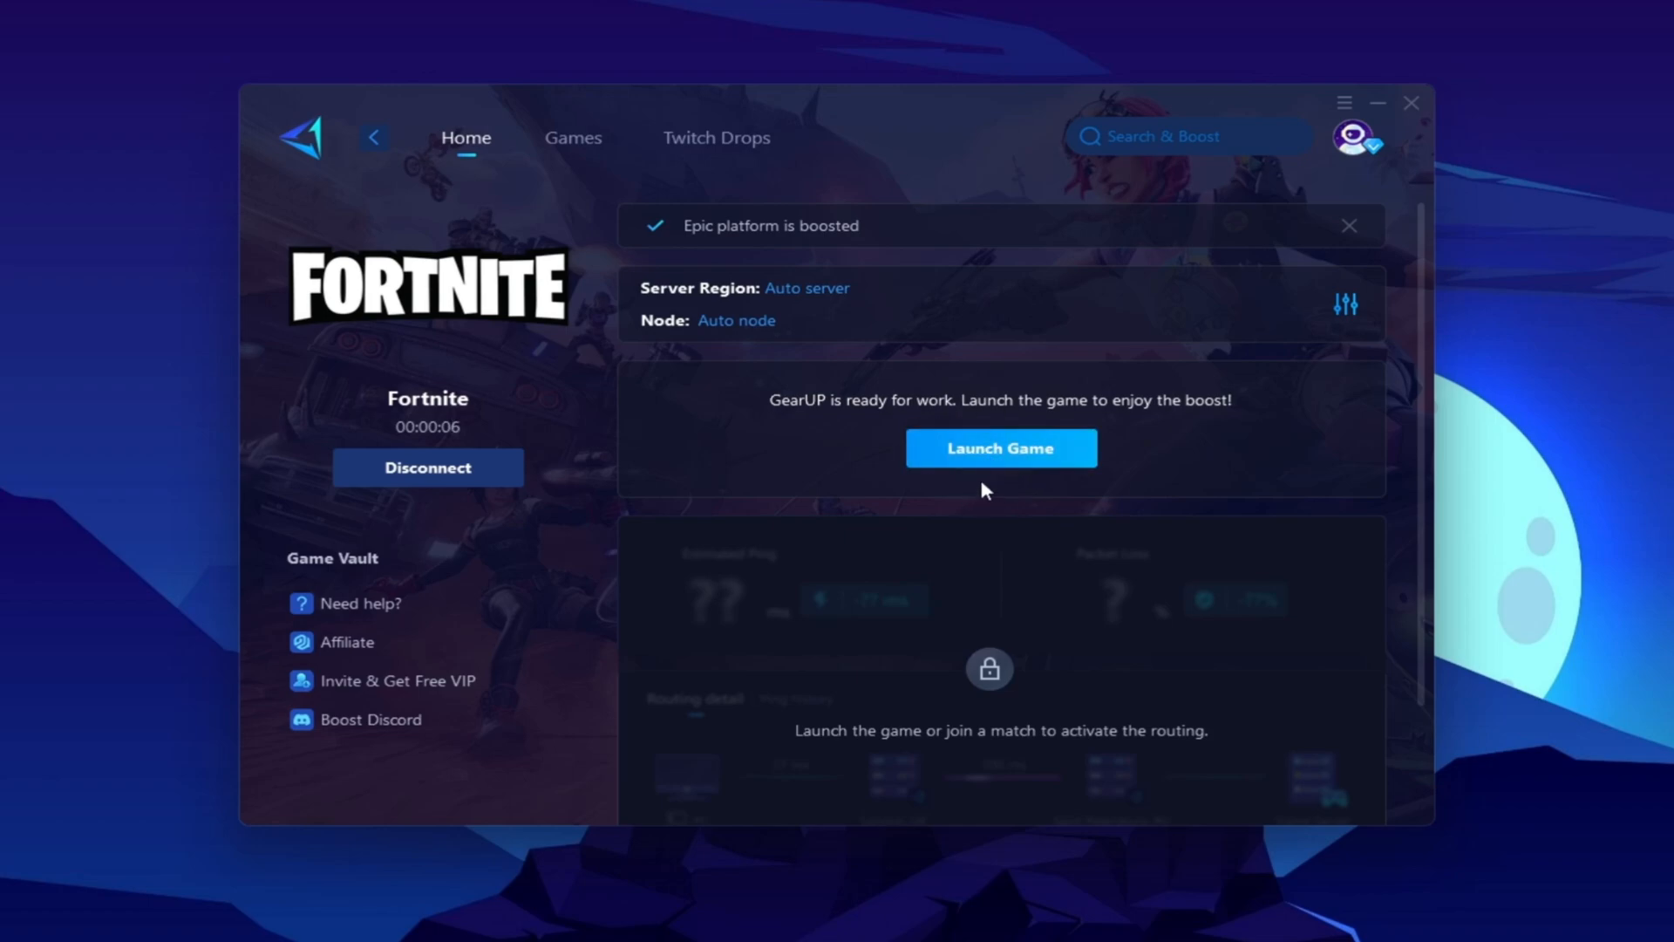
mouse_move(1001, 497)
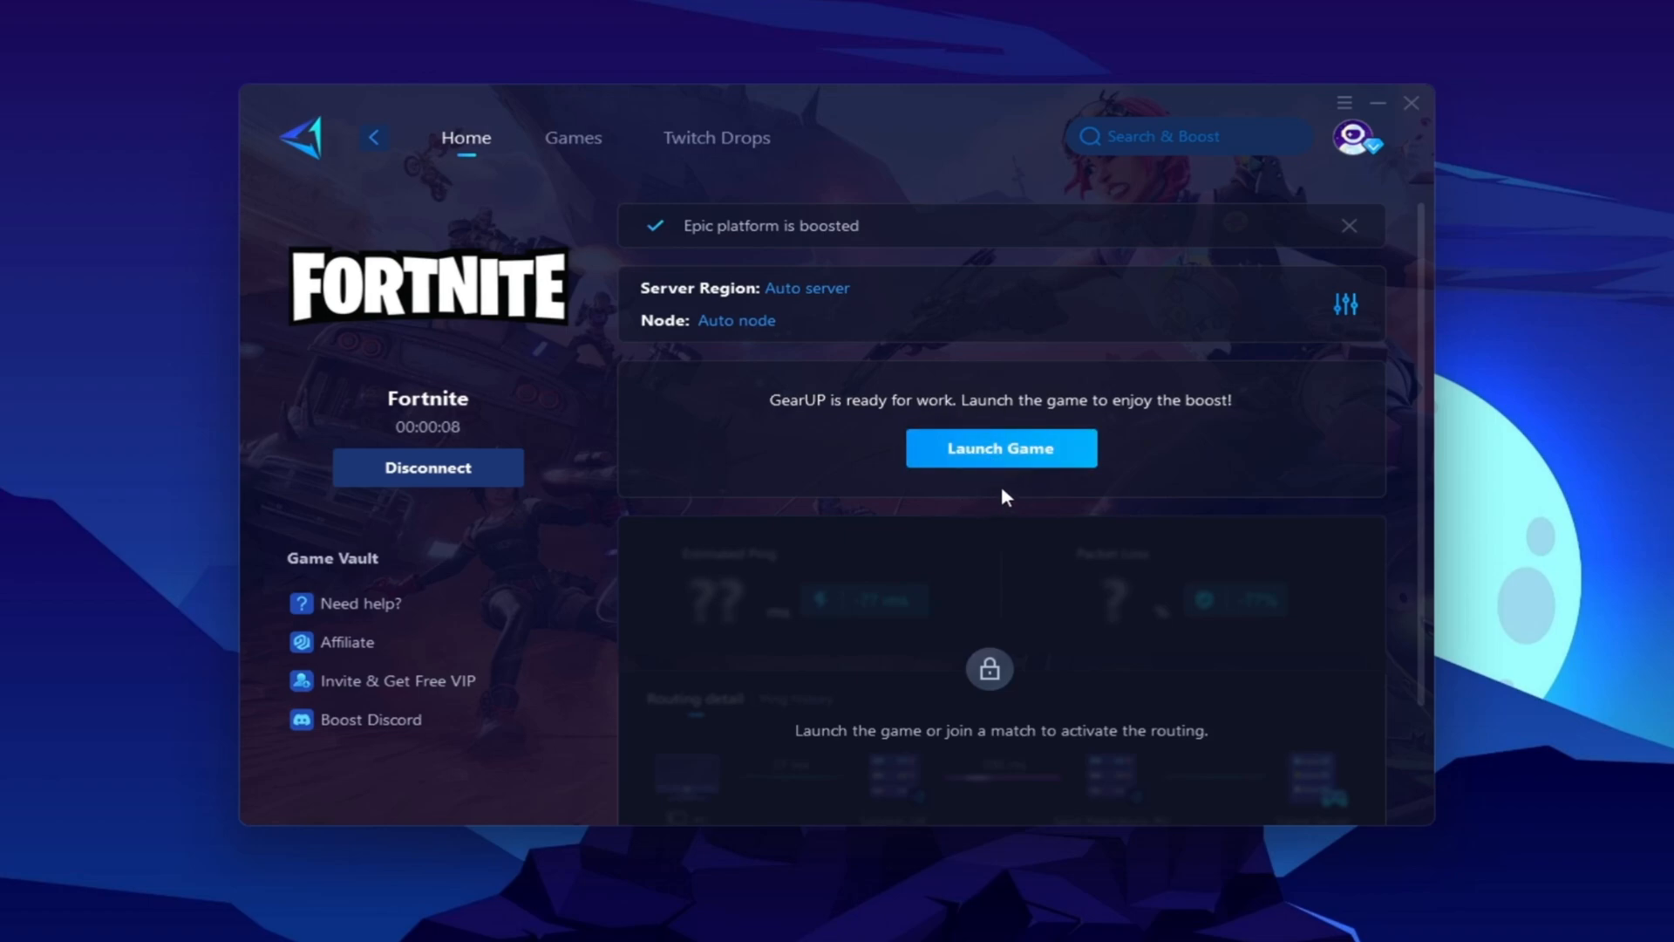
click(1348, 225)
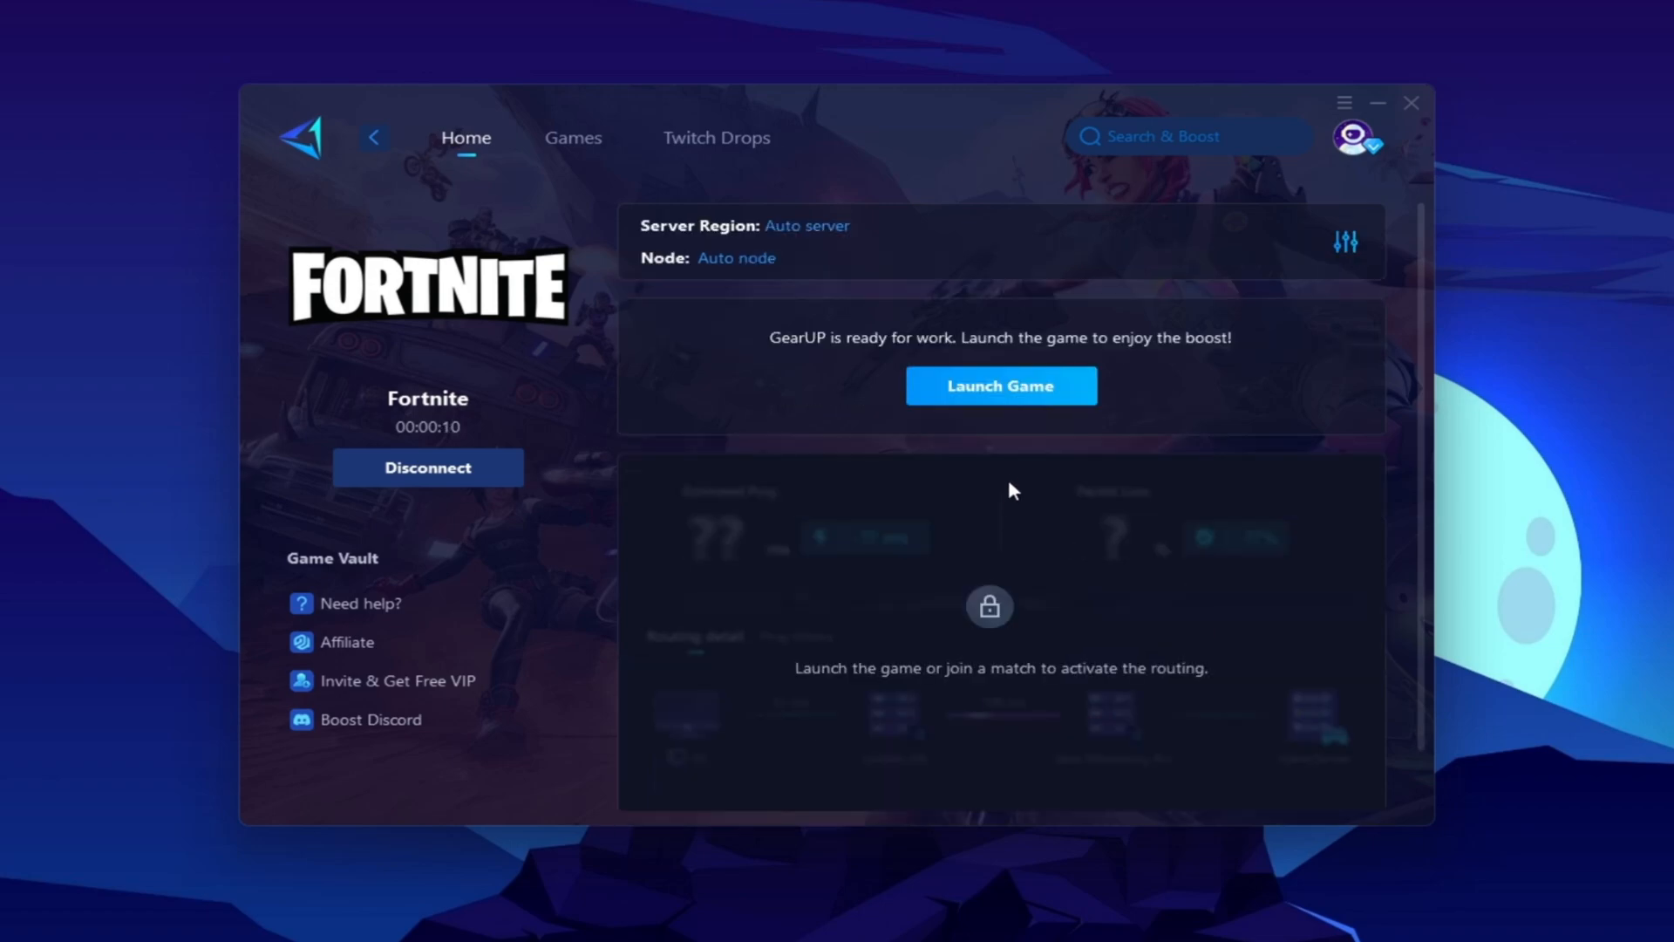
mouse_move(1001, 436)
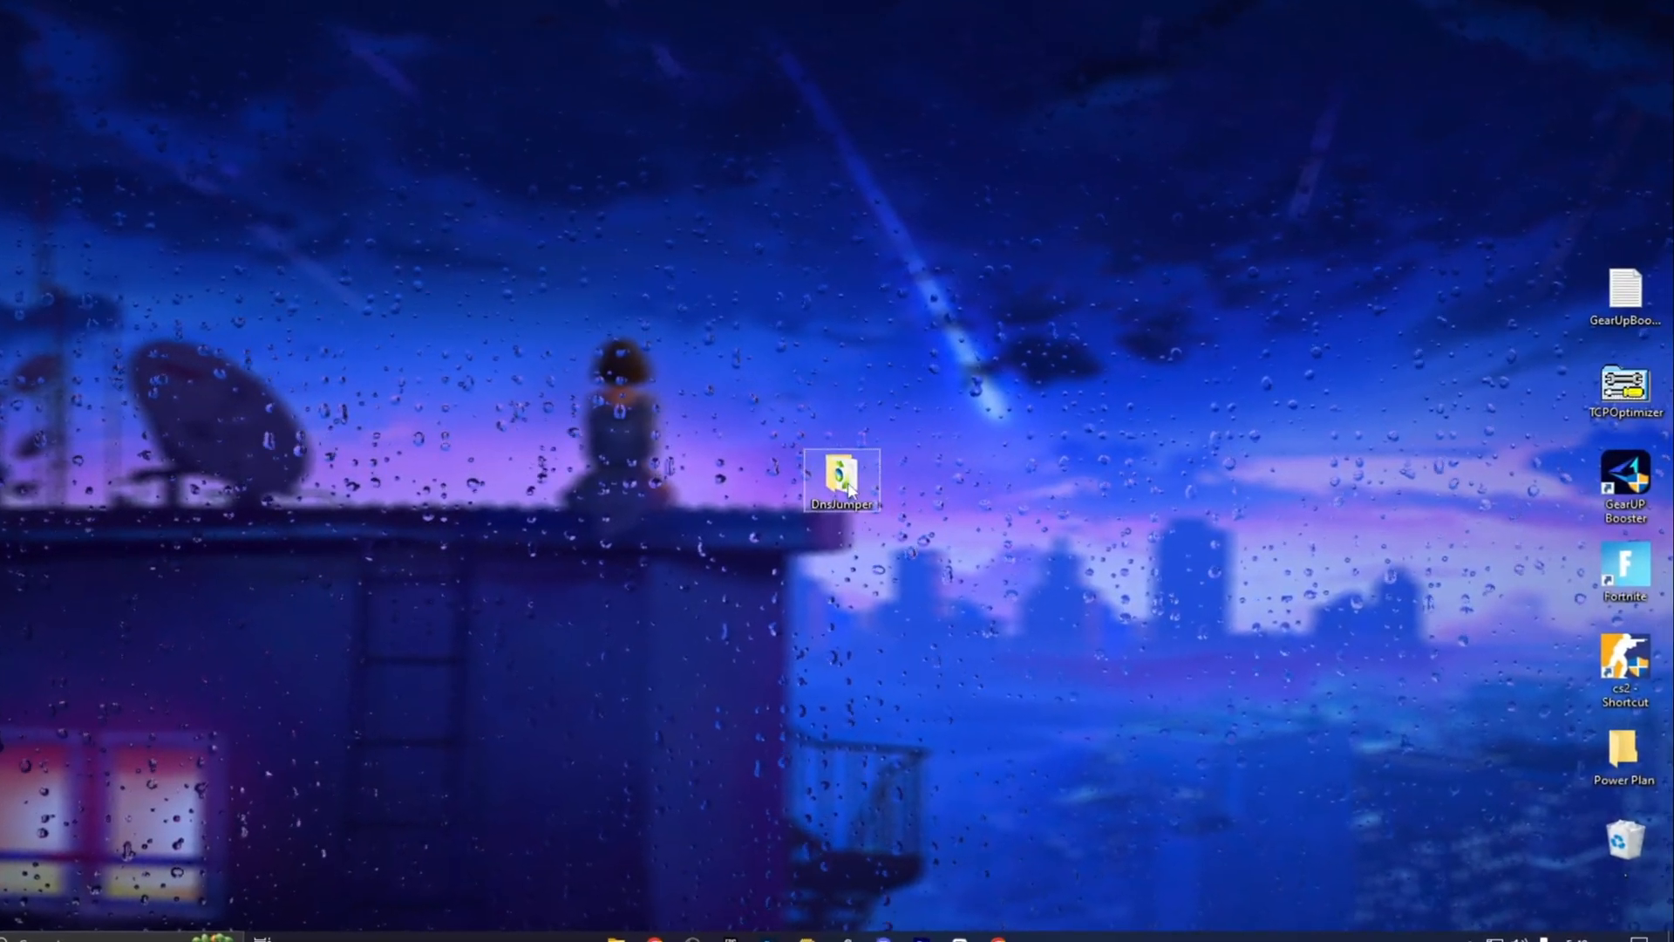
Launch DnsJumper.exe with UAC approval and select the Intel Gigabit network adapter.
double_click(842, 481)
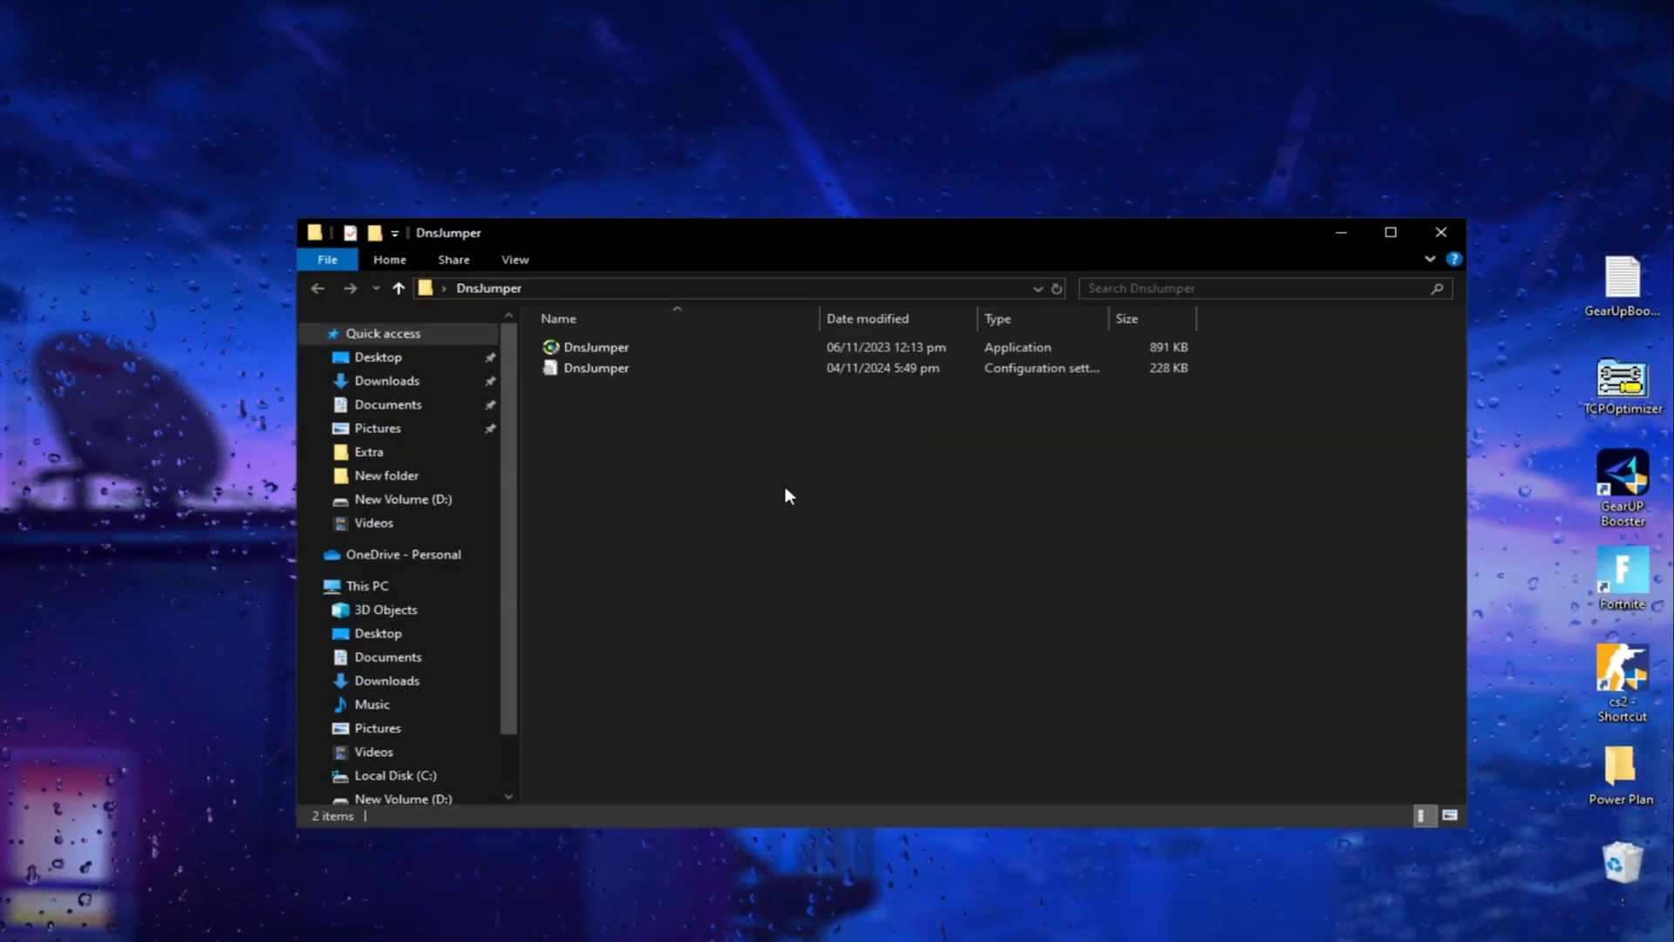
double_click(596, 345)
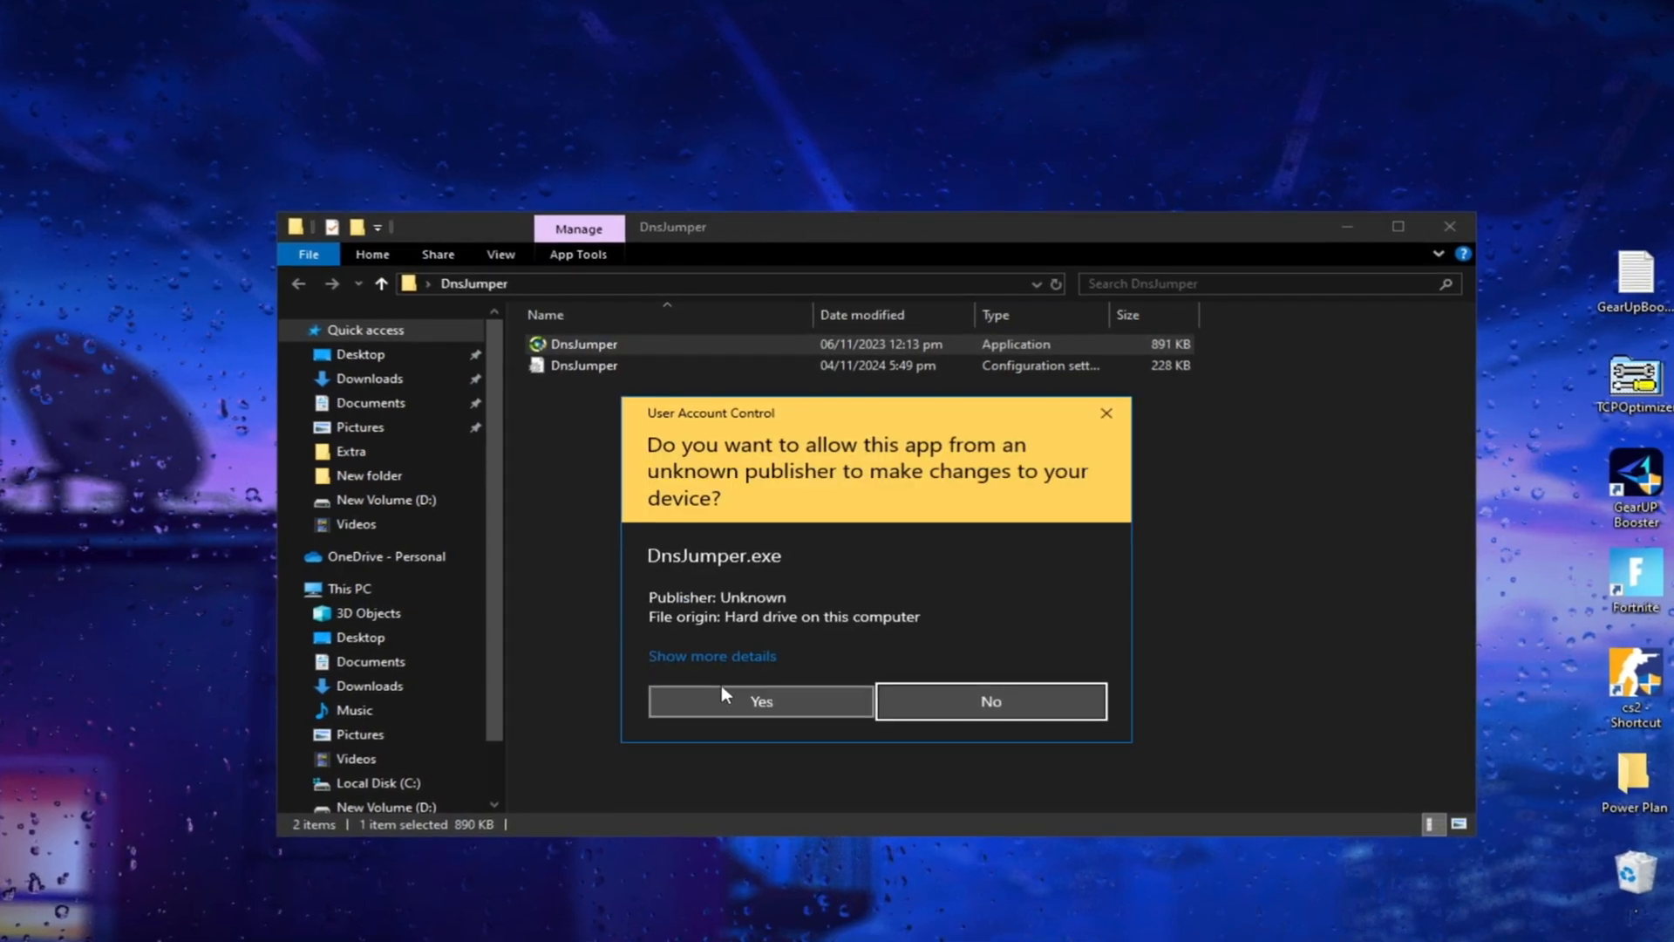
click(758, 701)
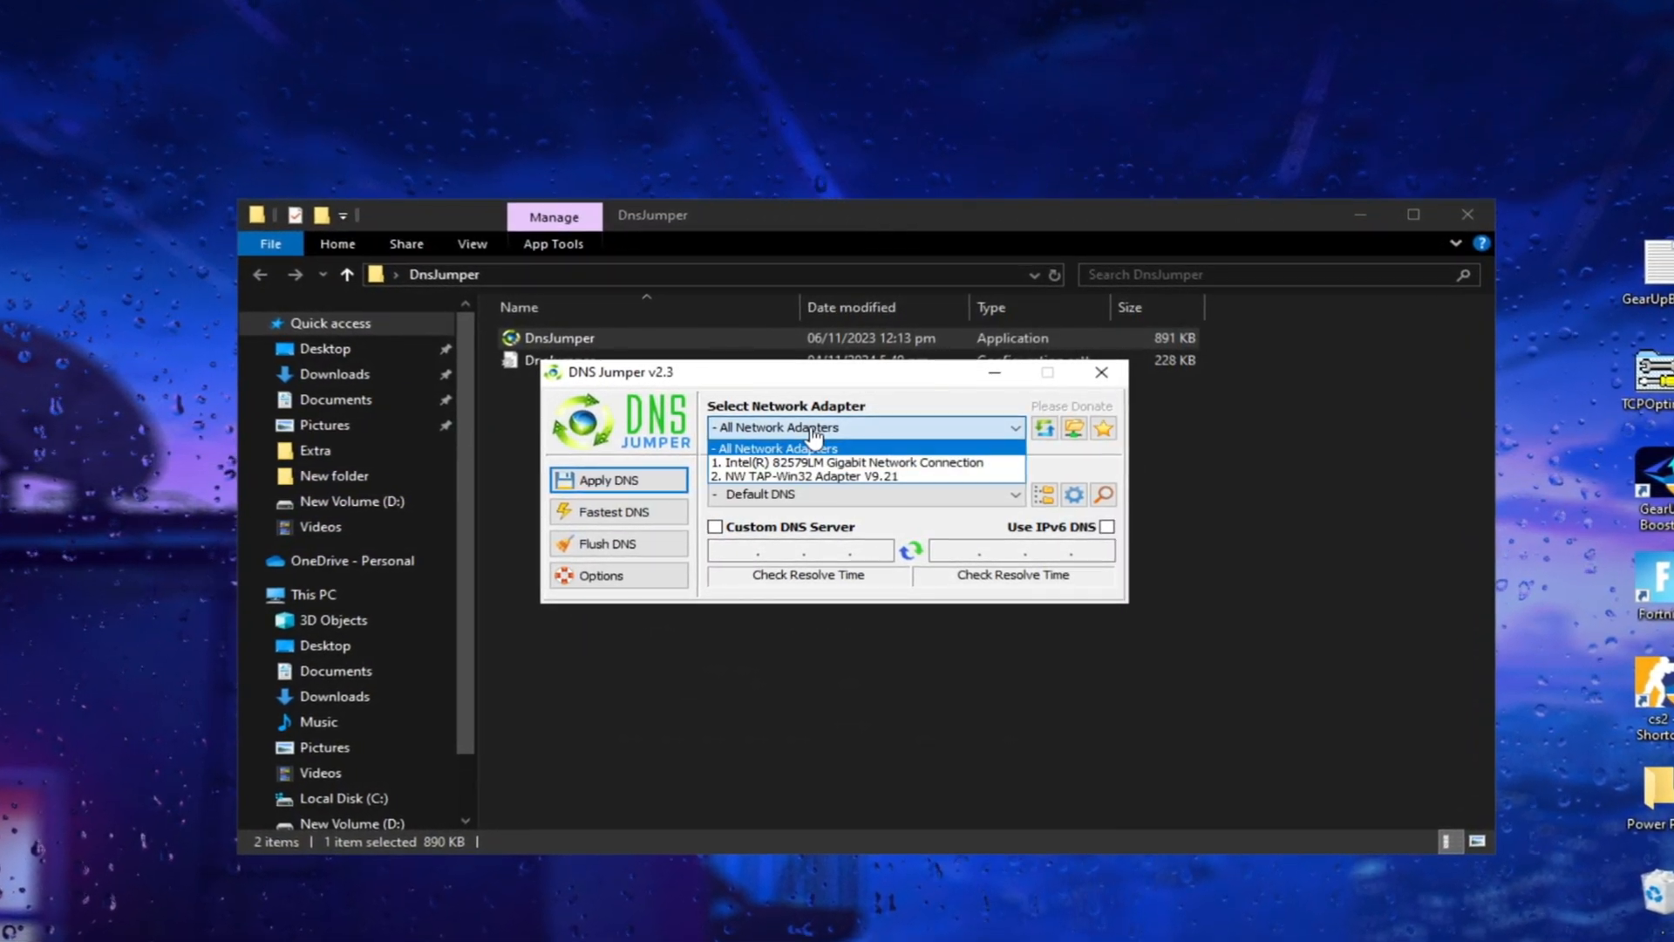
click(865, 460)
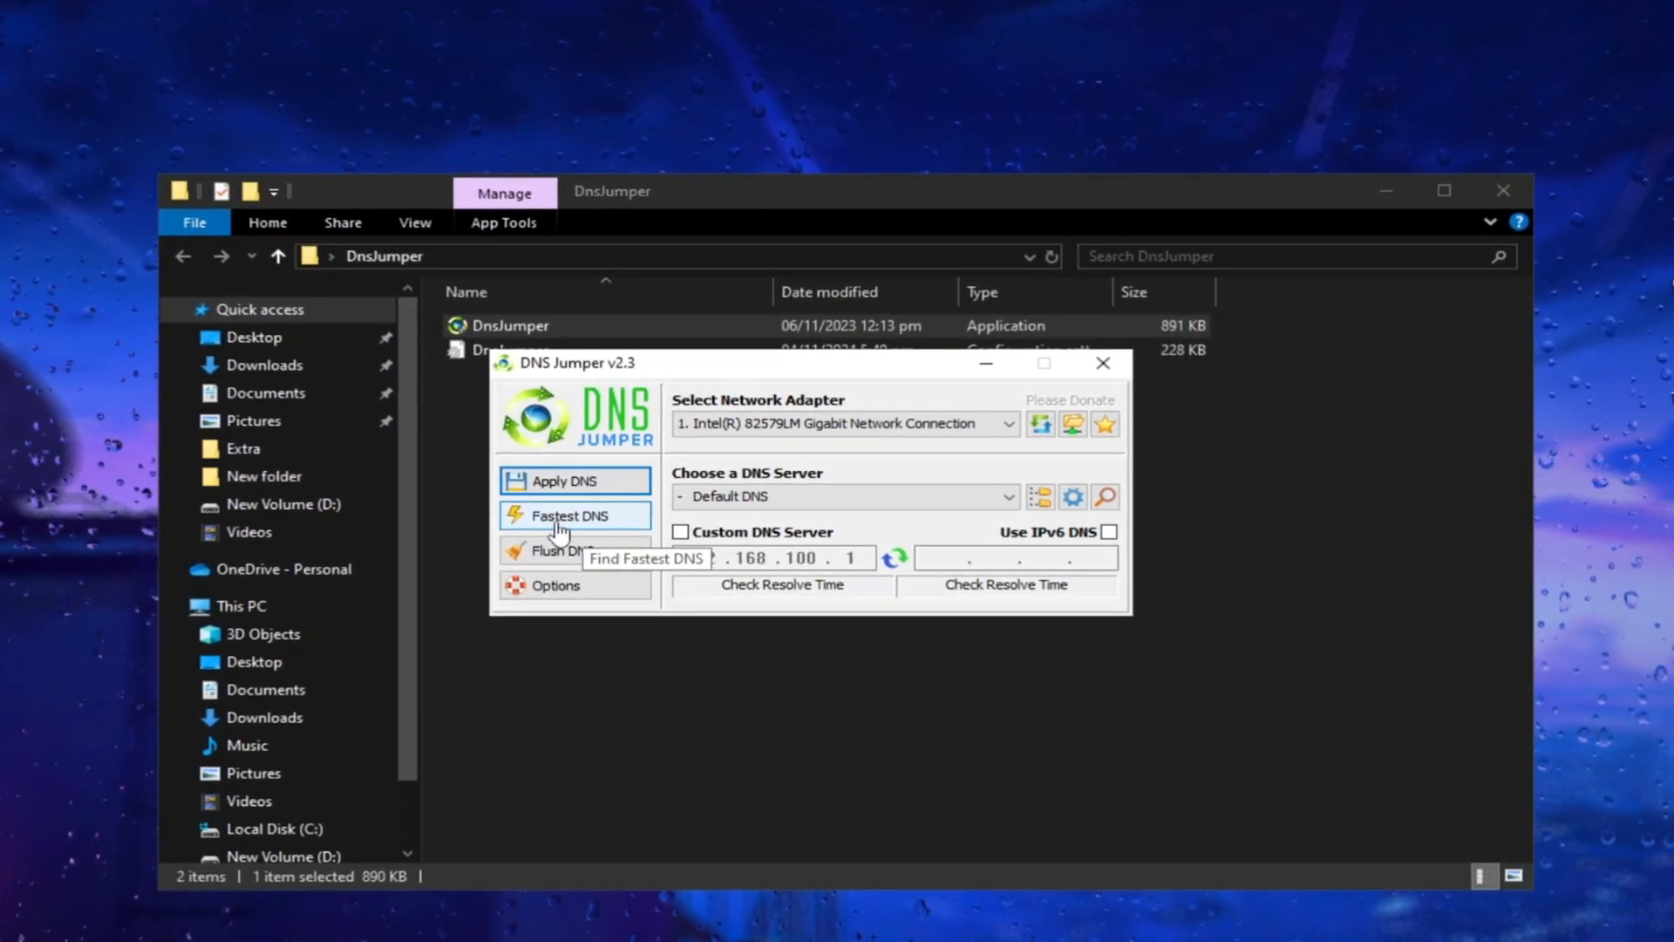
Run the Fastest DNS test and apply the top result 208.67.222.220 / 199.85.126.10 to the adapter.
click(567, 514)
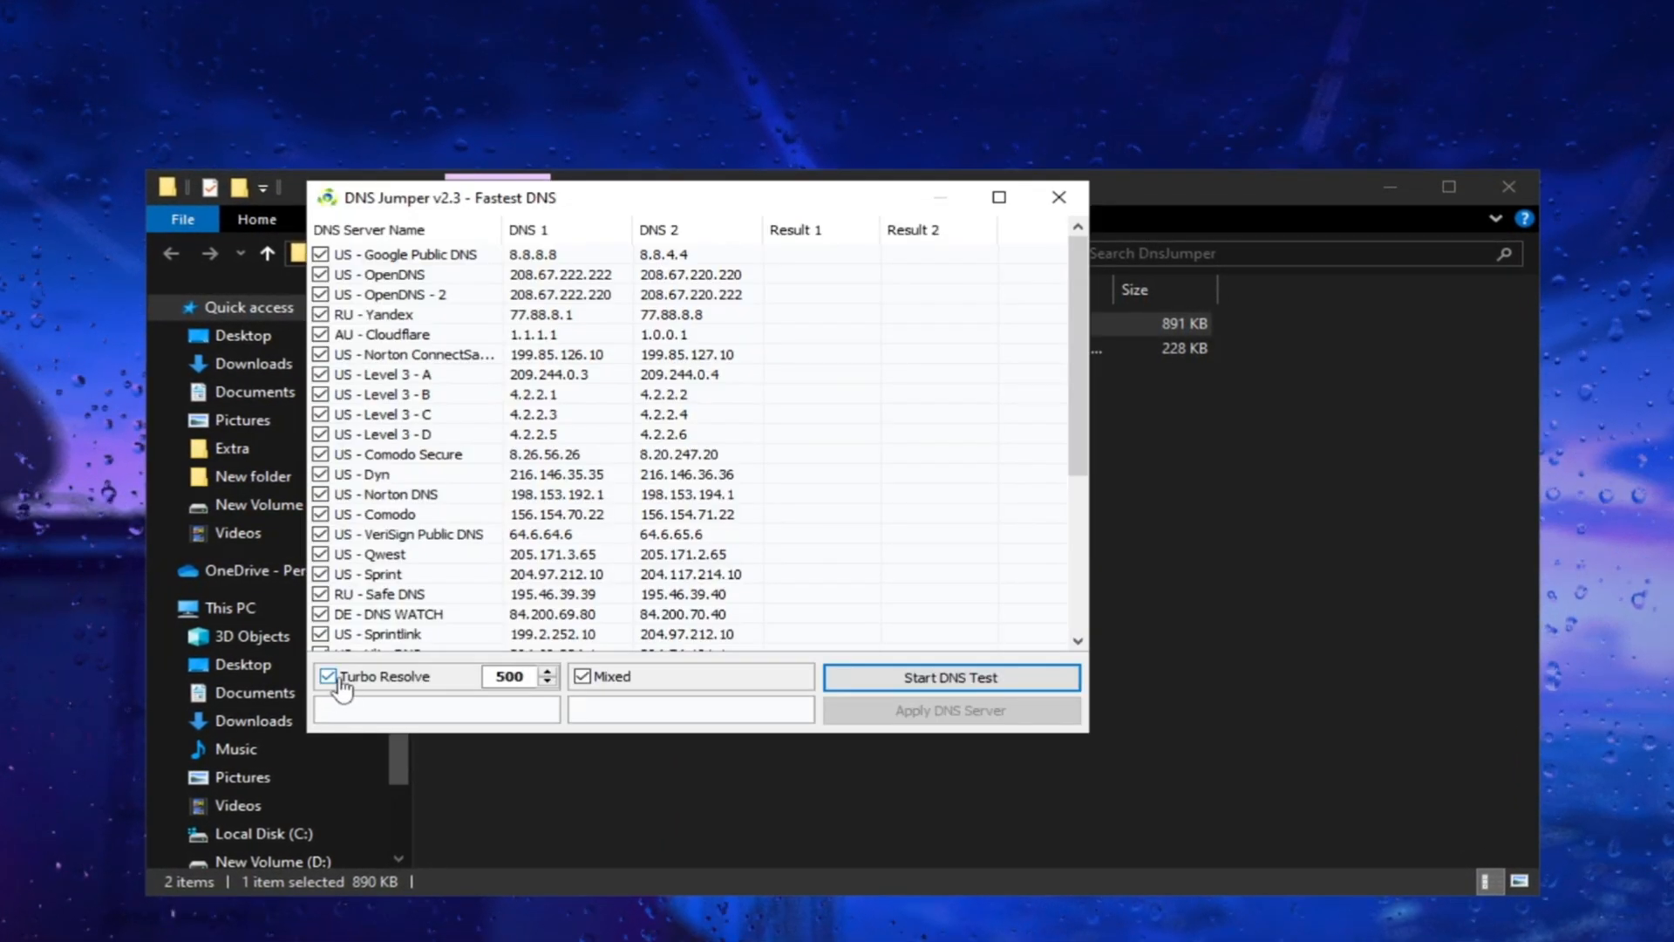
mouse_move(949, 677)
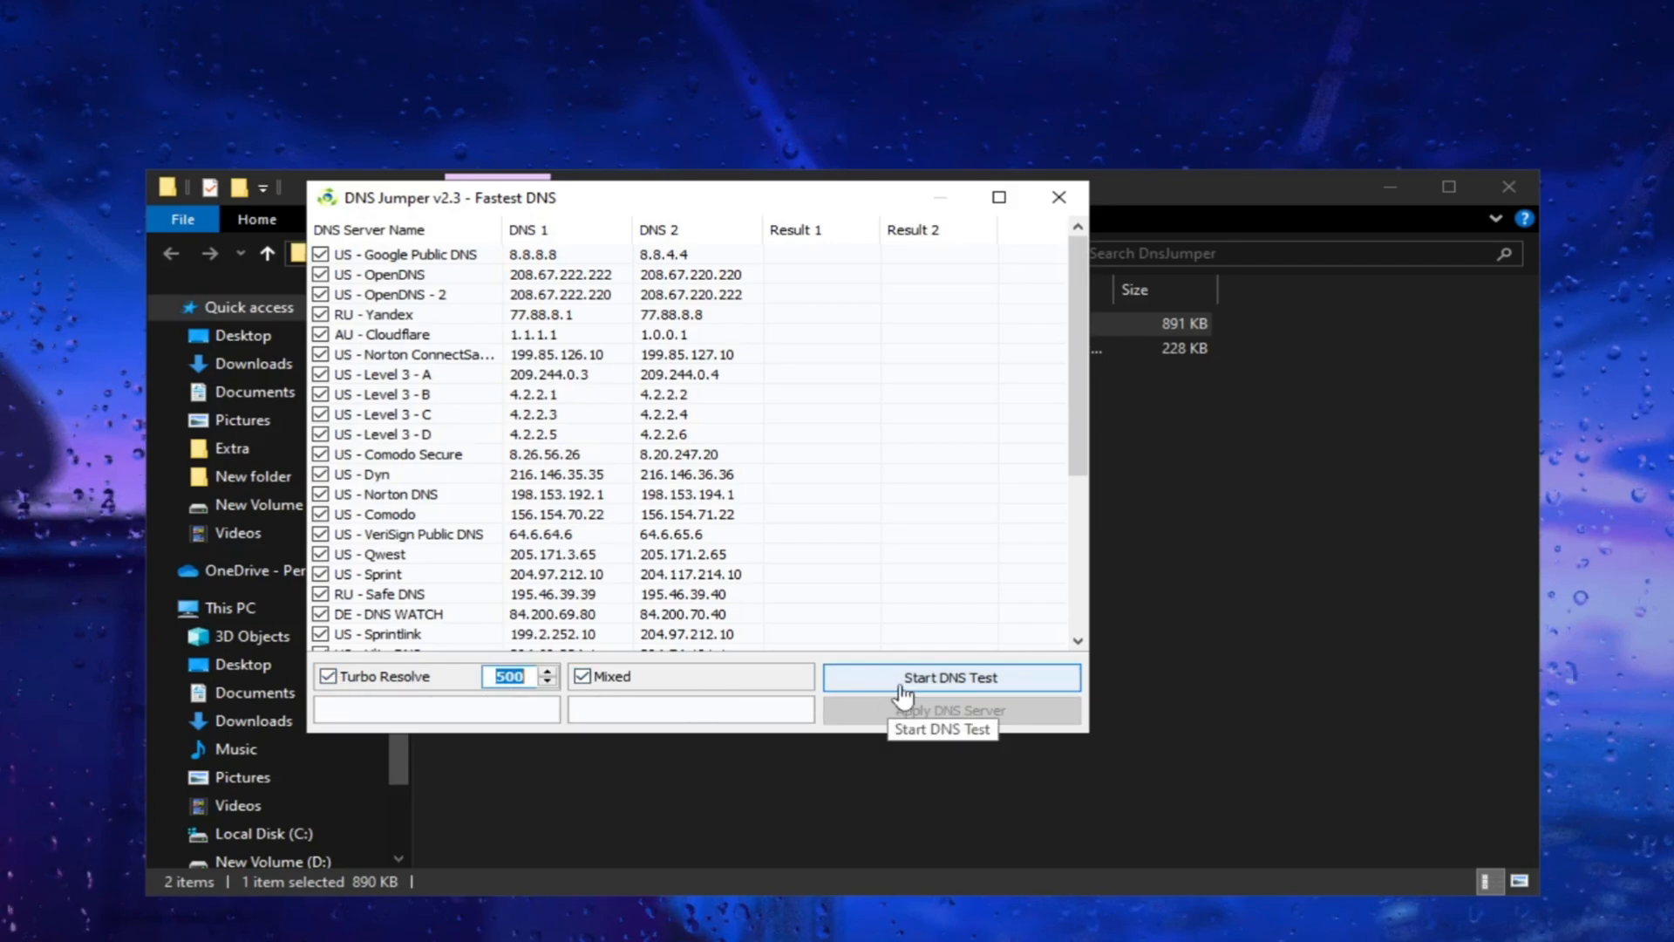
click(948, 676)
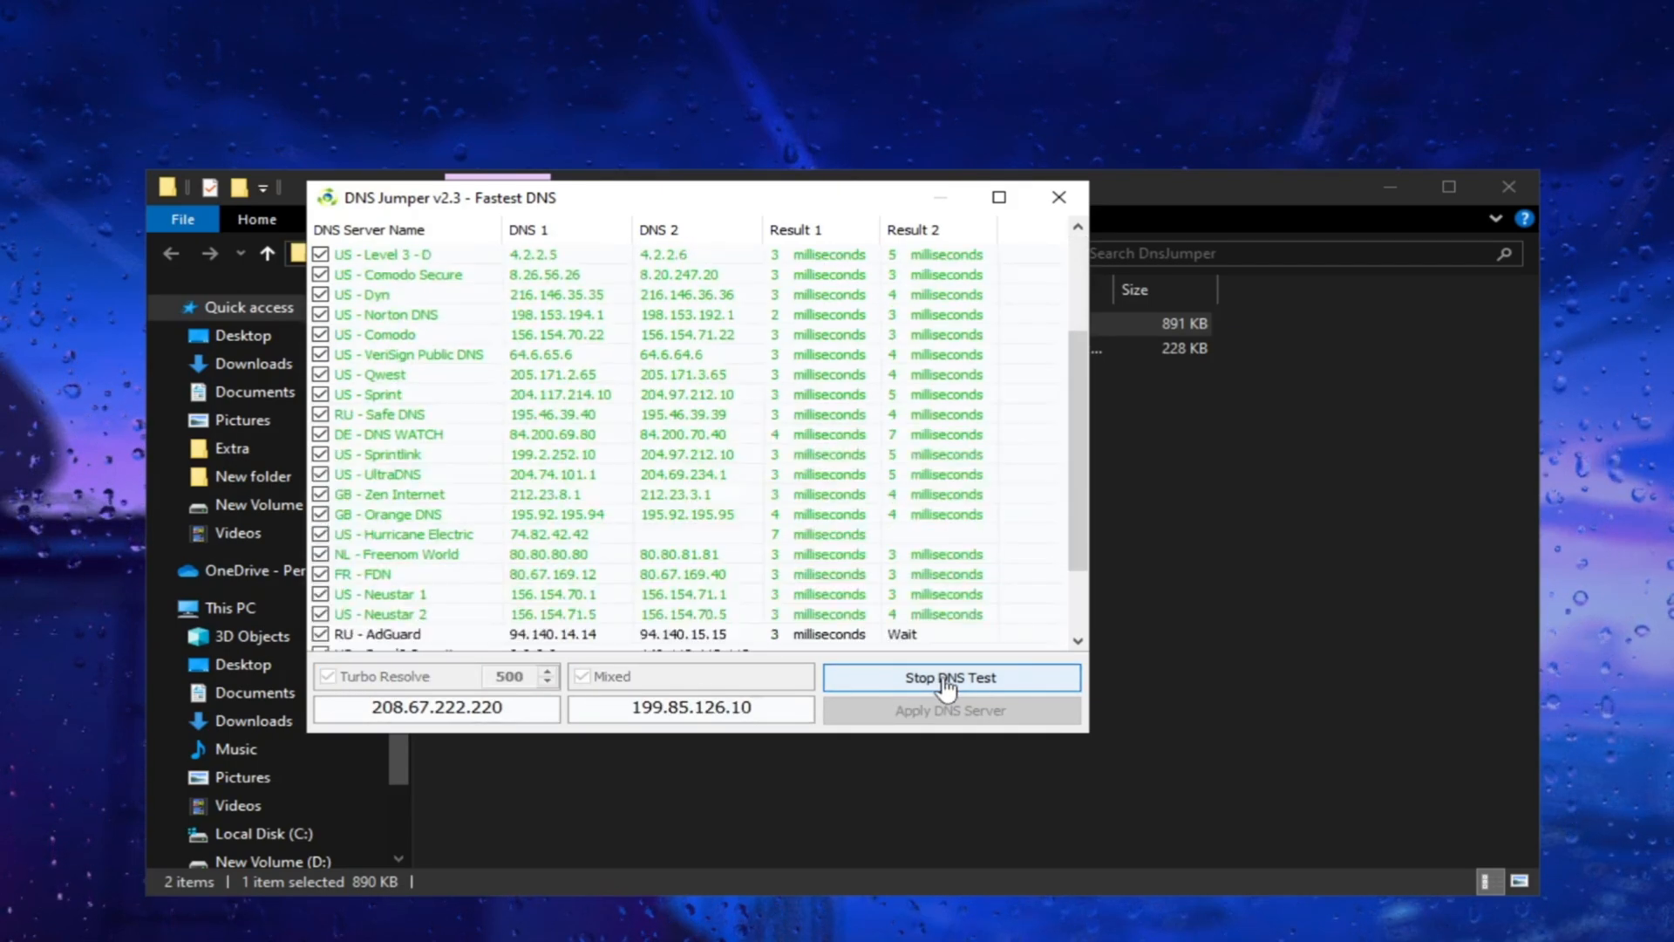
click(949, 676)
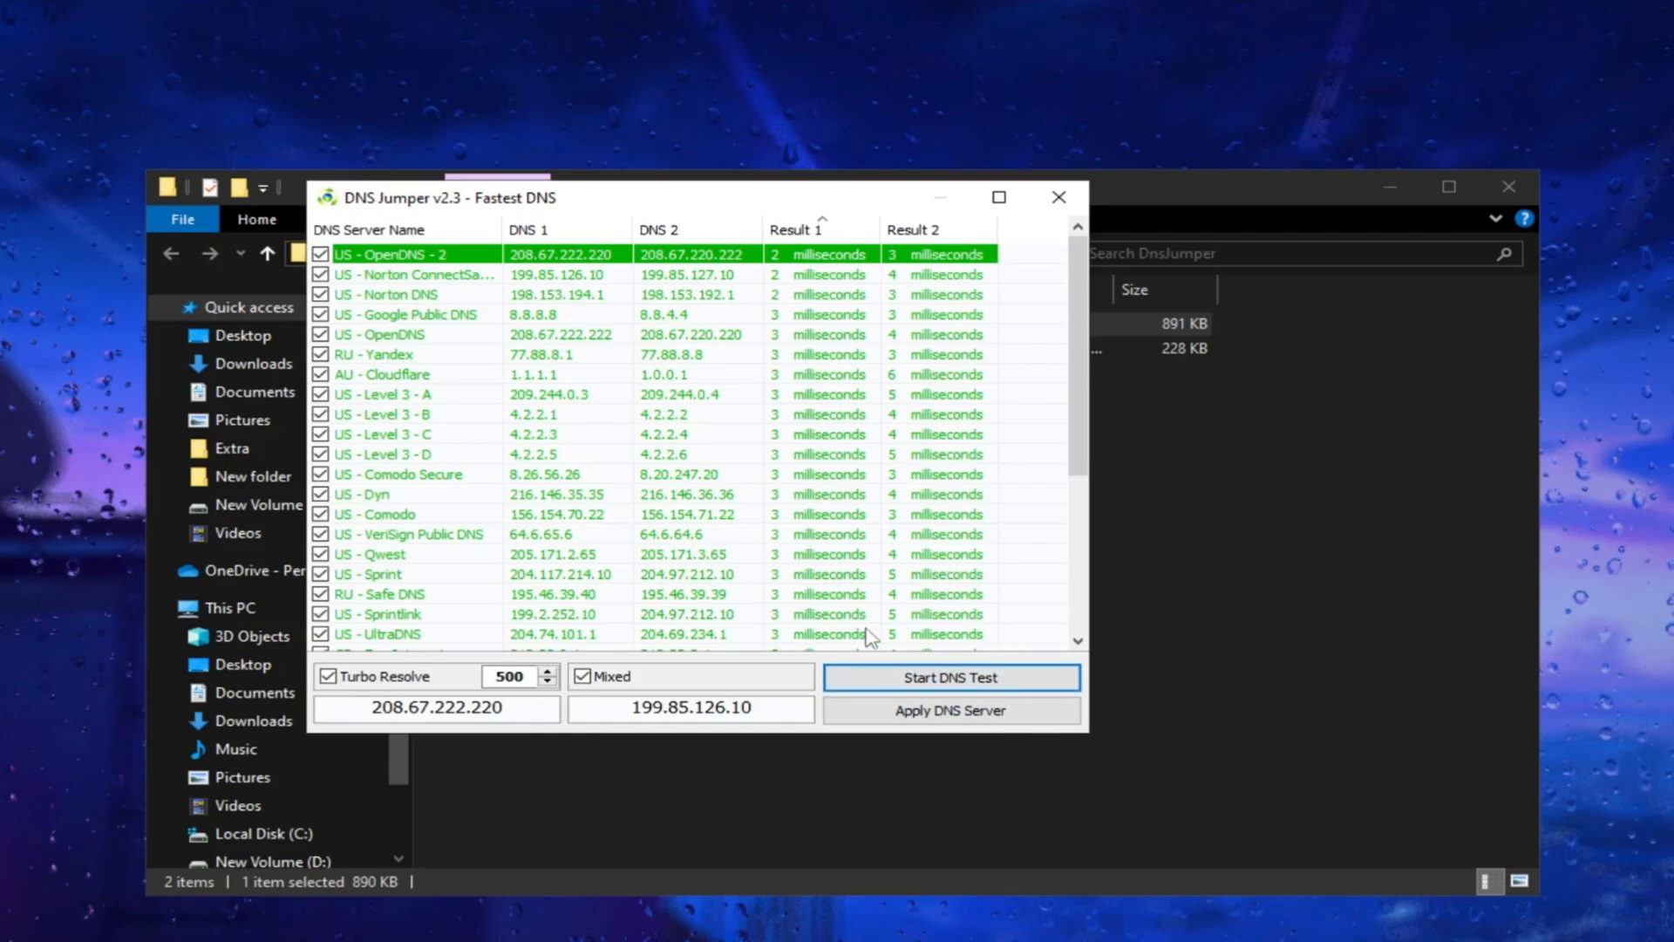
mouse_move(482, 281)
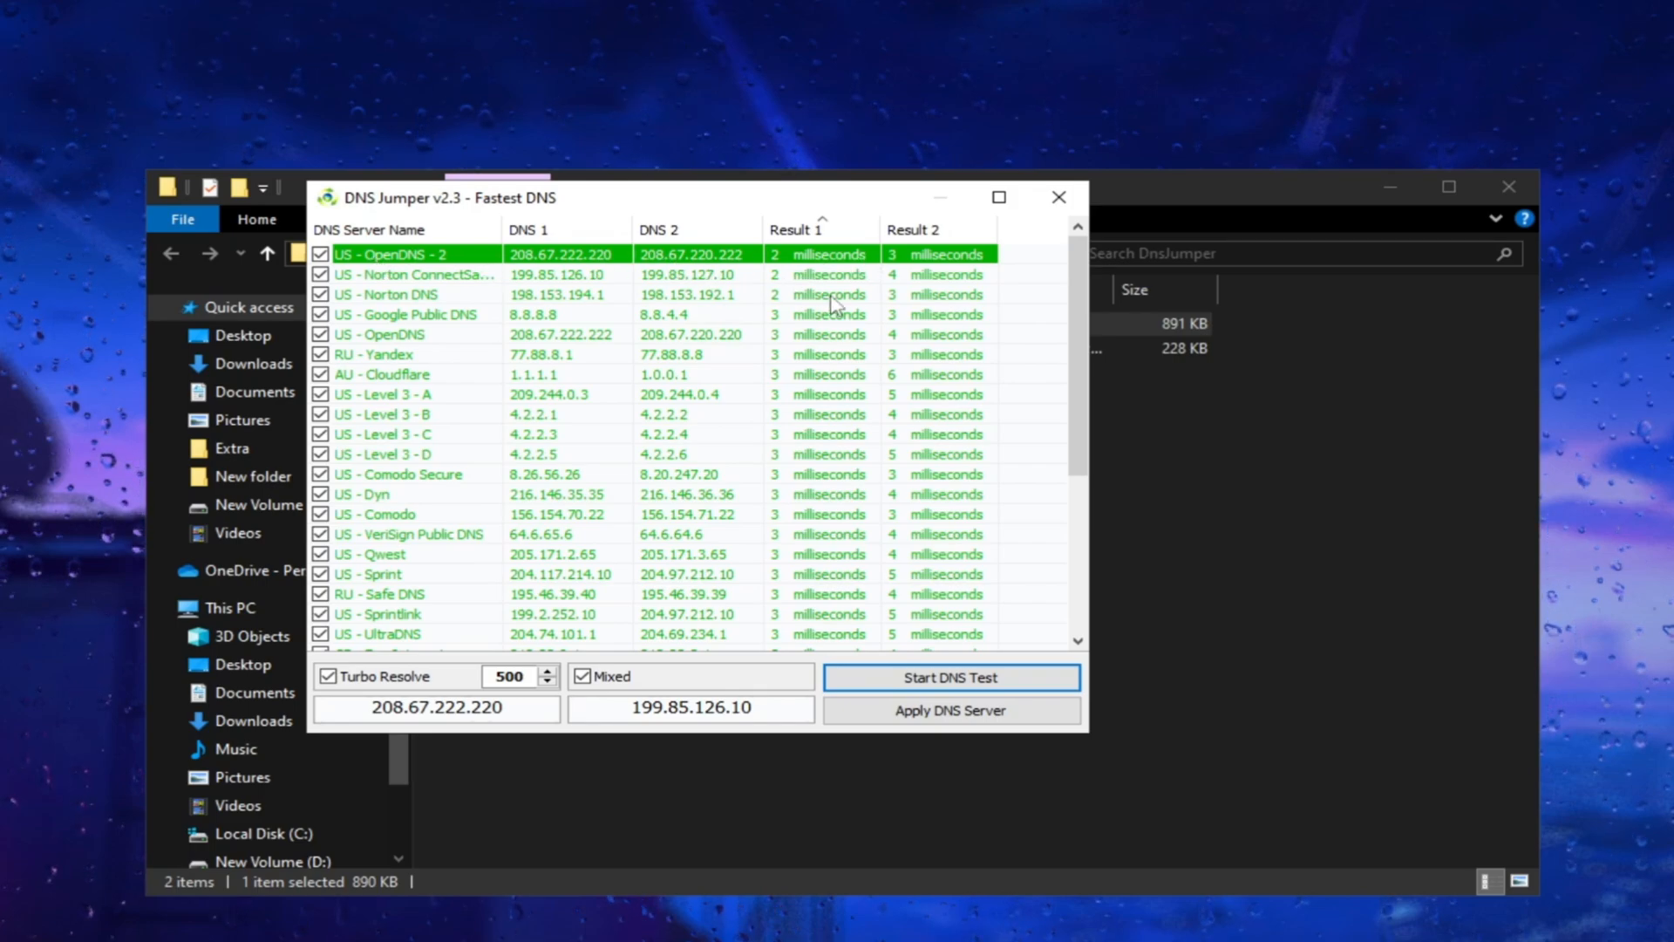
mouse_move(839, 565)
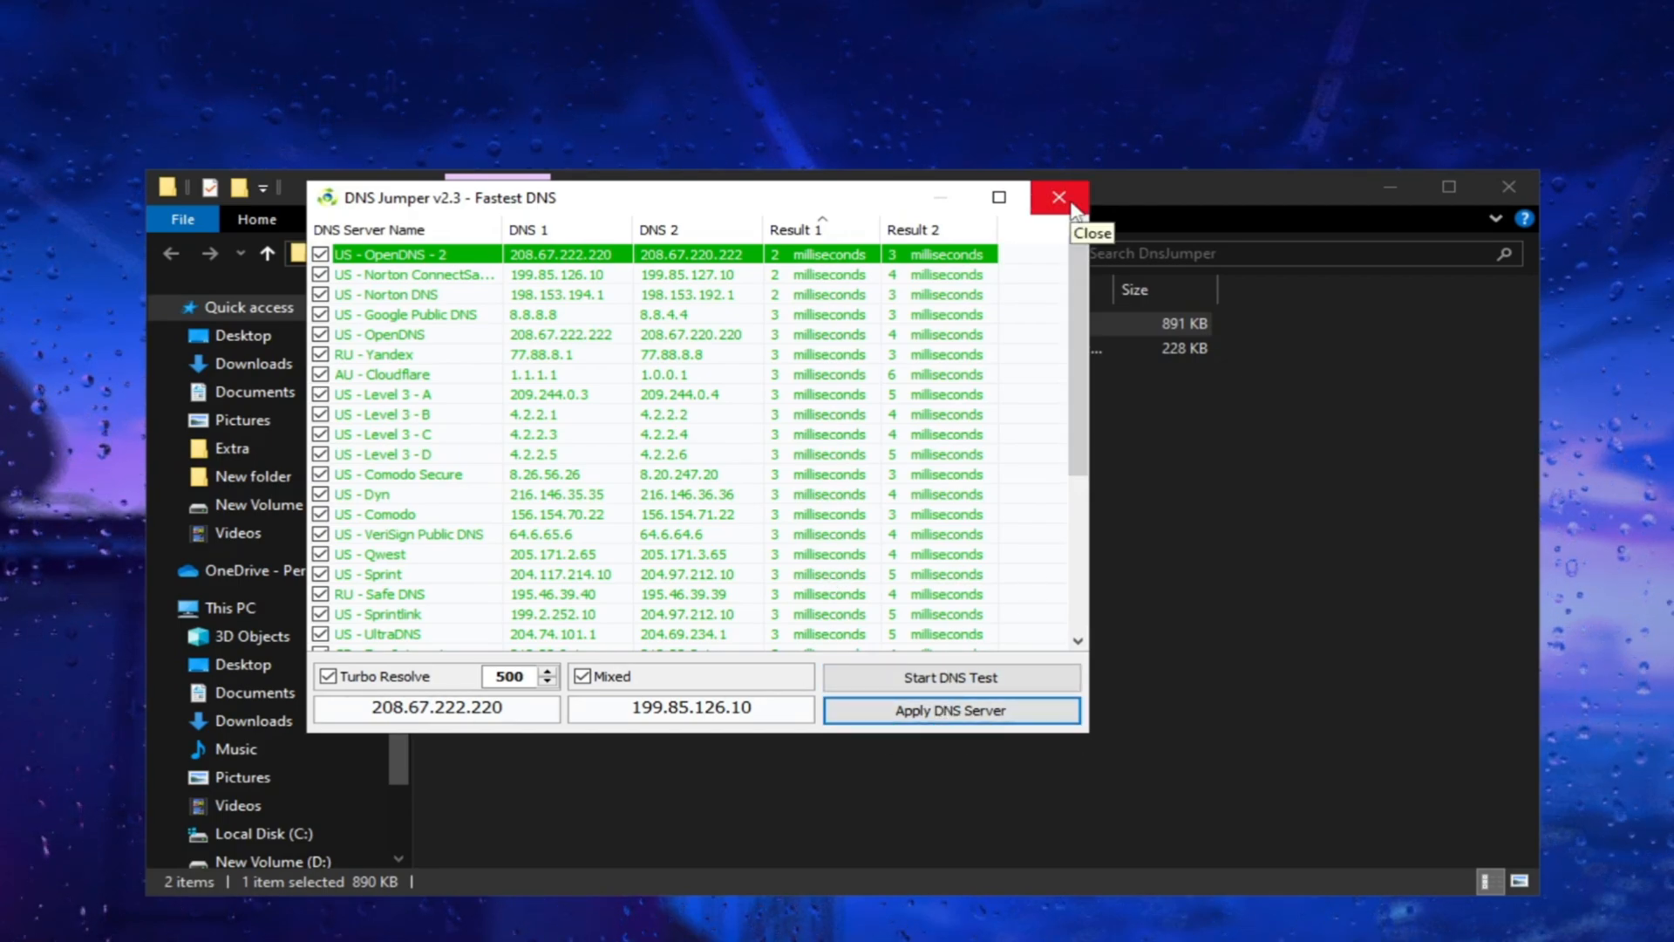
click(1059, 197)
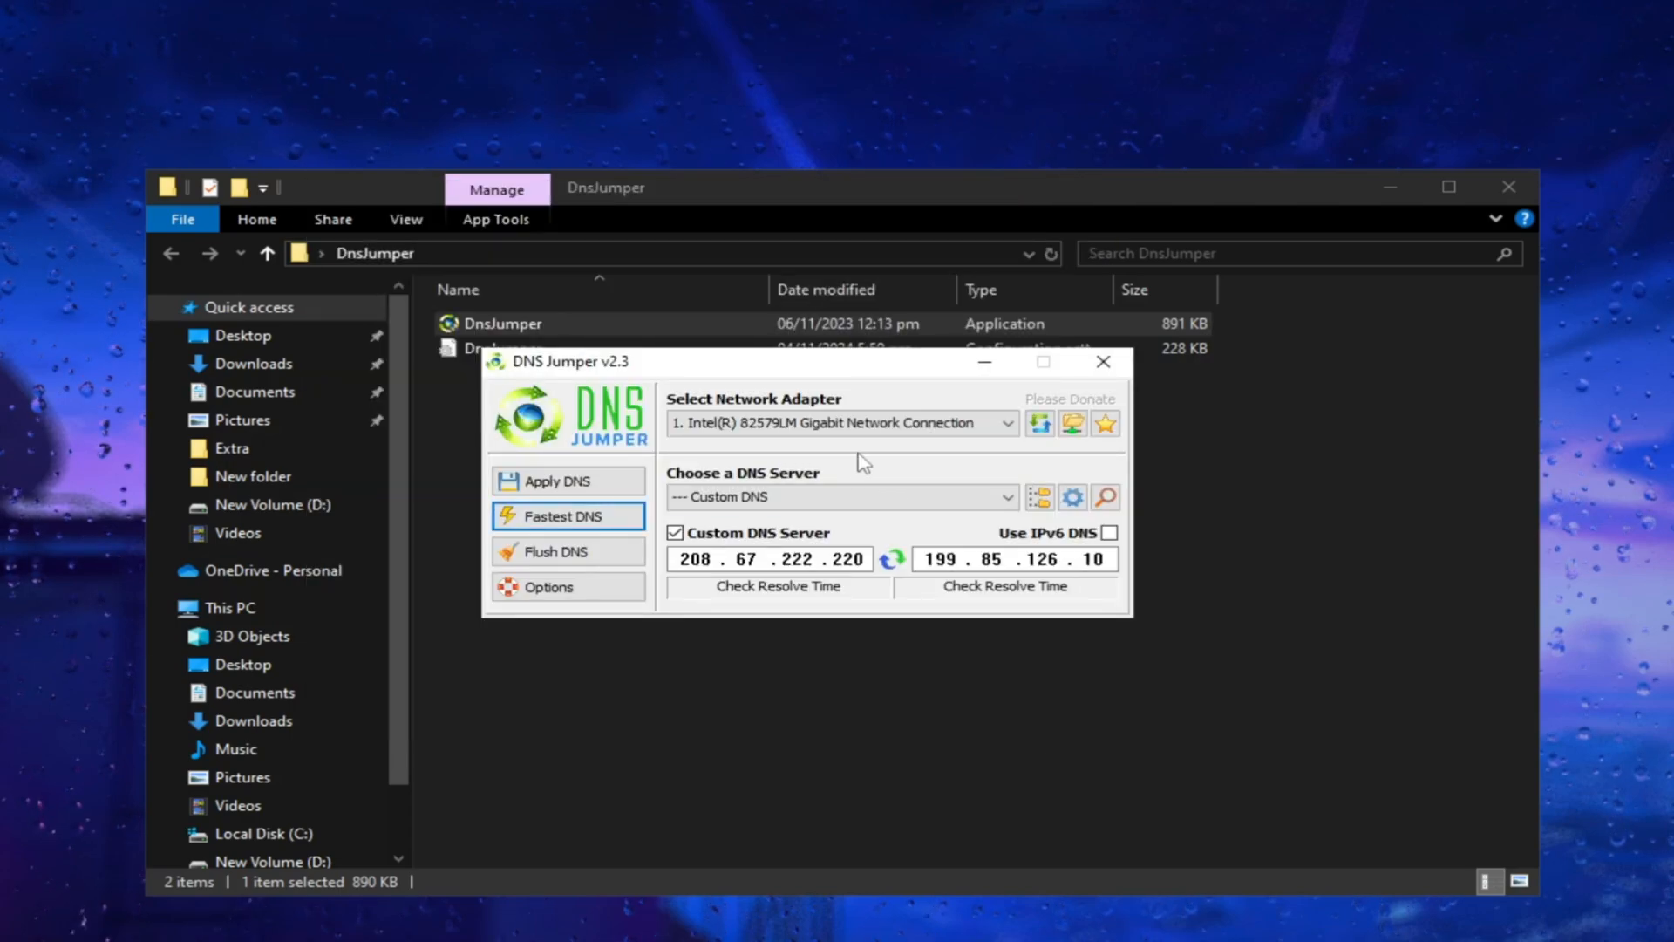
mouse_move(560, 551)
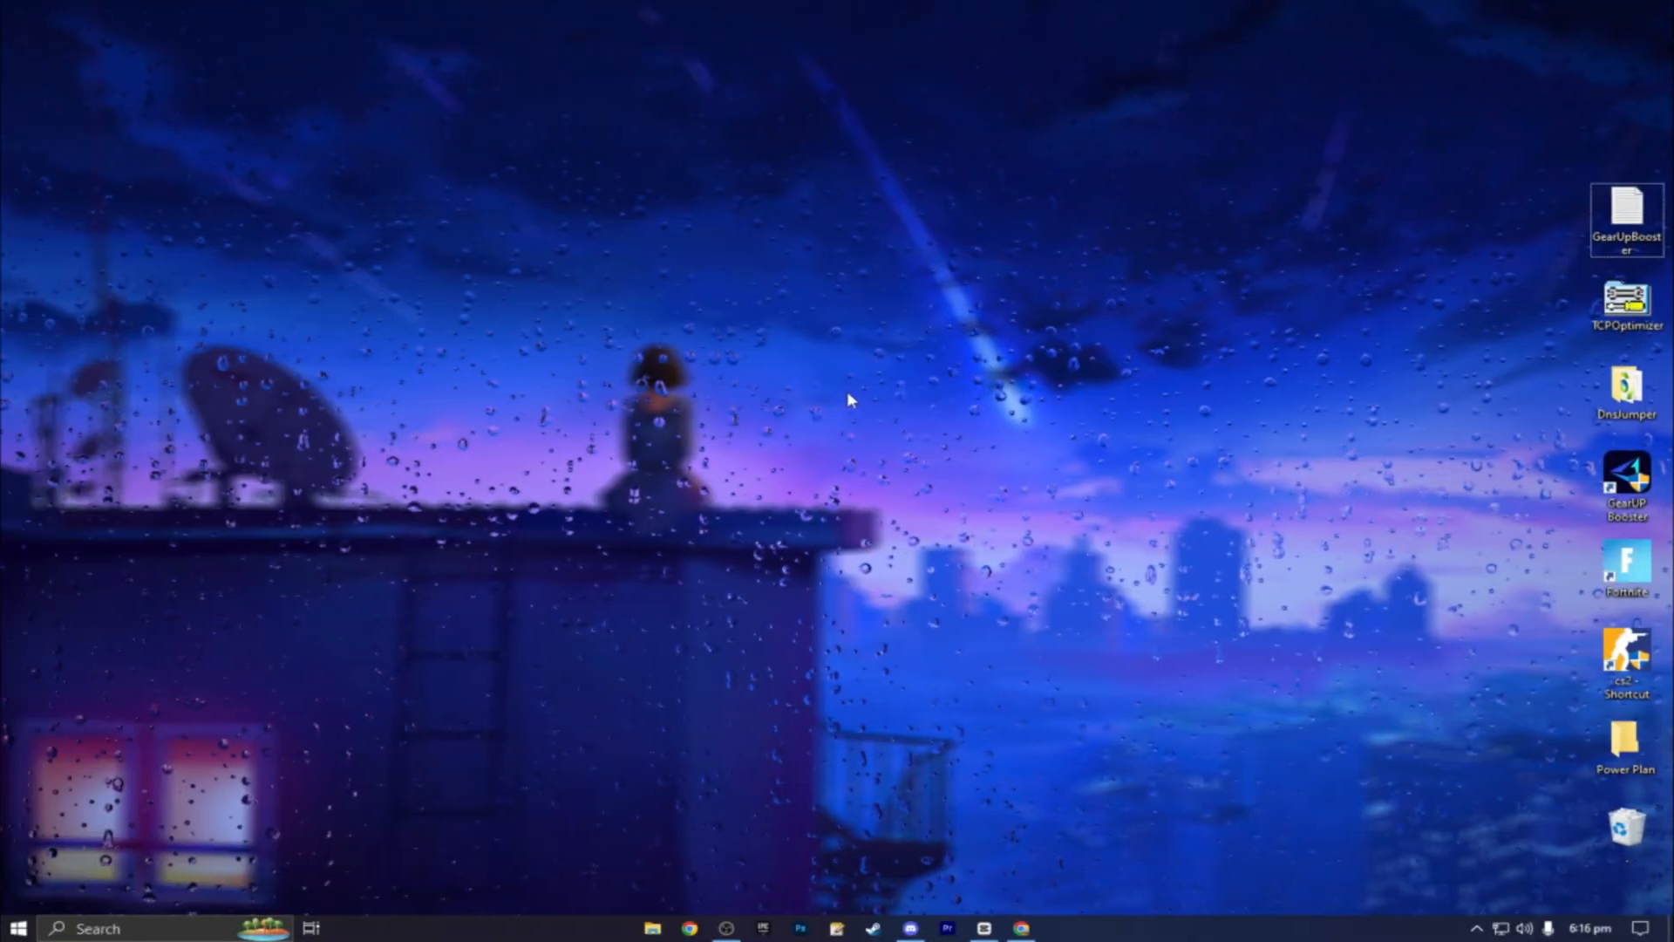
Search 'fire', reach Windows Defender Firewall's allowed apps list and unlock it with Change settings.
text(fire)
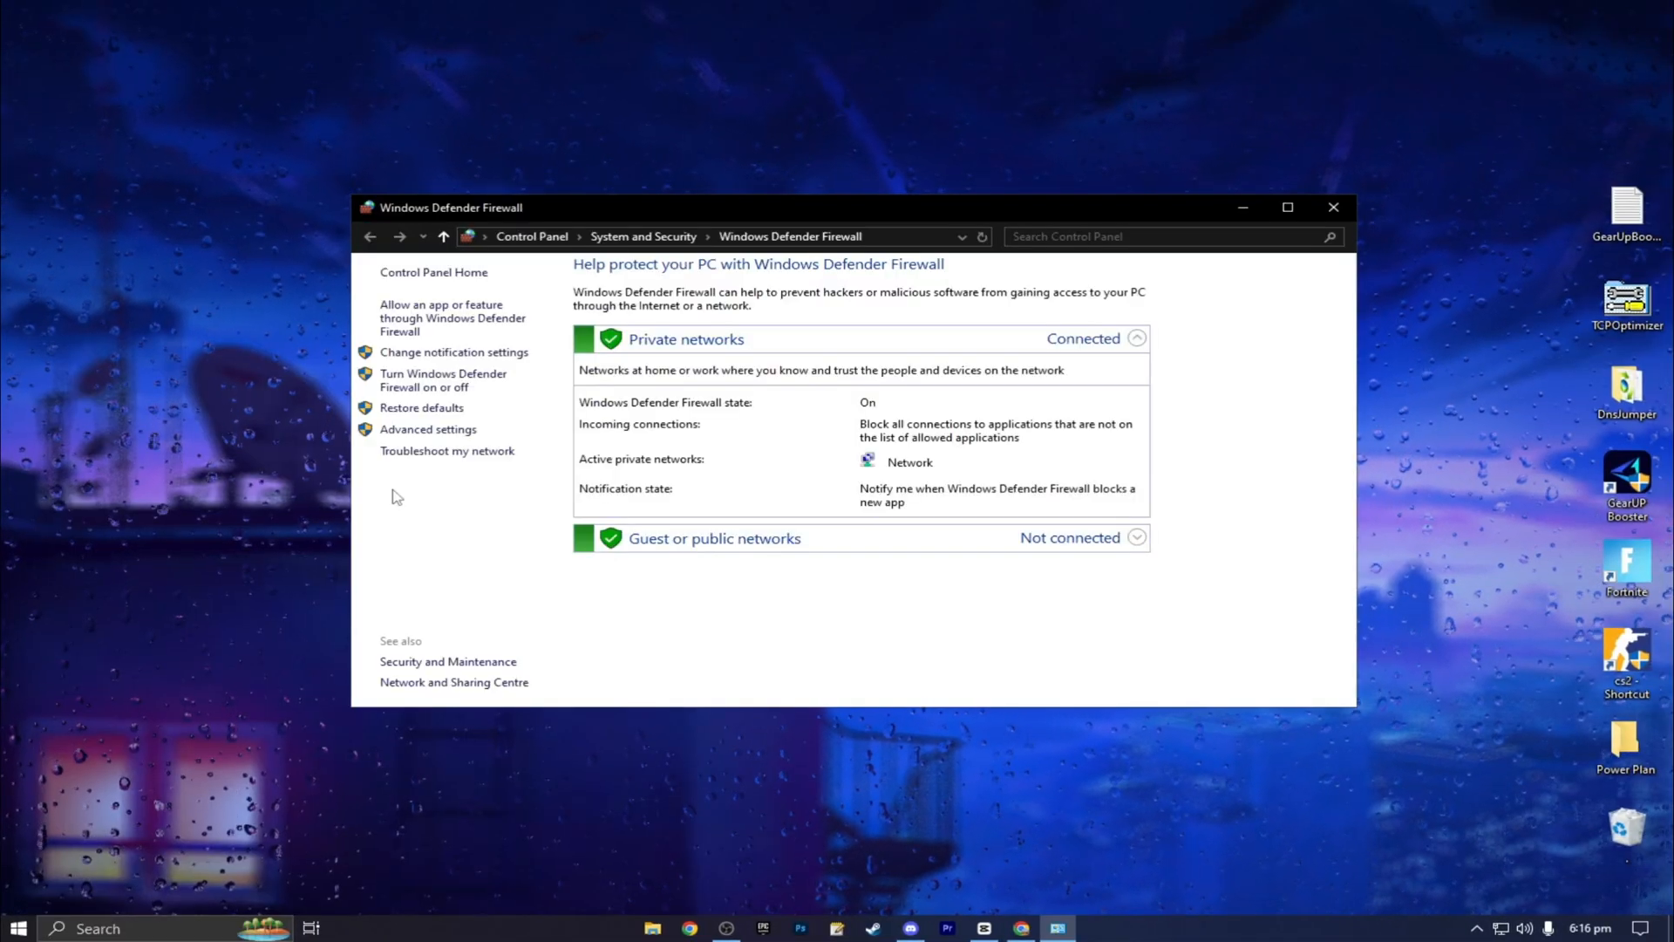
click(448, 315)
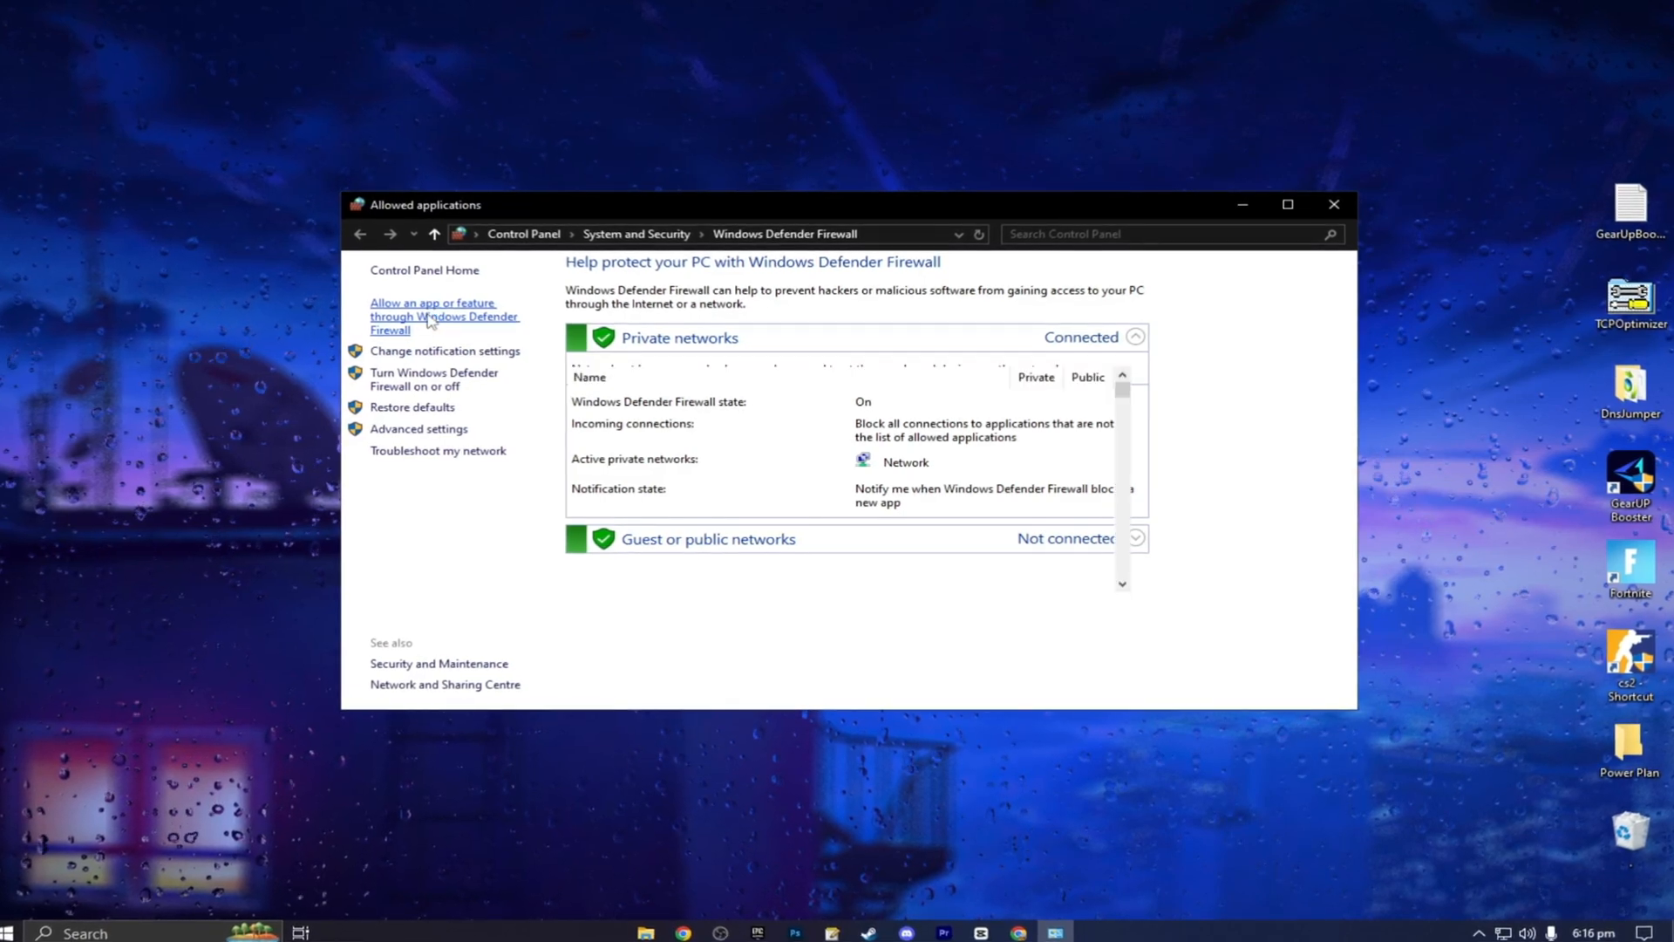
click(431, 315)
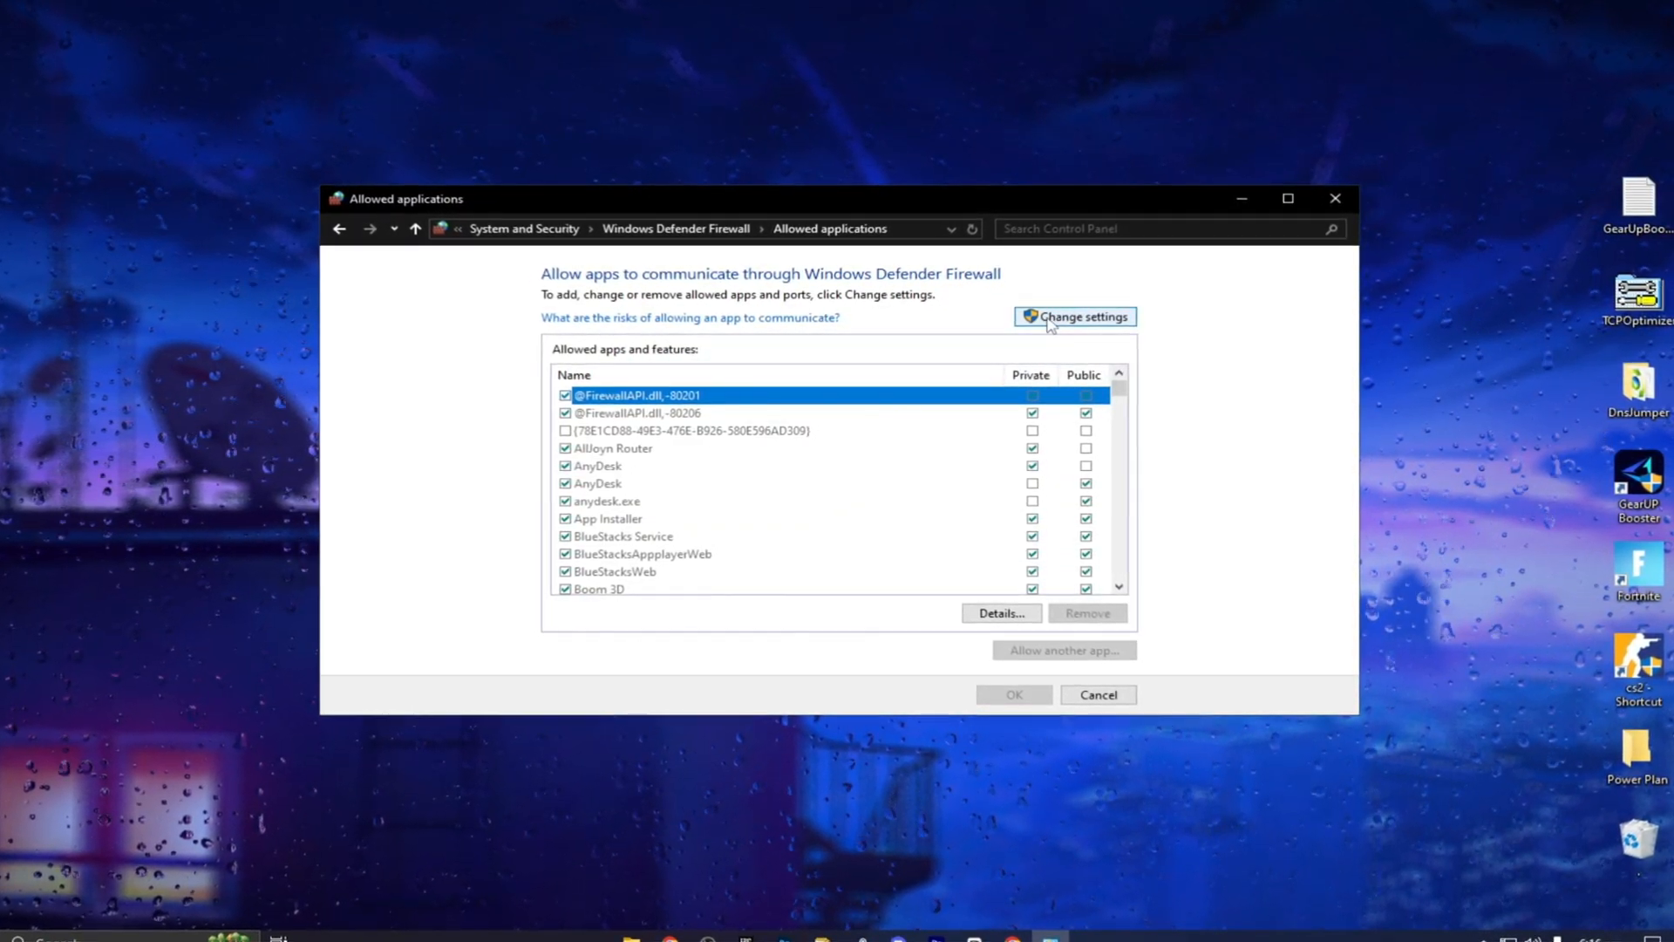
click(1072, 316)
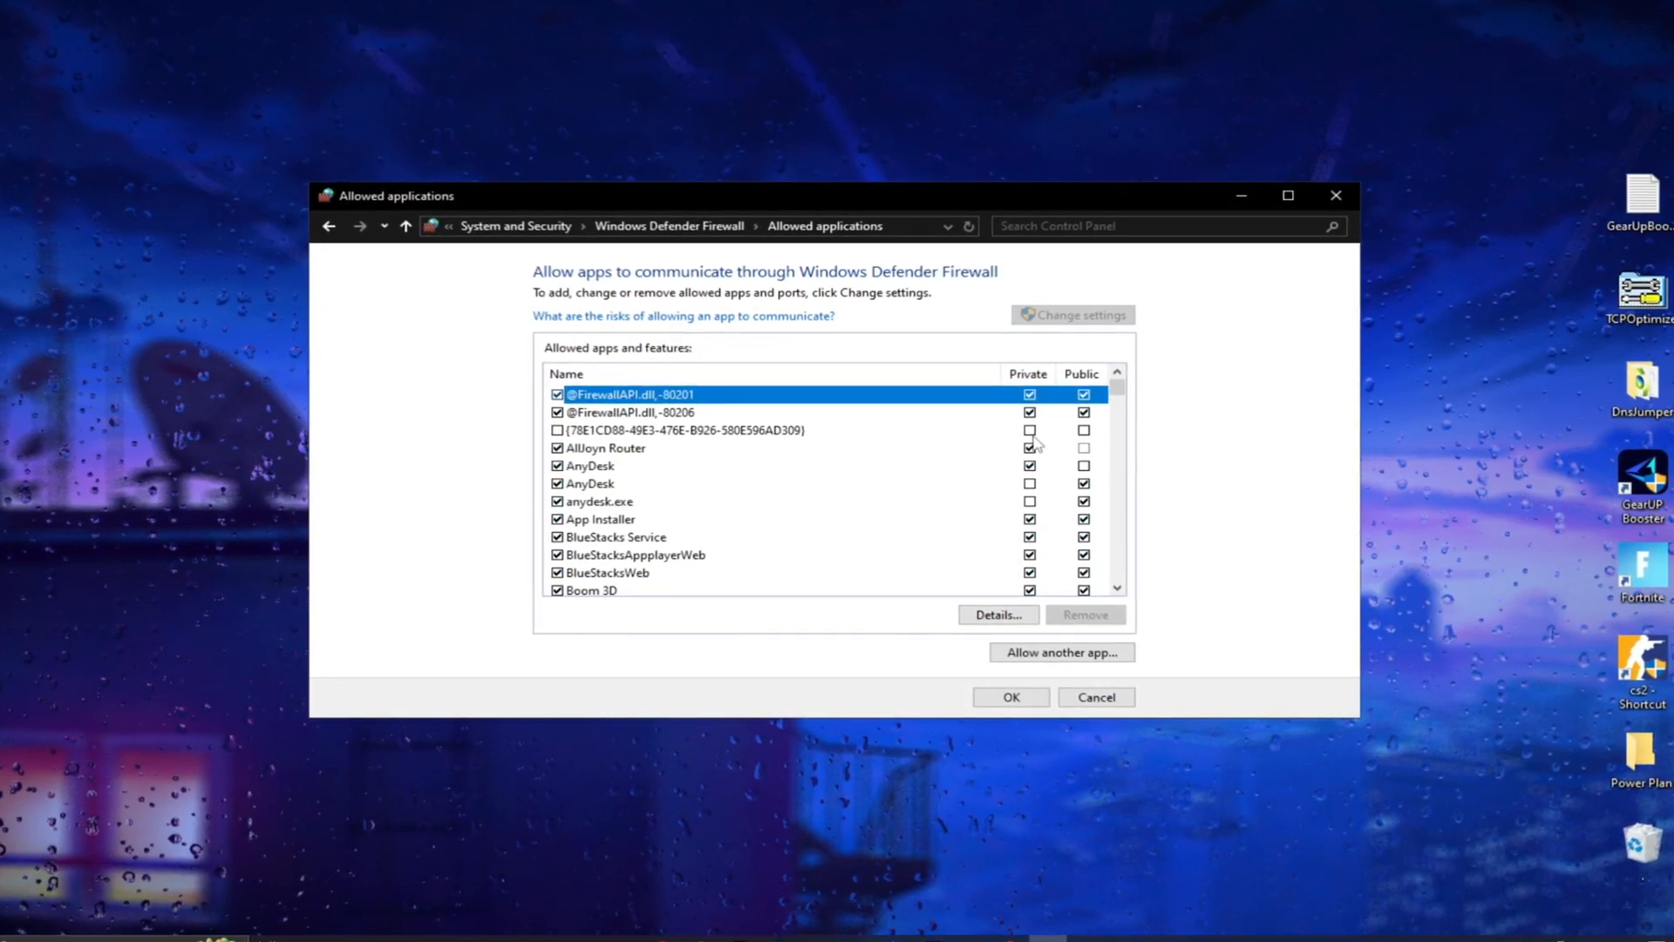
Scroll the allowed apps list down to the FortniteLauncher entry and select it.
scroll(down, 3)
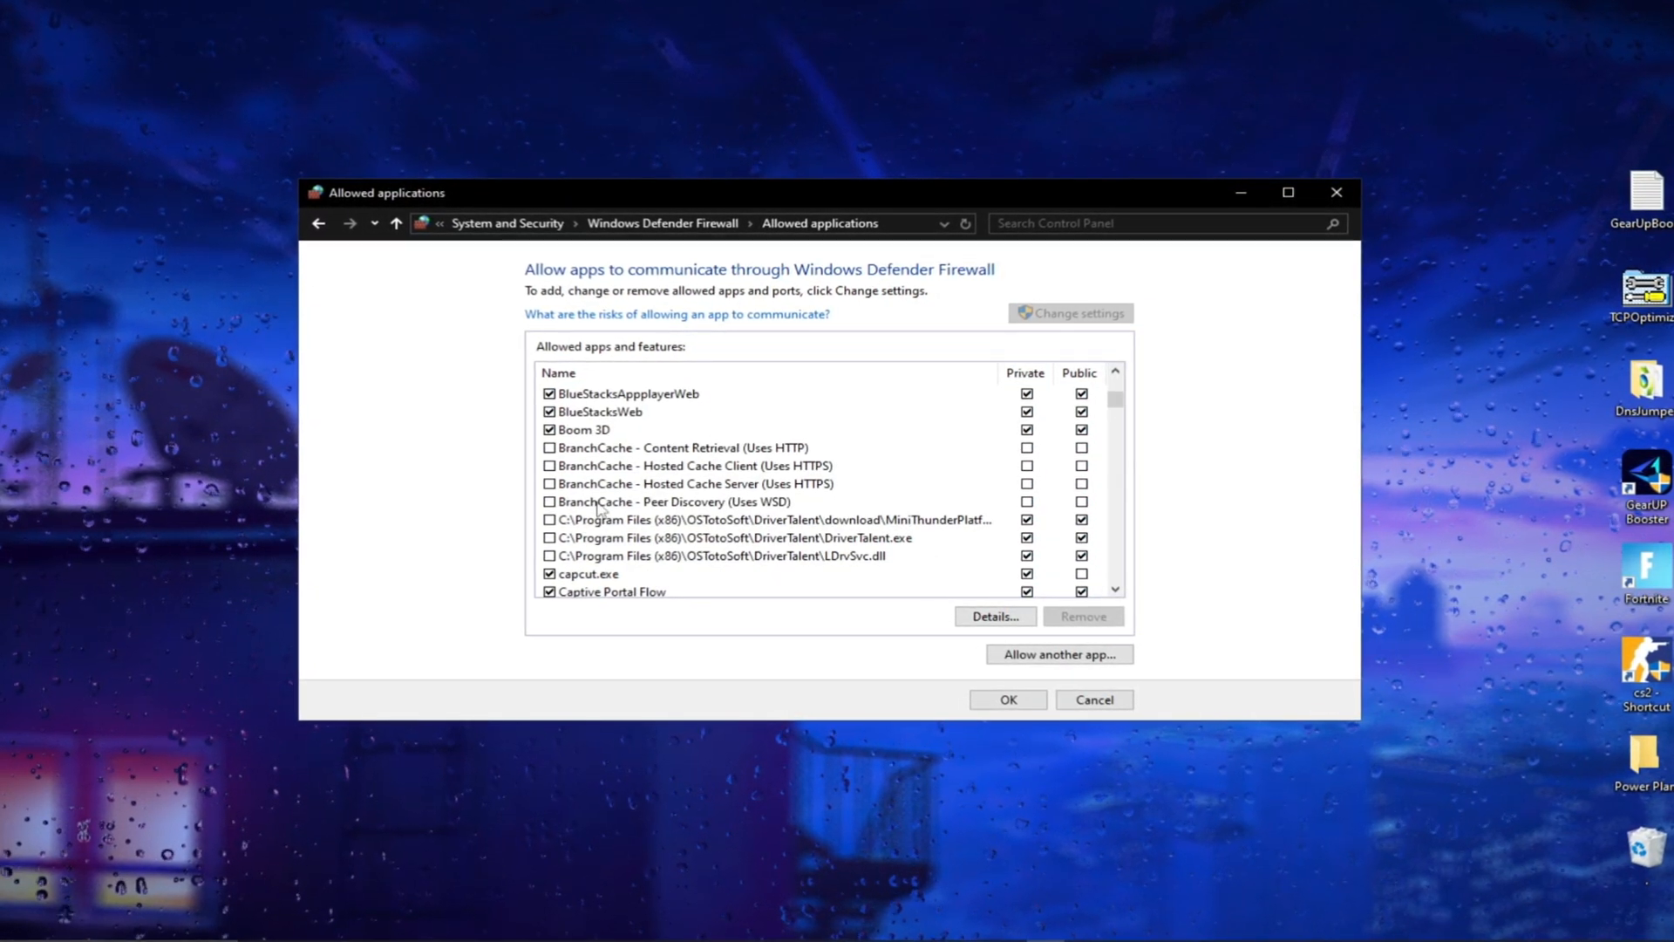
scroll(down, 3)
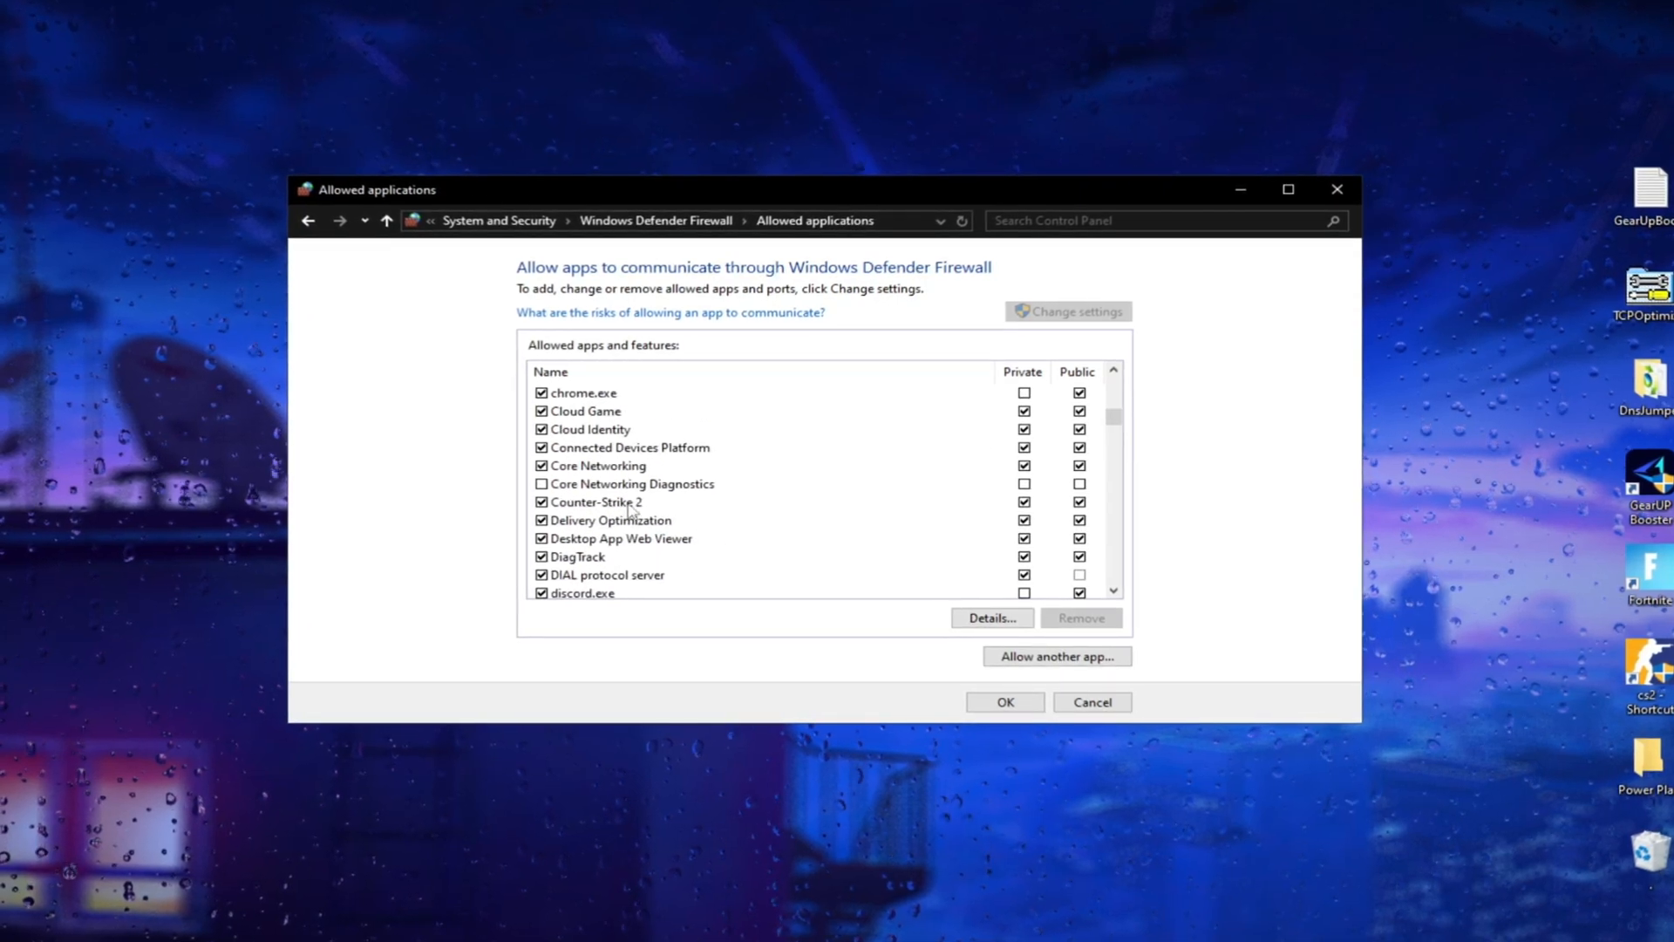
scroll(down, 3)
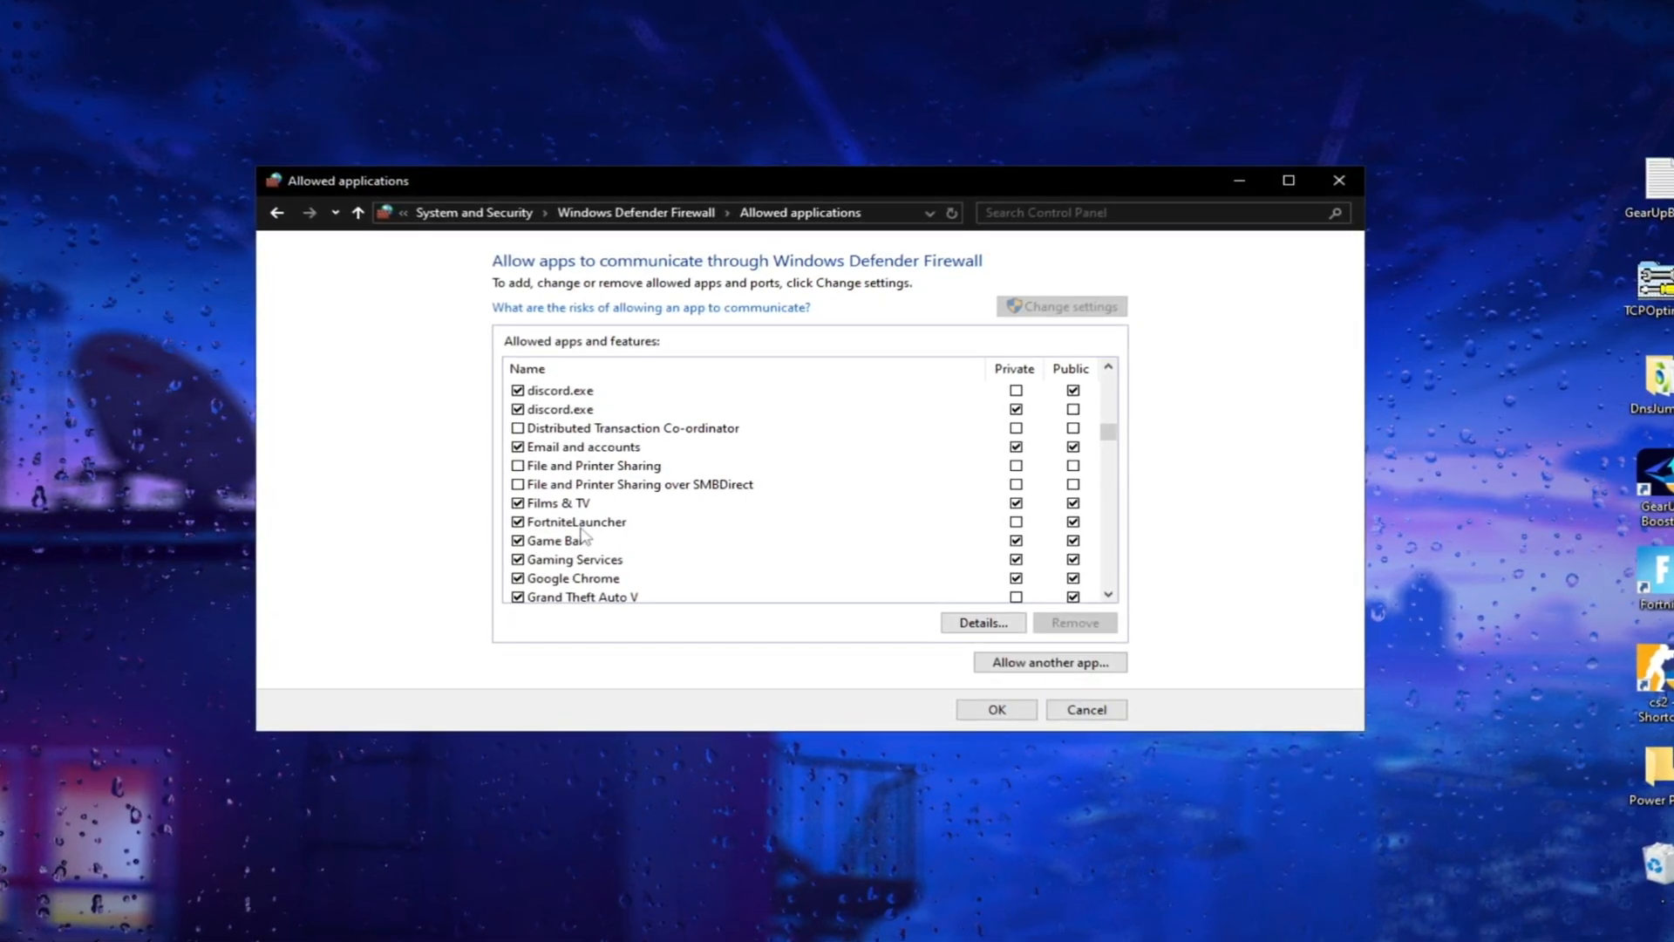
click(569, 521)
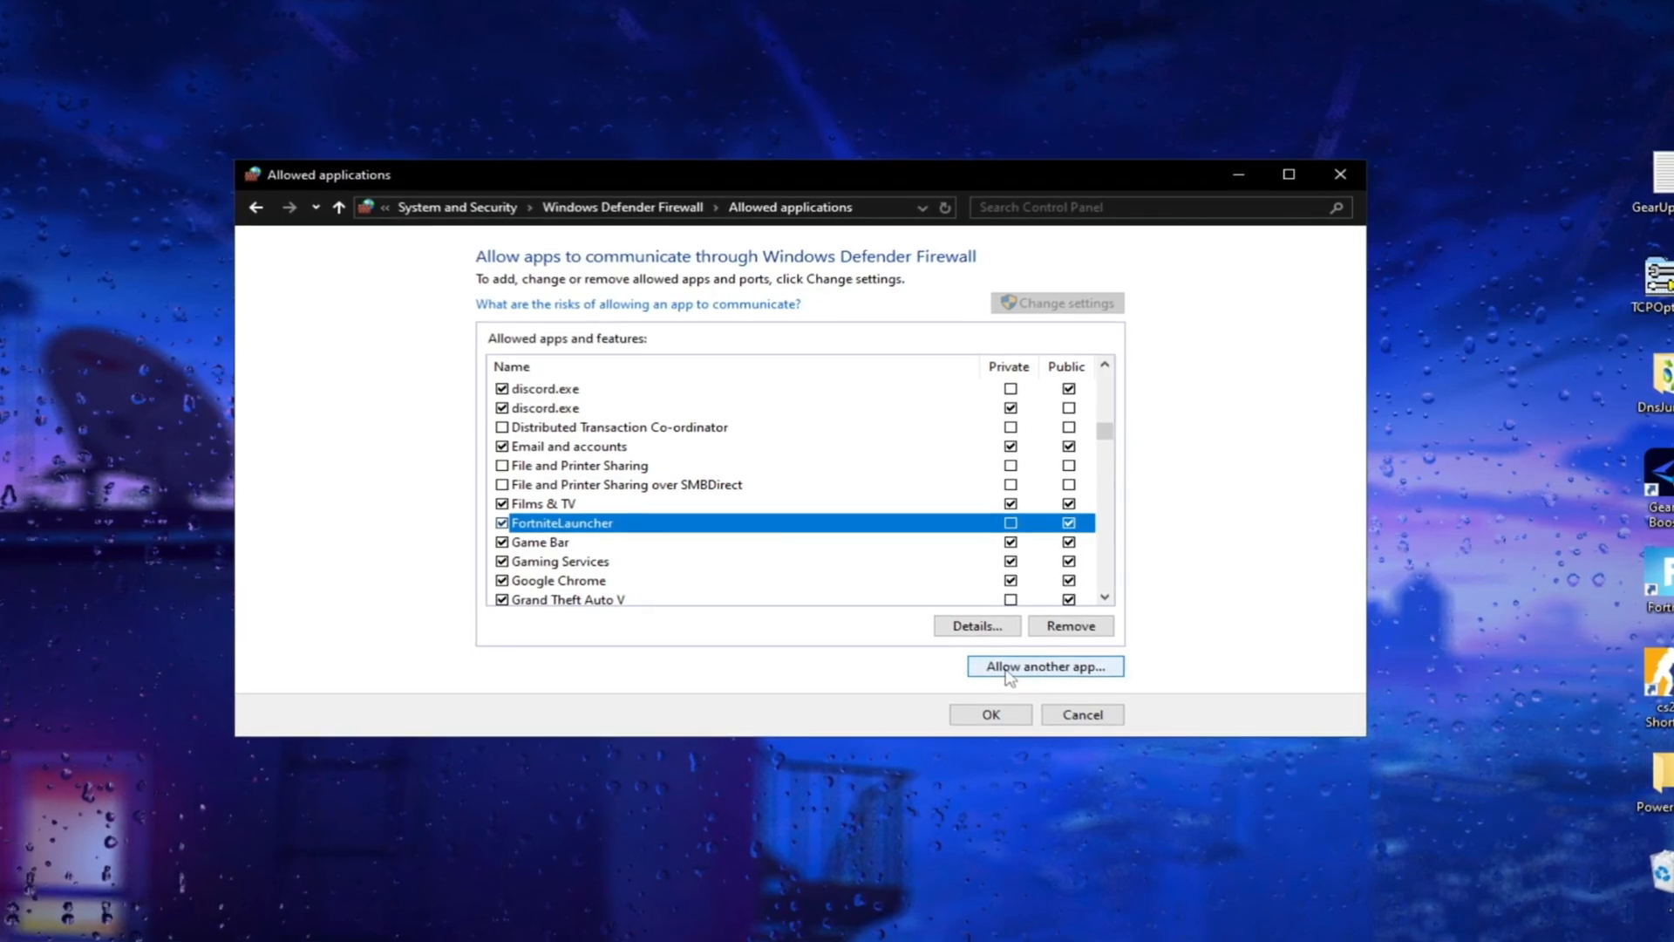
Browse from Allow another app to D:\Fortnite\Fortnite\FortniteGame\Binaries\Win64.
click(1042, 664)
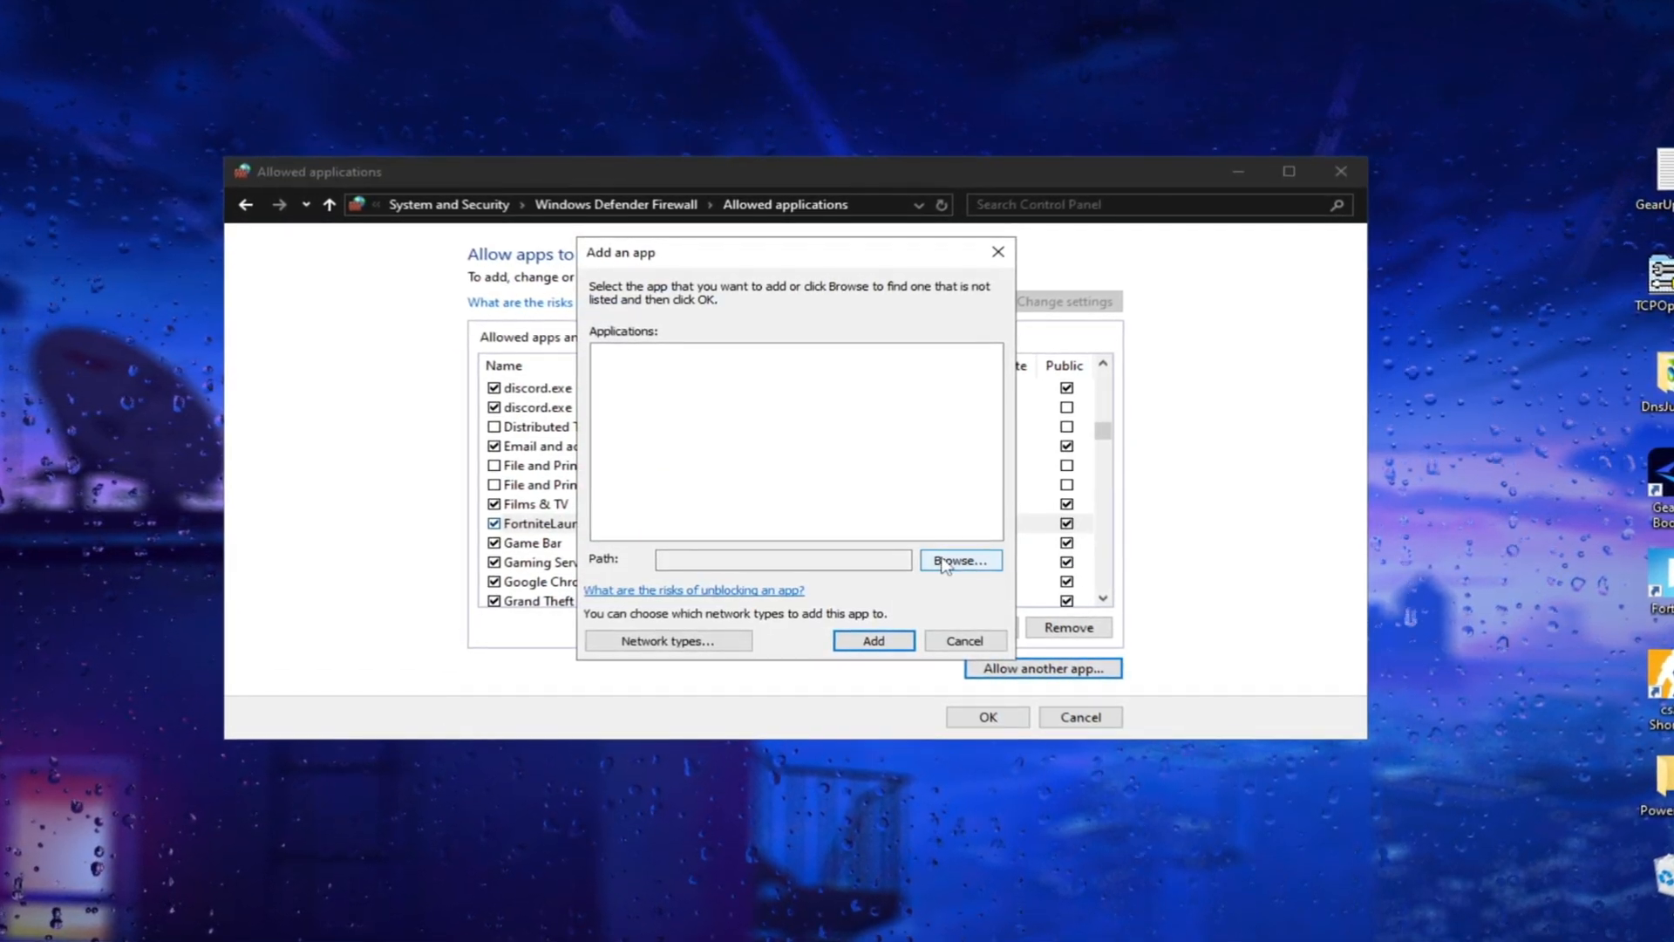
click(959, 560)
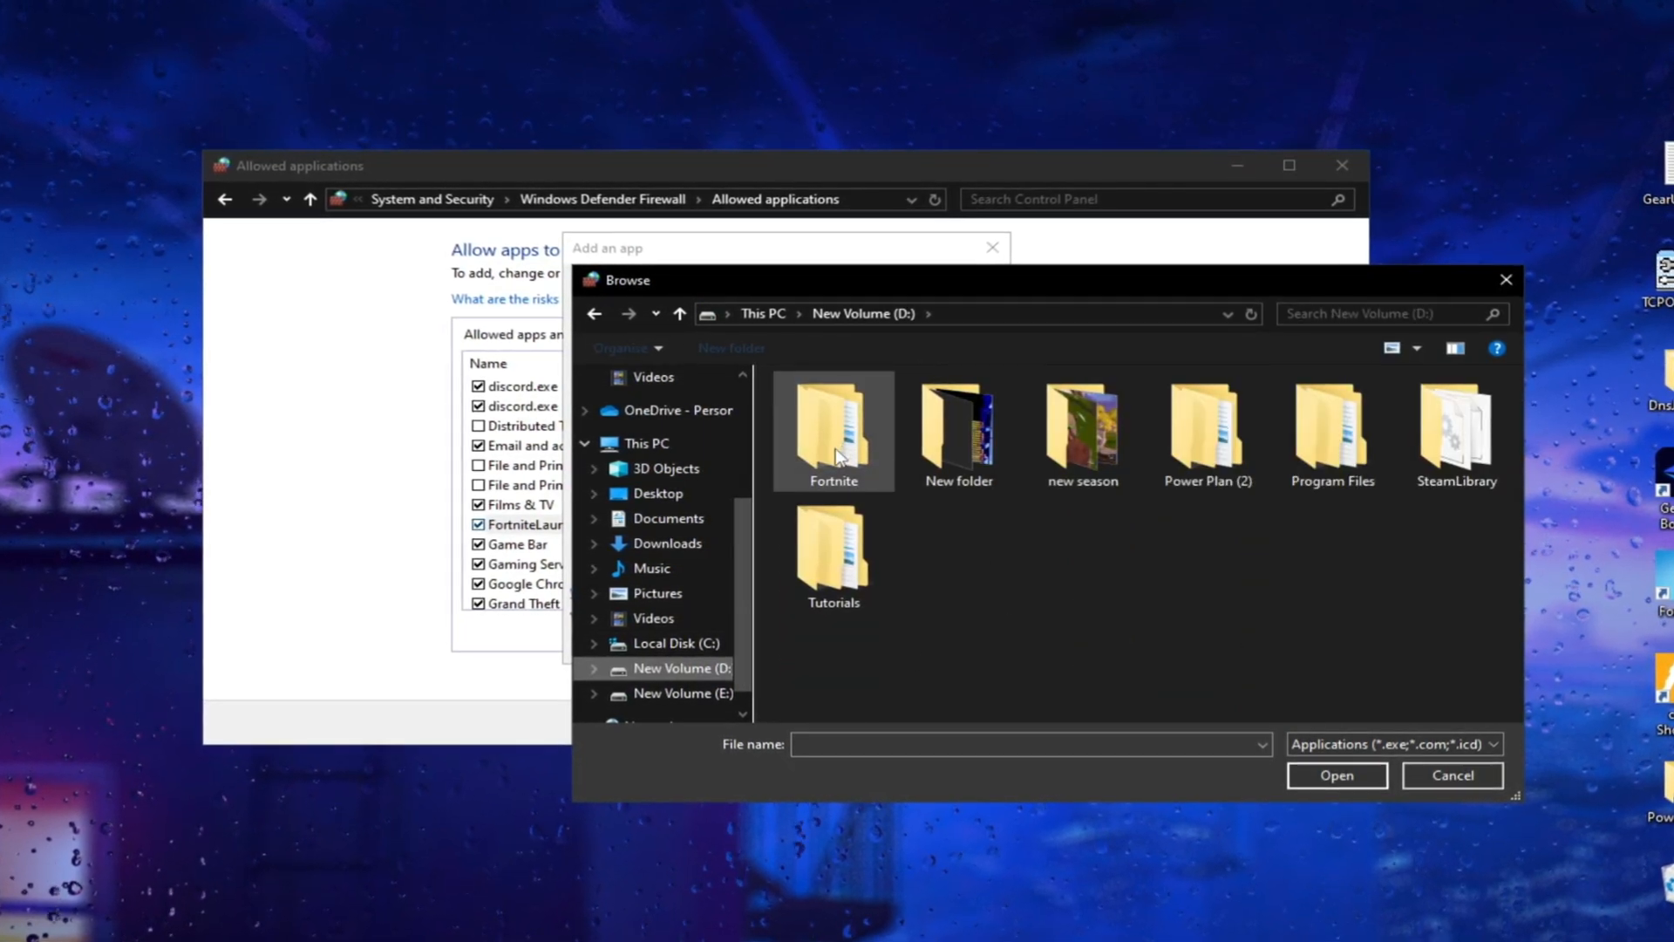
double_click(832, 430)
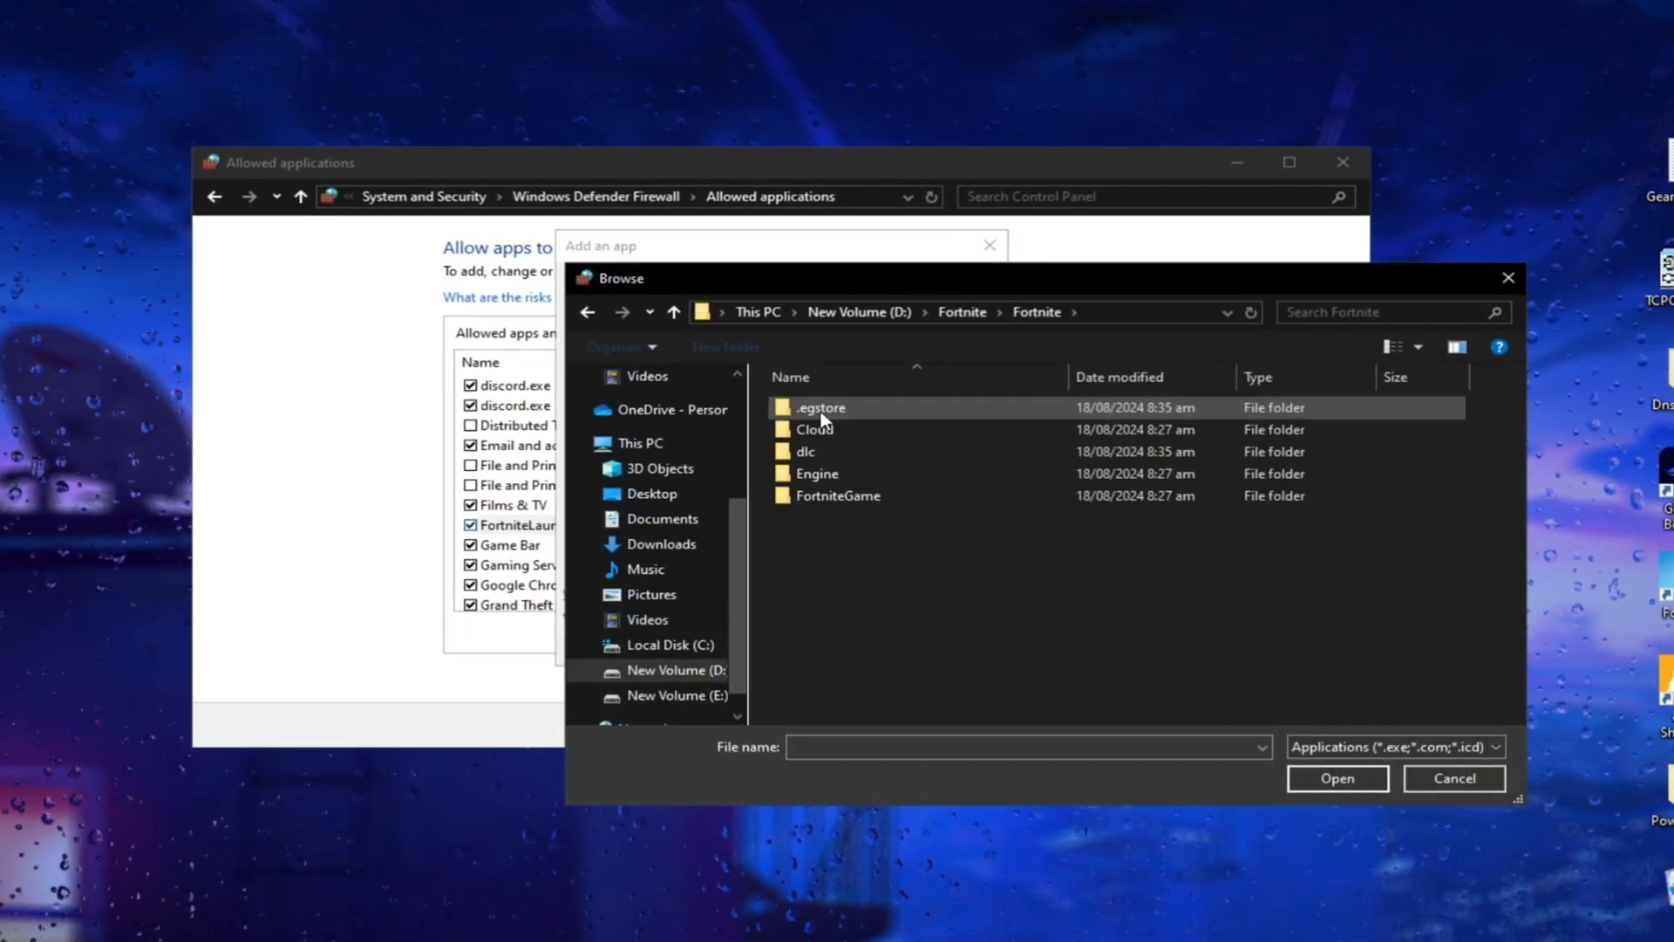
double_click(837, 495)
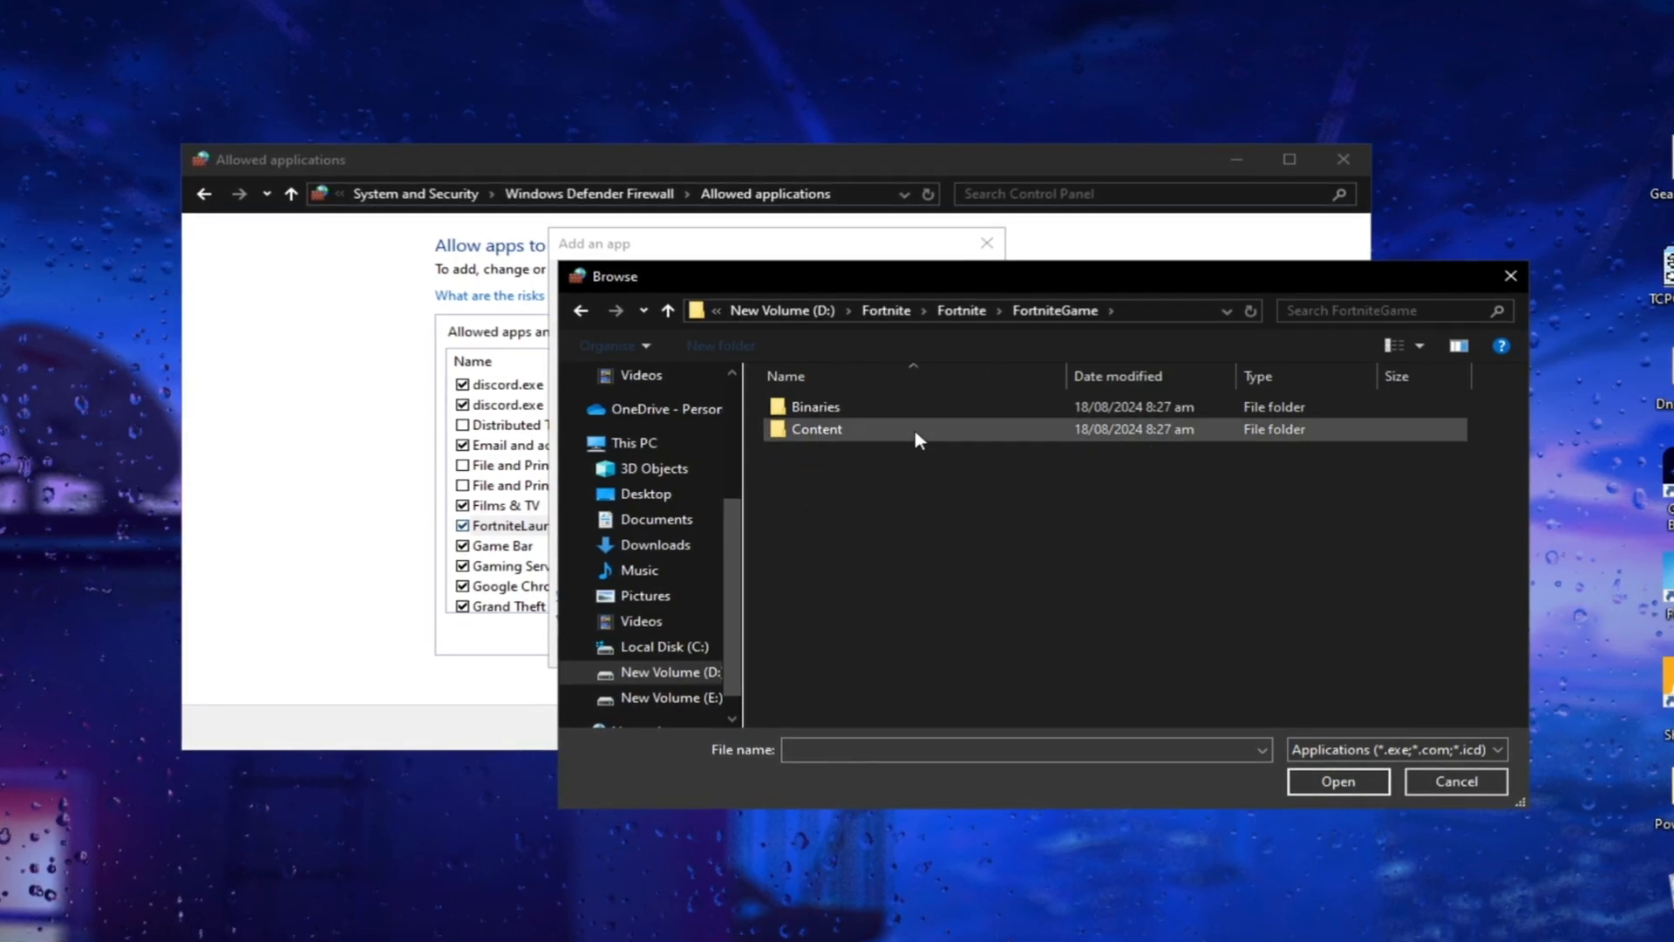
double_click(816, 406)
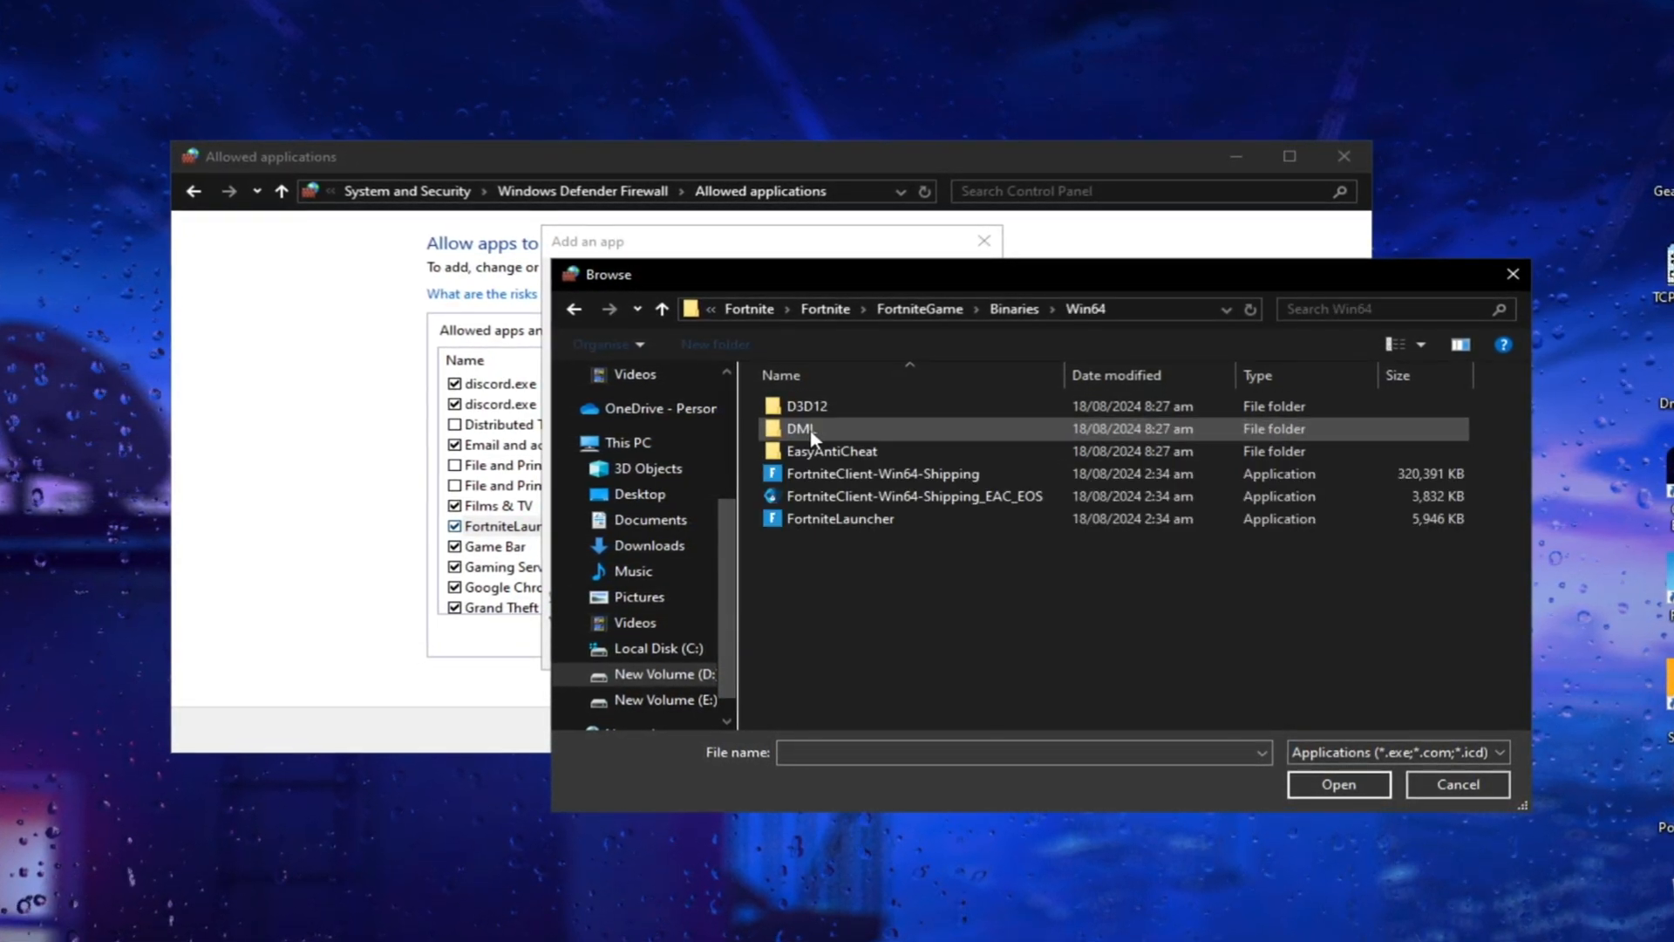
Select FortniteClient-Win64-Shipping (not FortniteLauncher) and add it to the allowed apps.
click(882, 473)
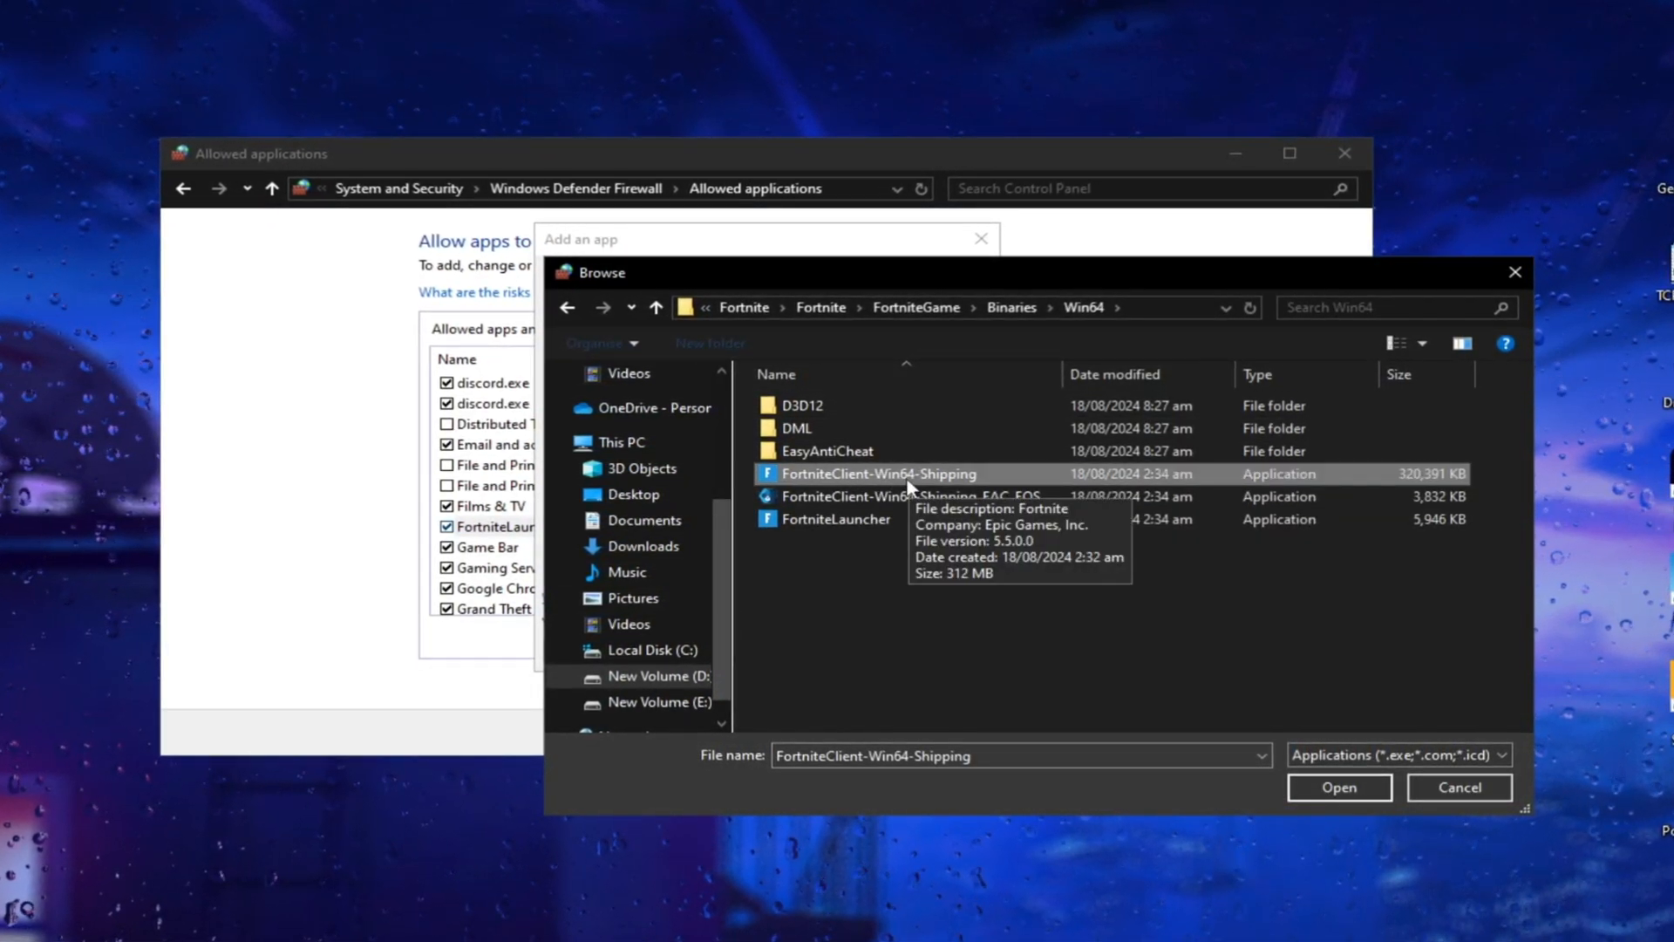
click(833, 520)
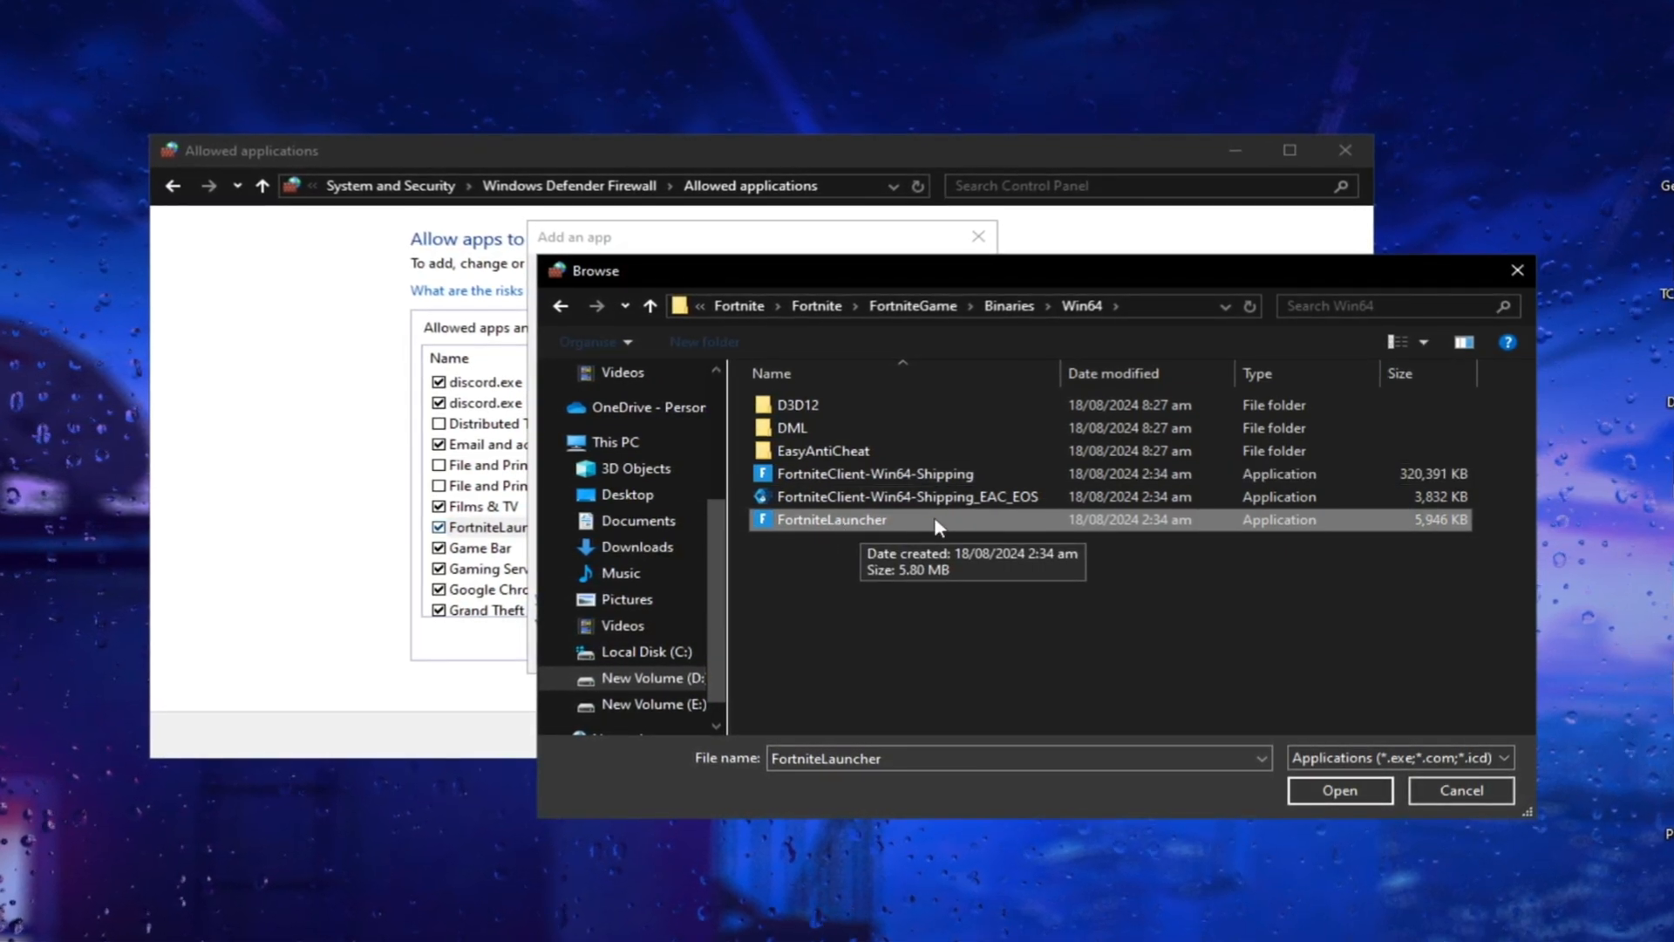
click(875, 473)
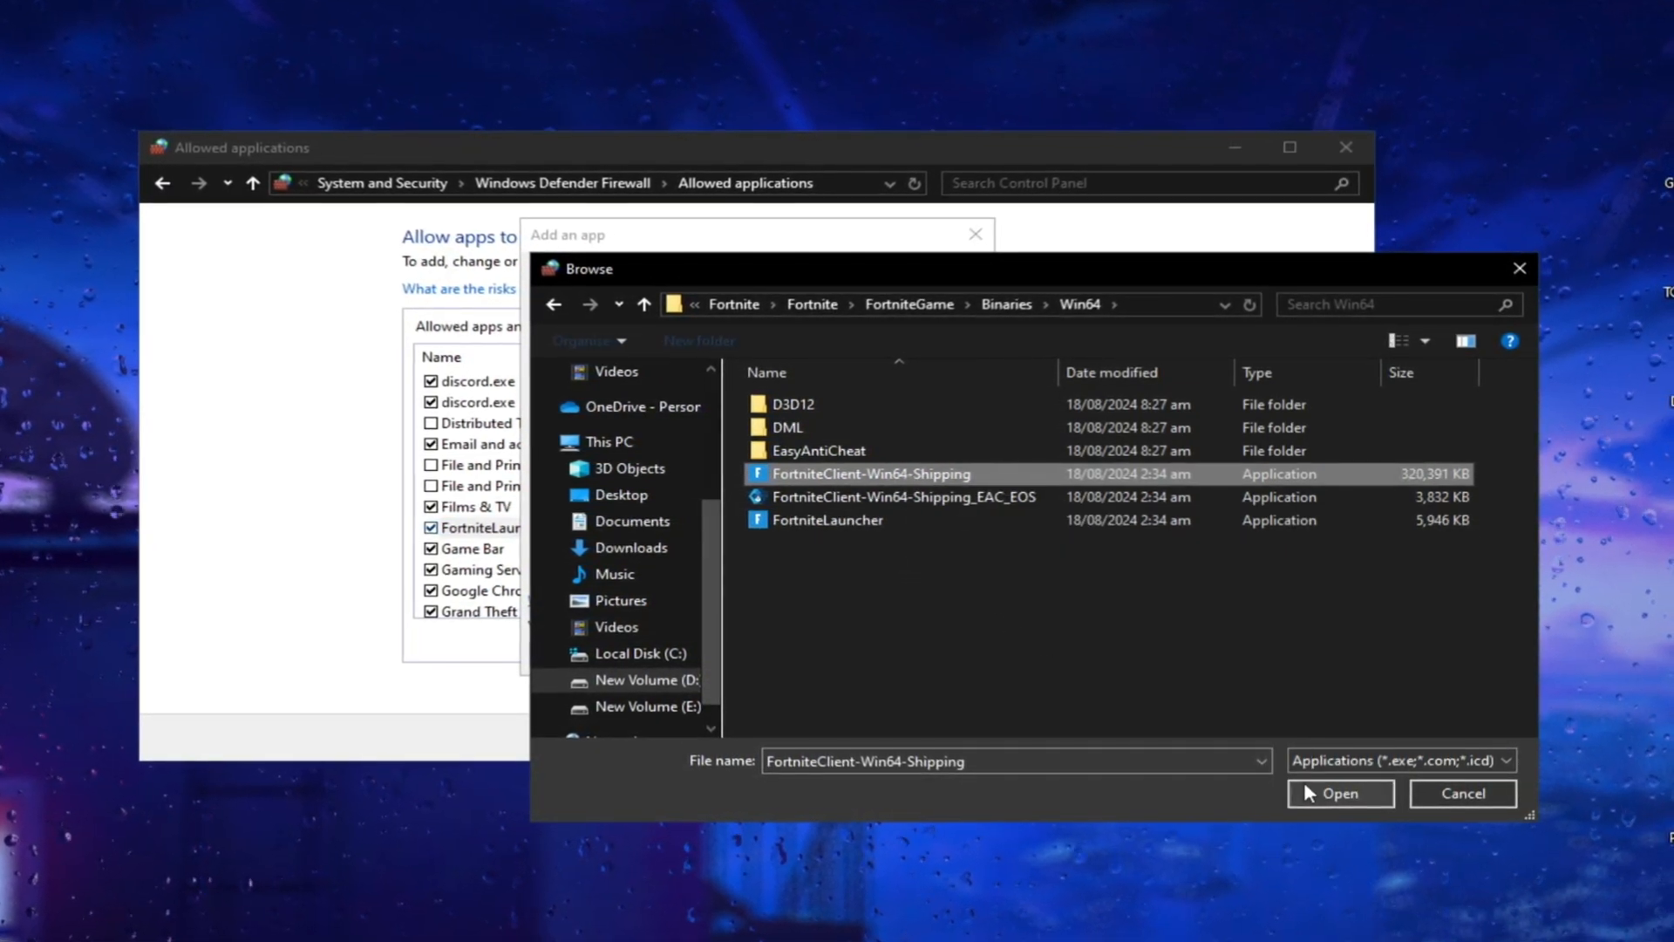
click(1339, 792)
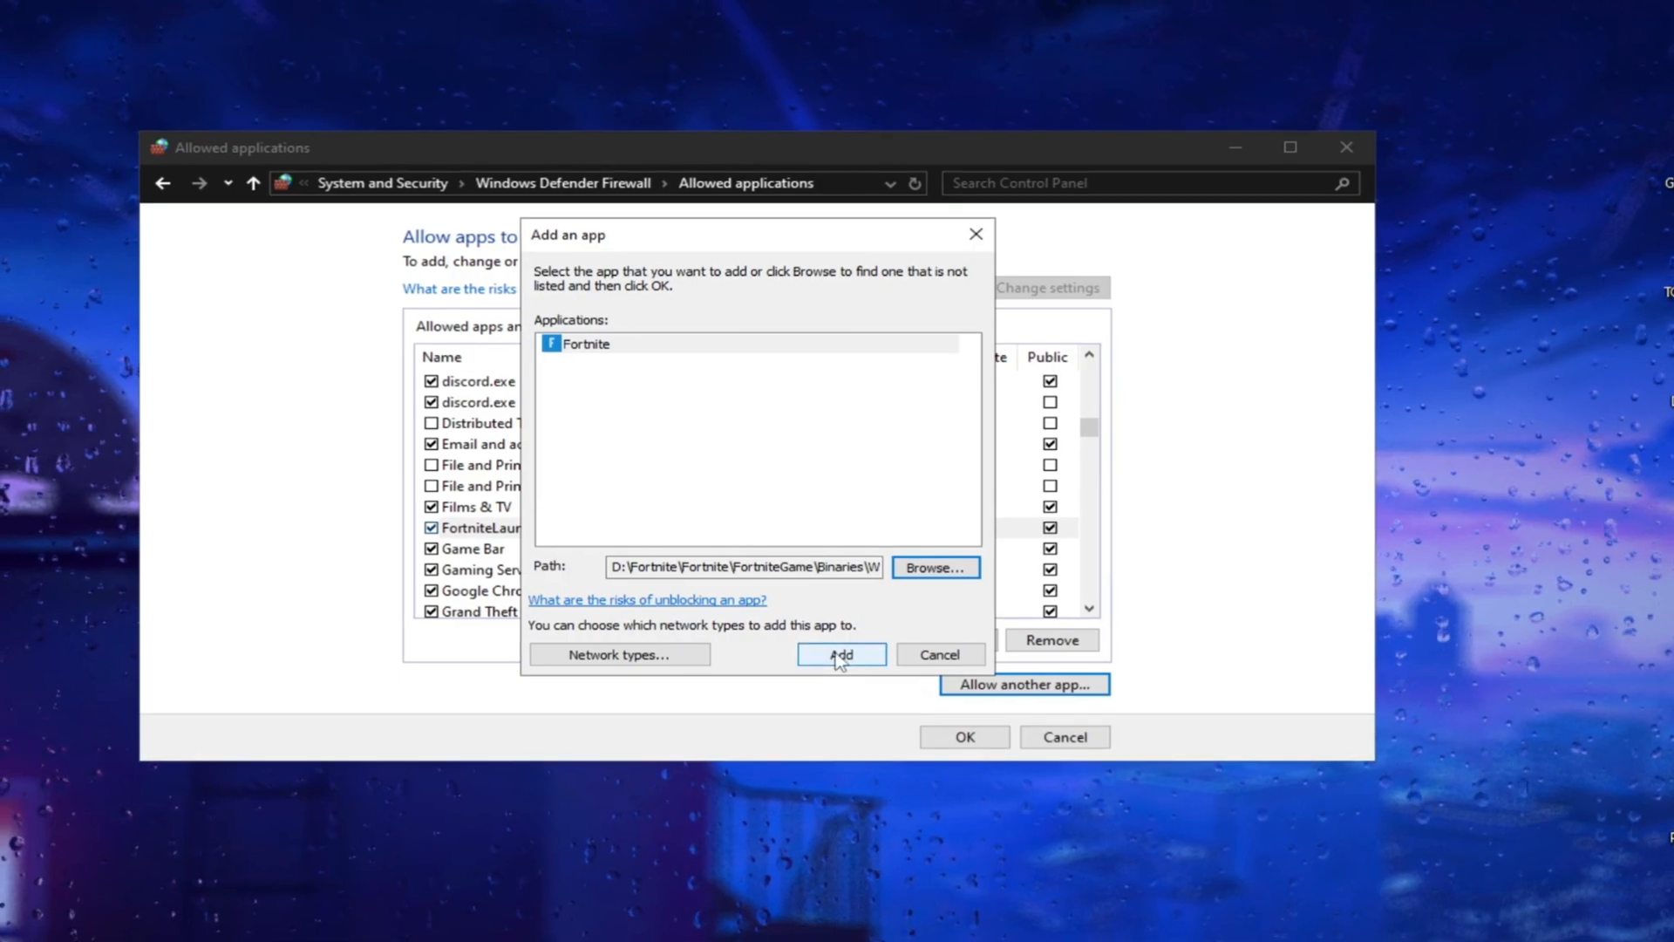
click(841, 654)
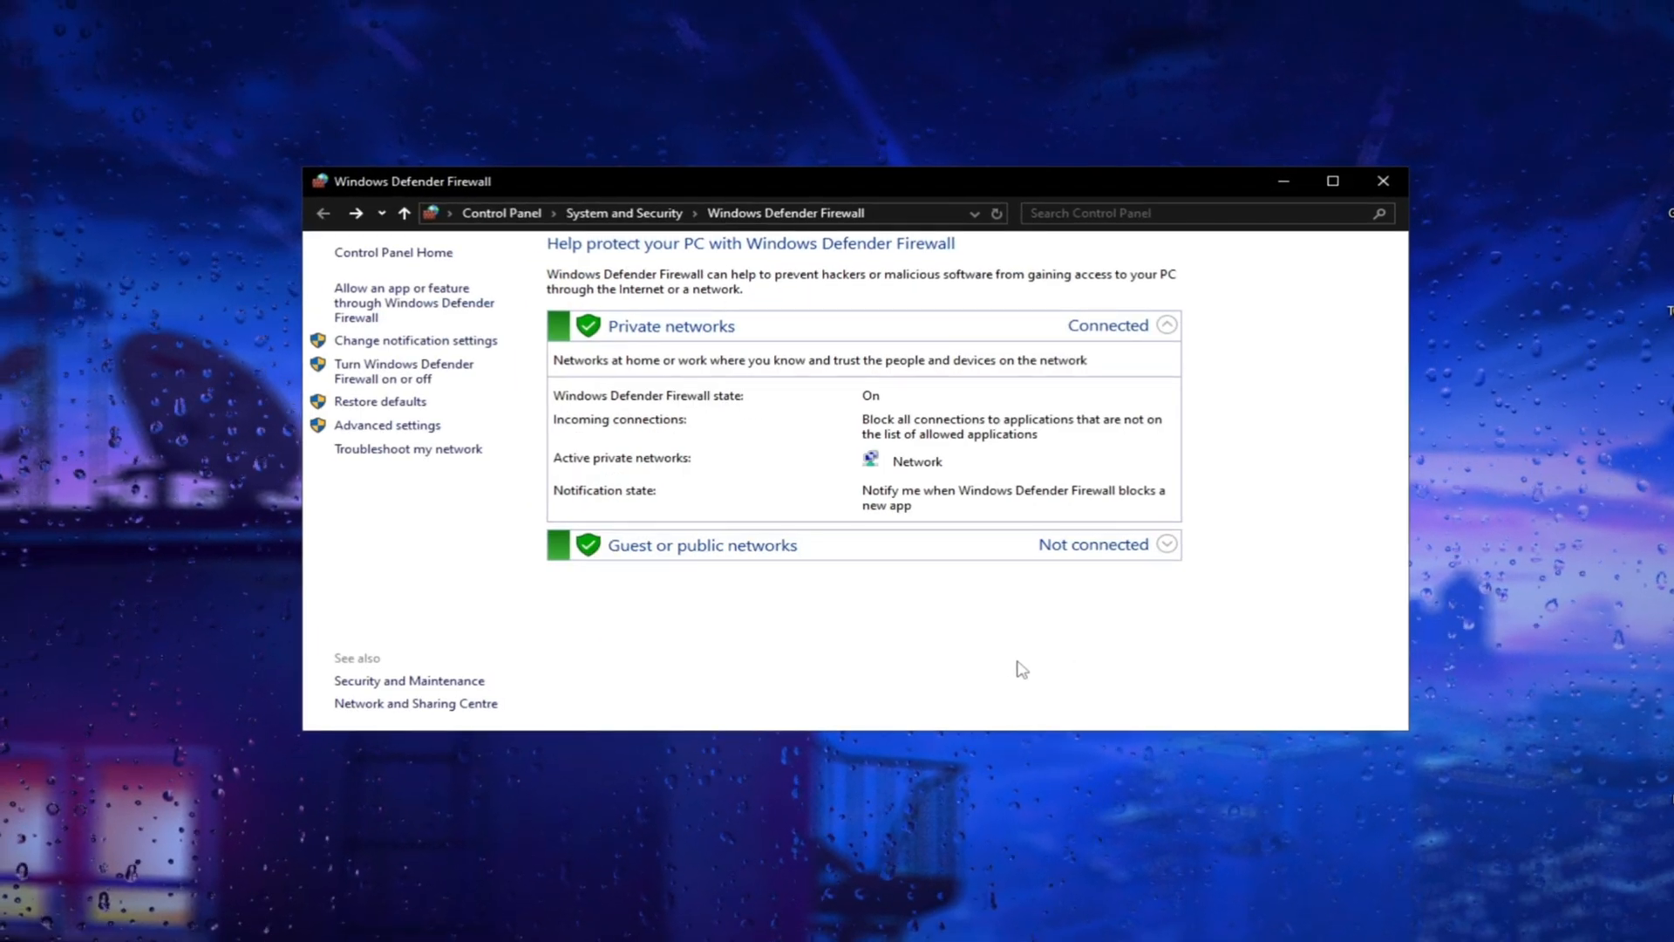